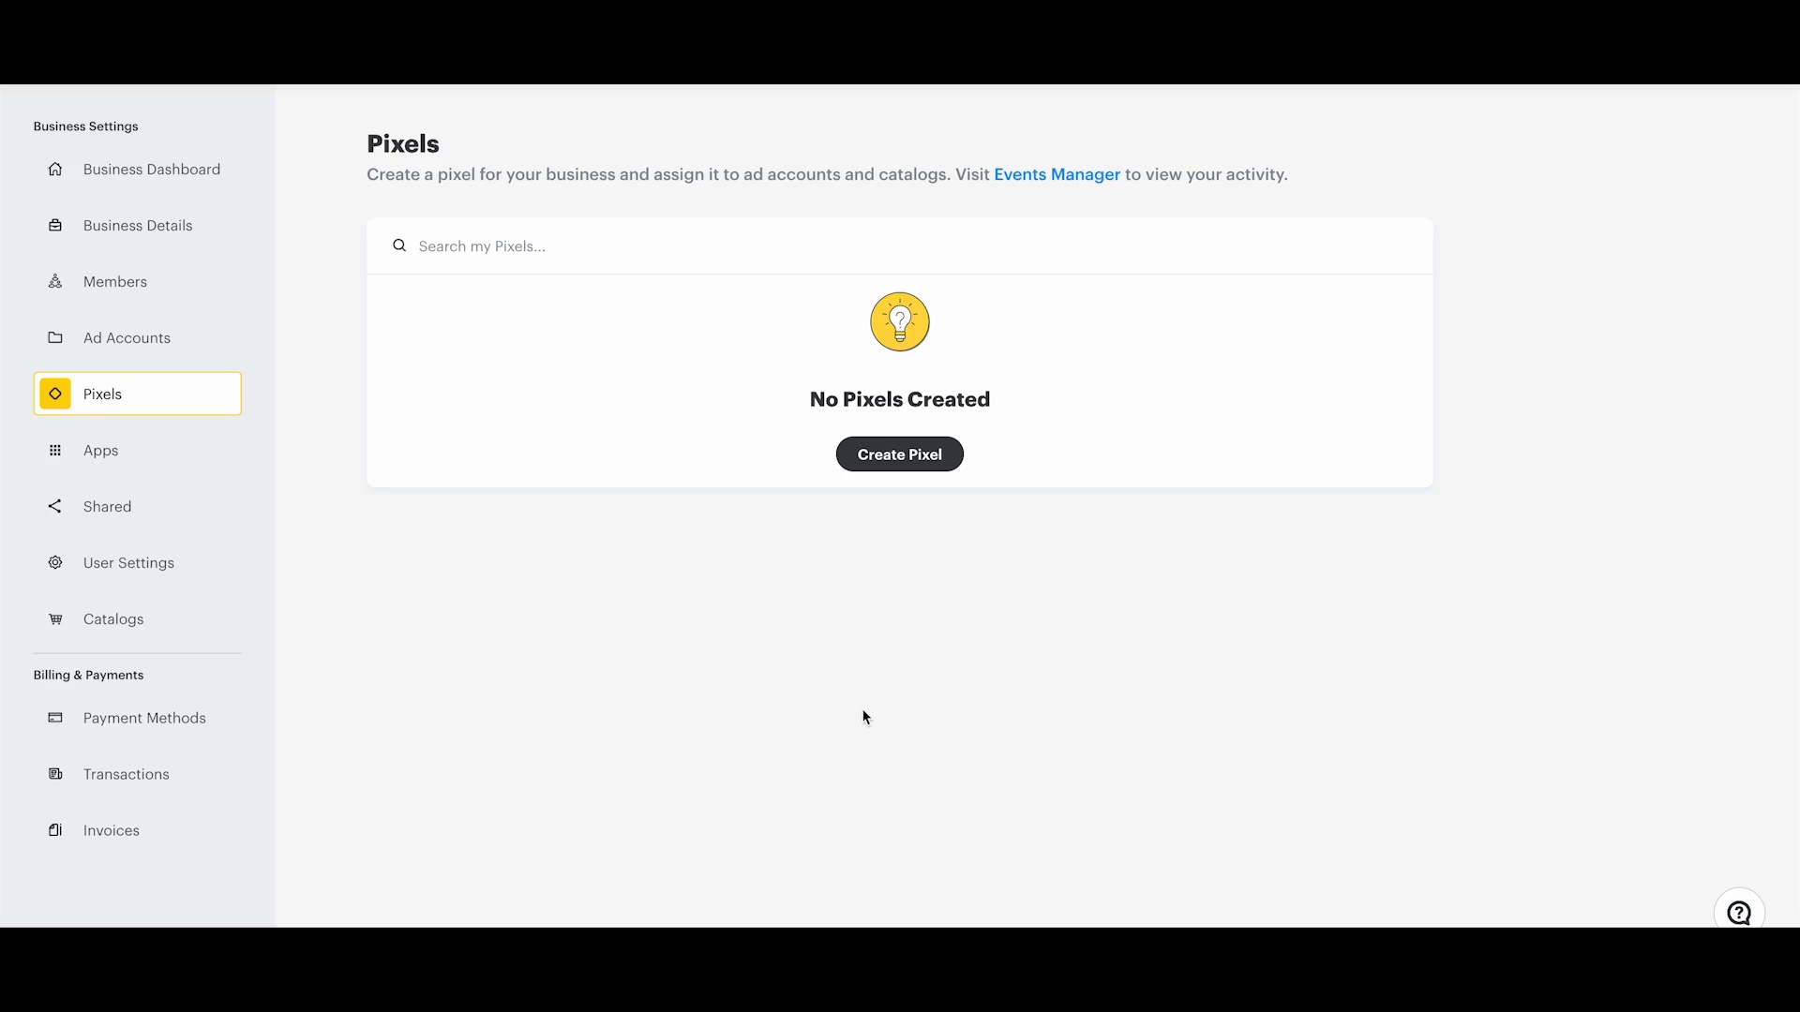
mouse_move(307, 389)
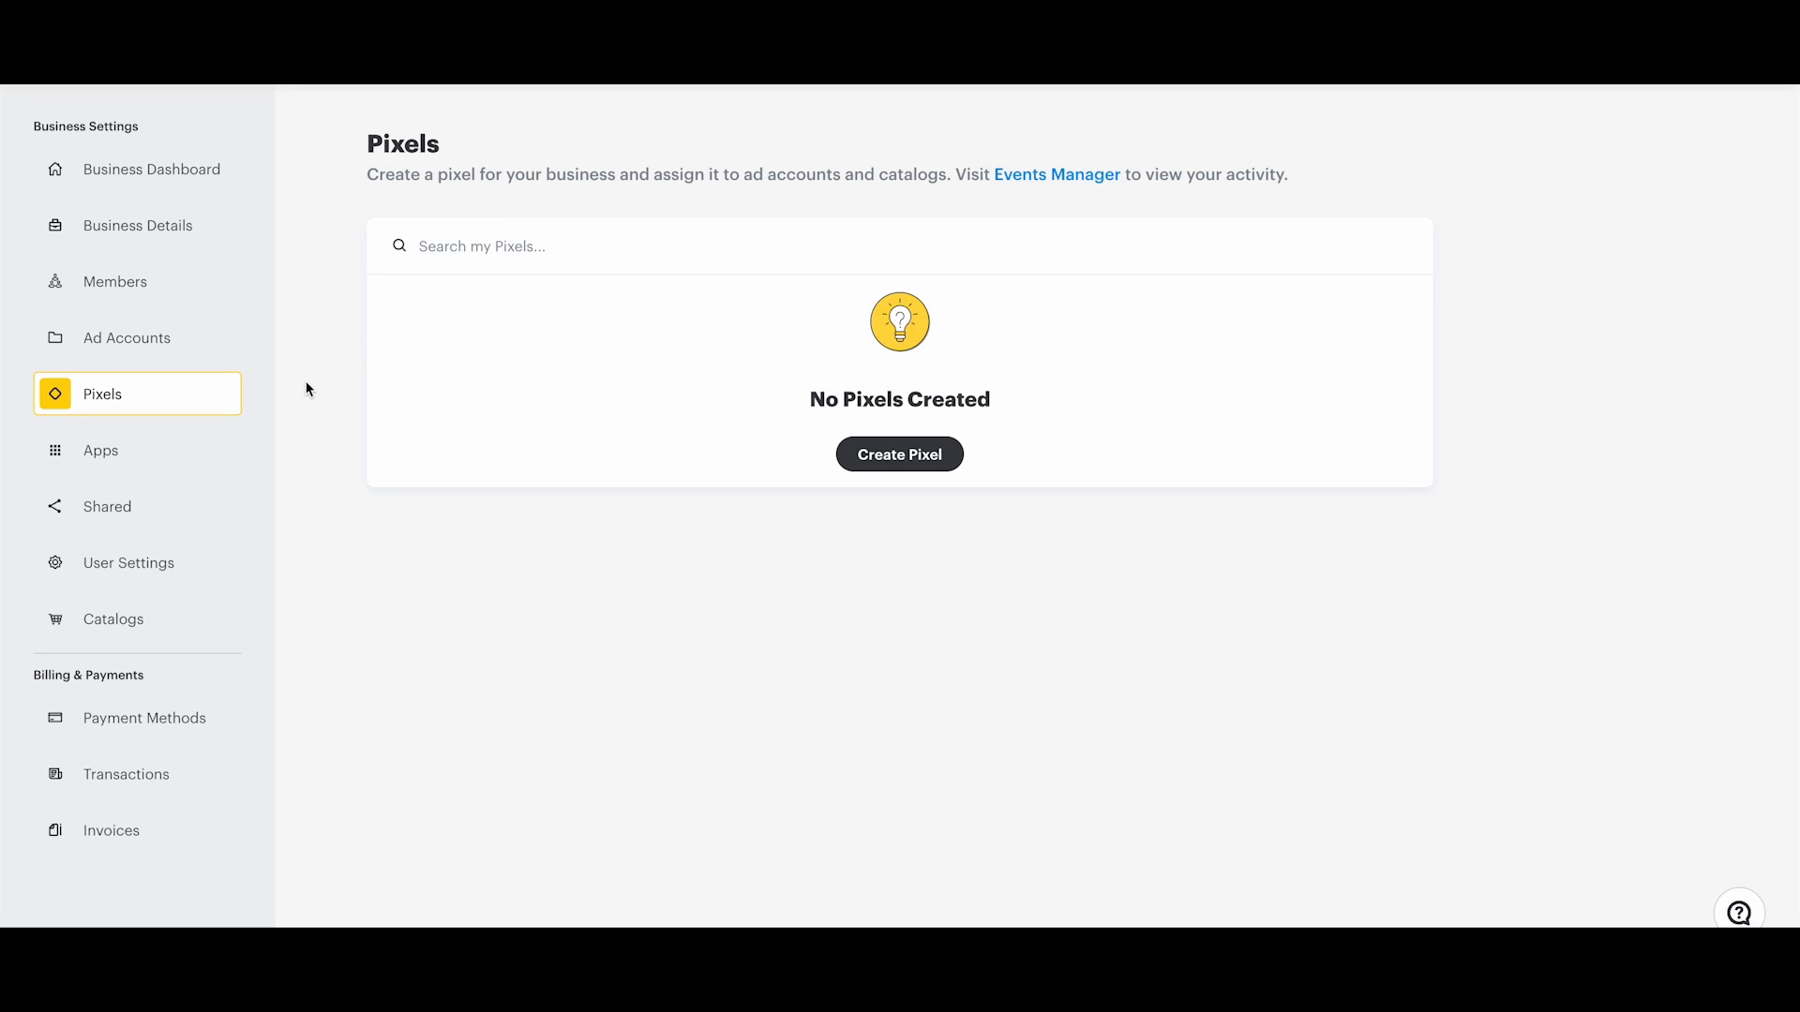
mouse_move(121, 402)
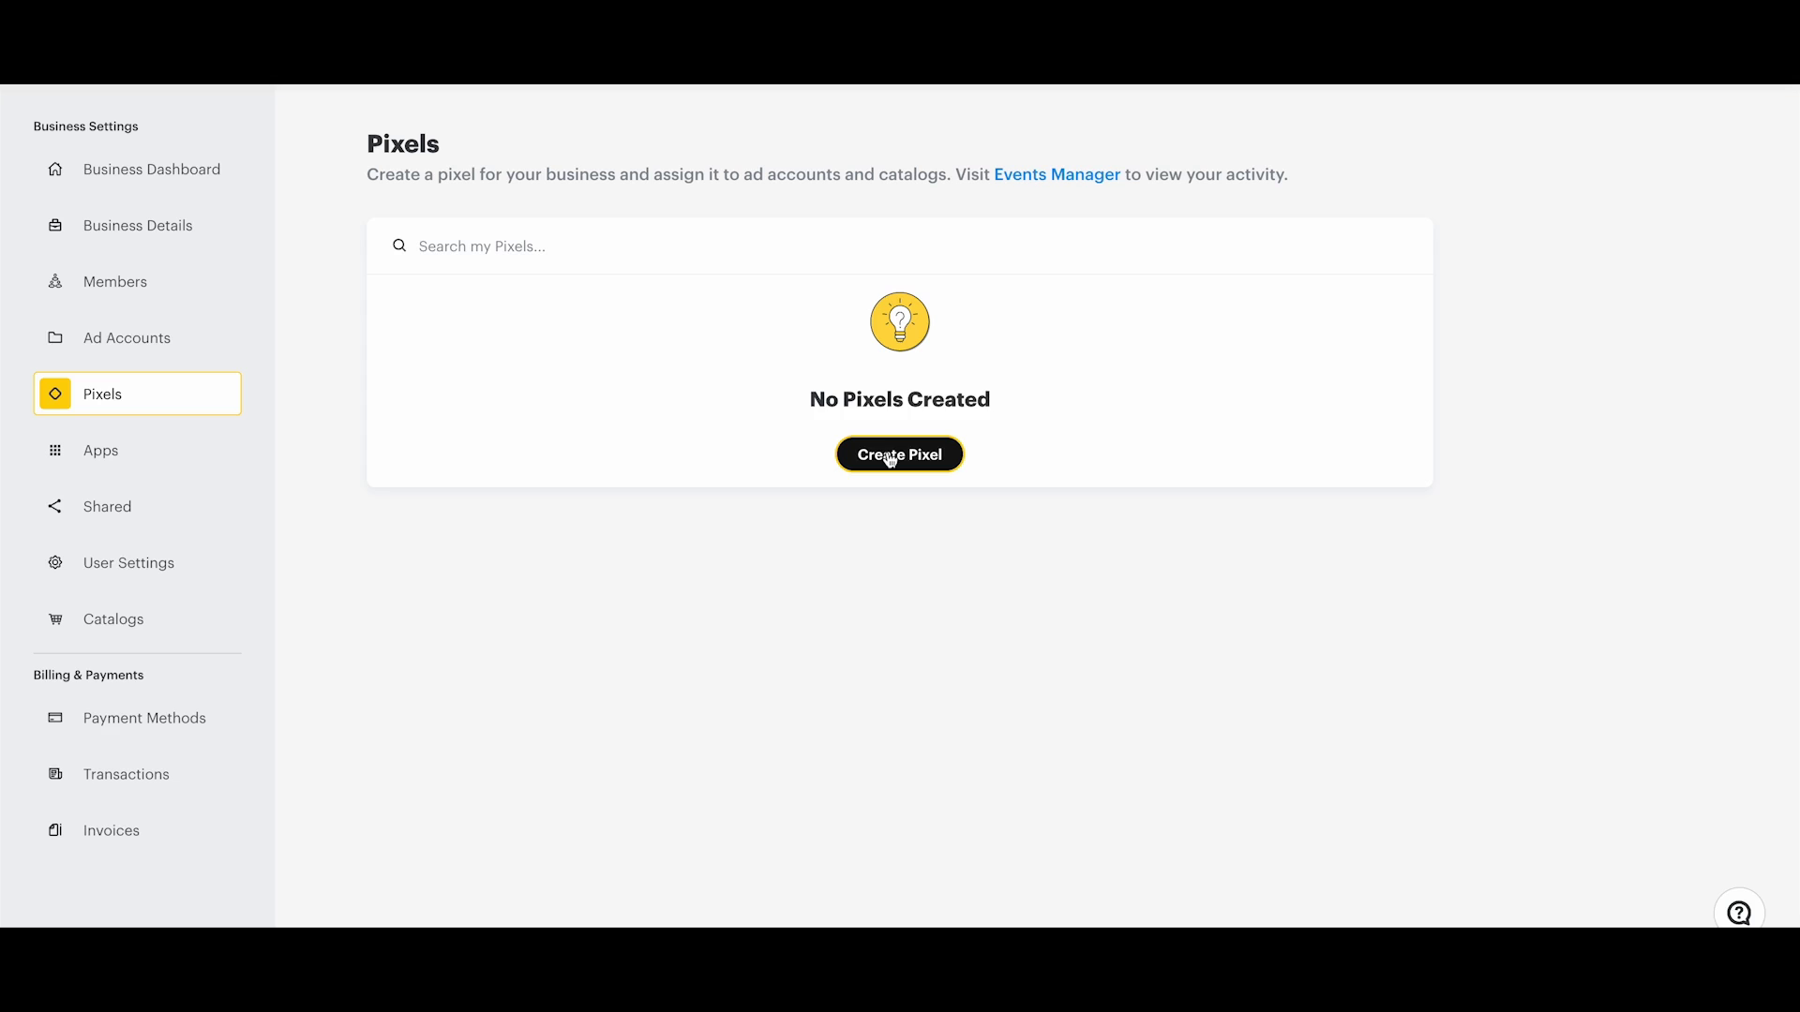
Create a pixel named 'David Test Pixel' and link the test ad account to it
click(899, 453)
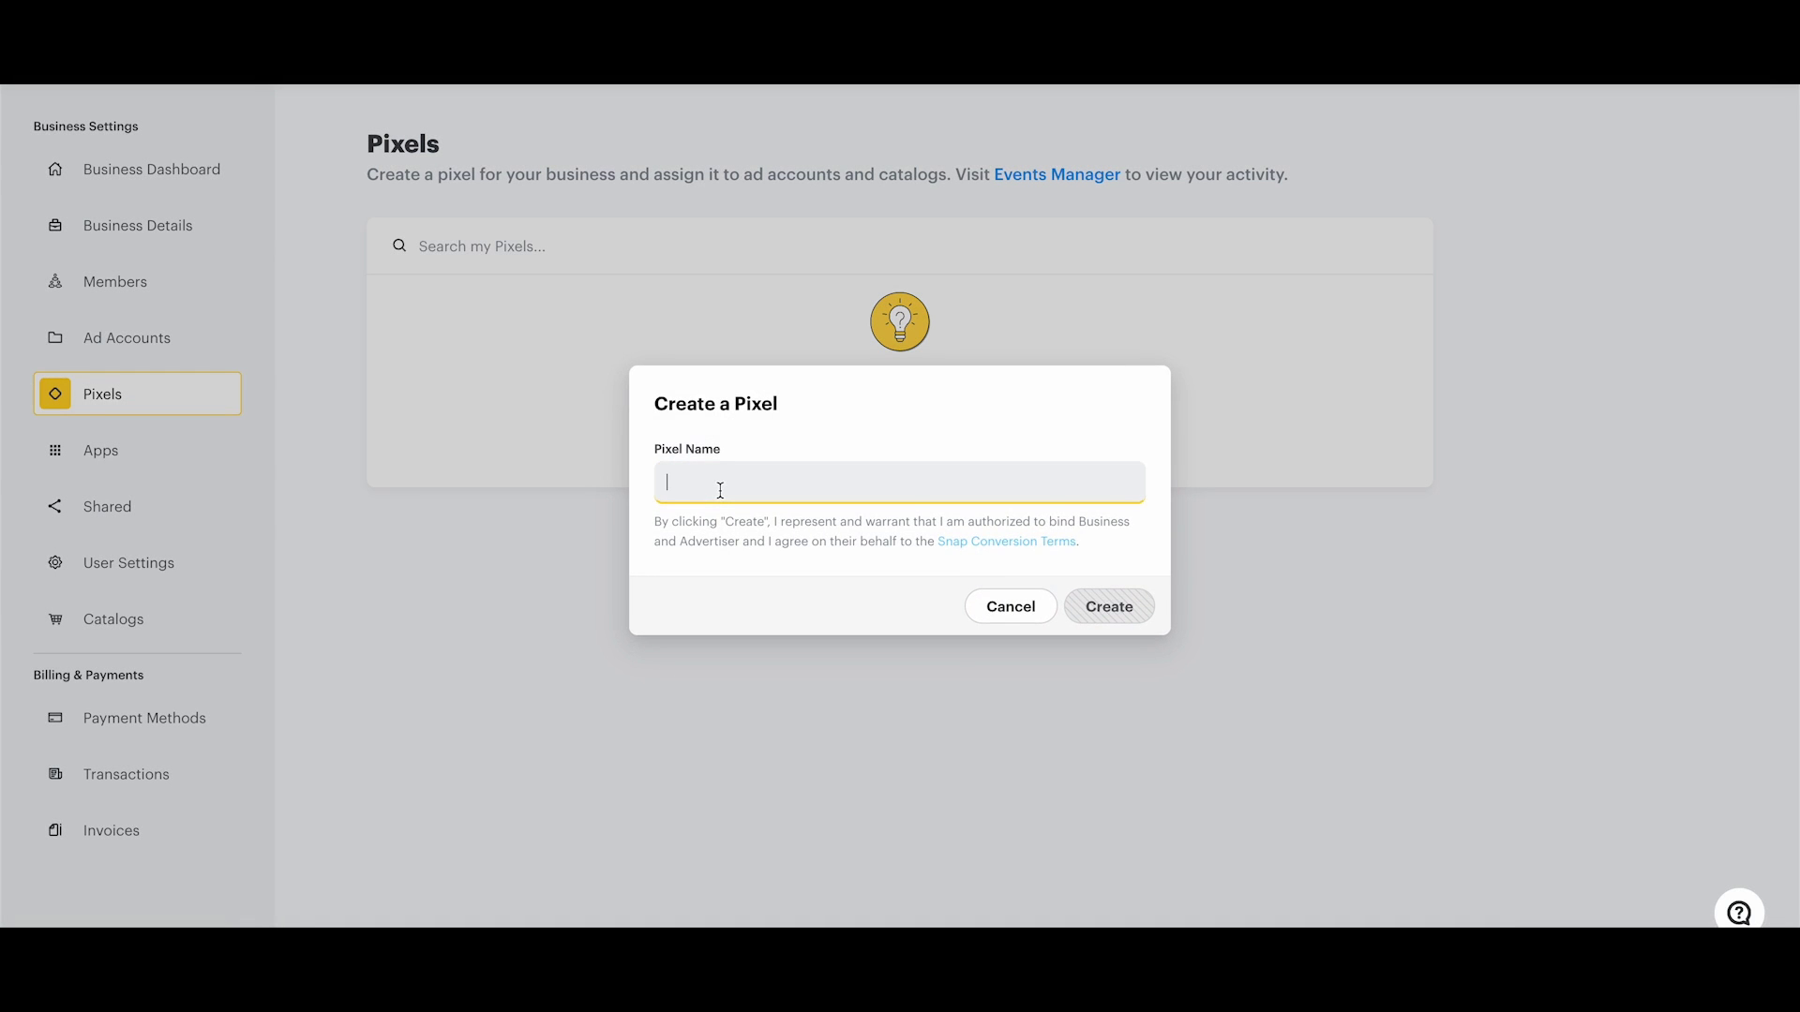
text(David Test)
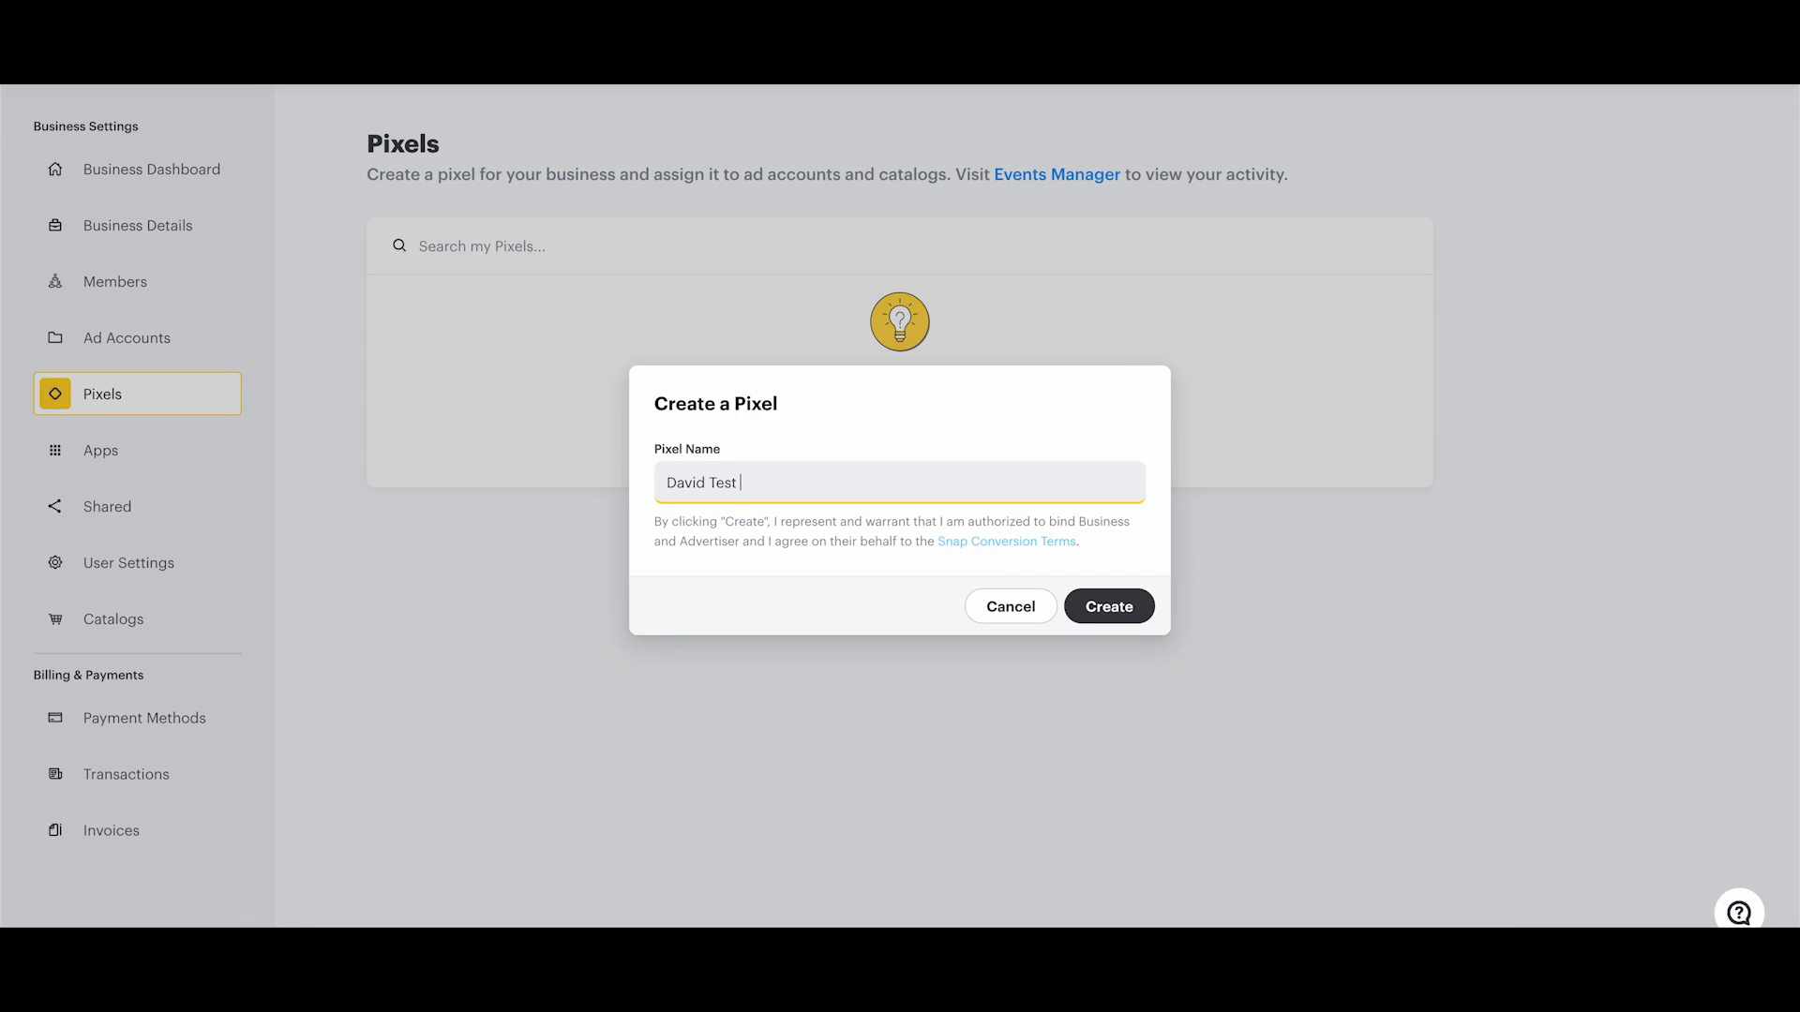
text(Pixel)
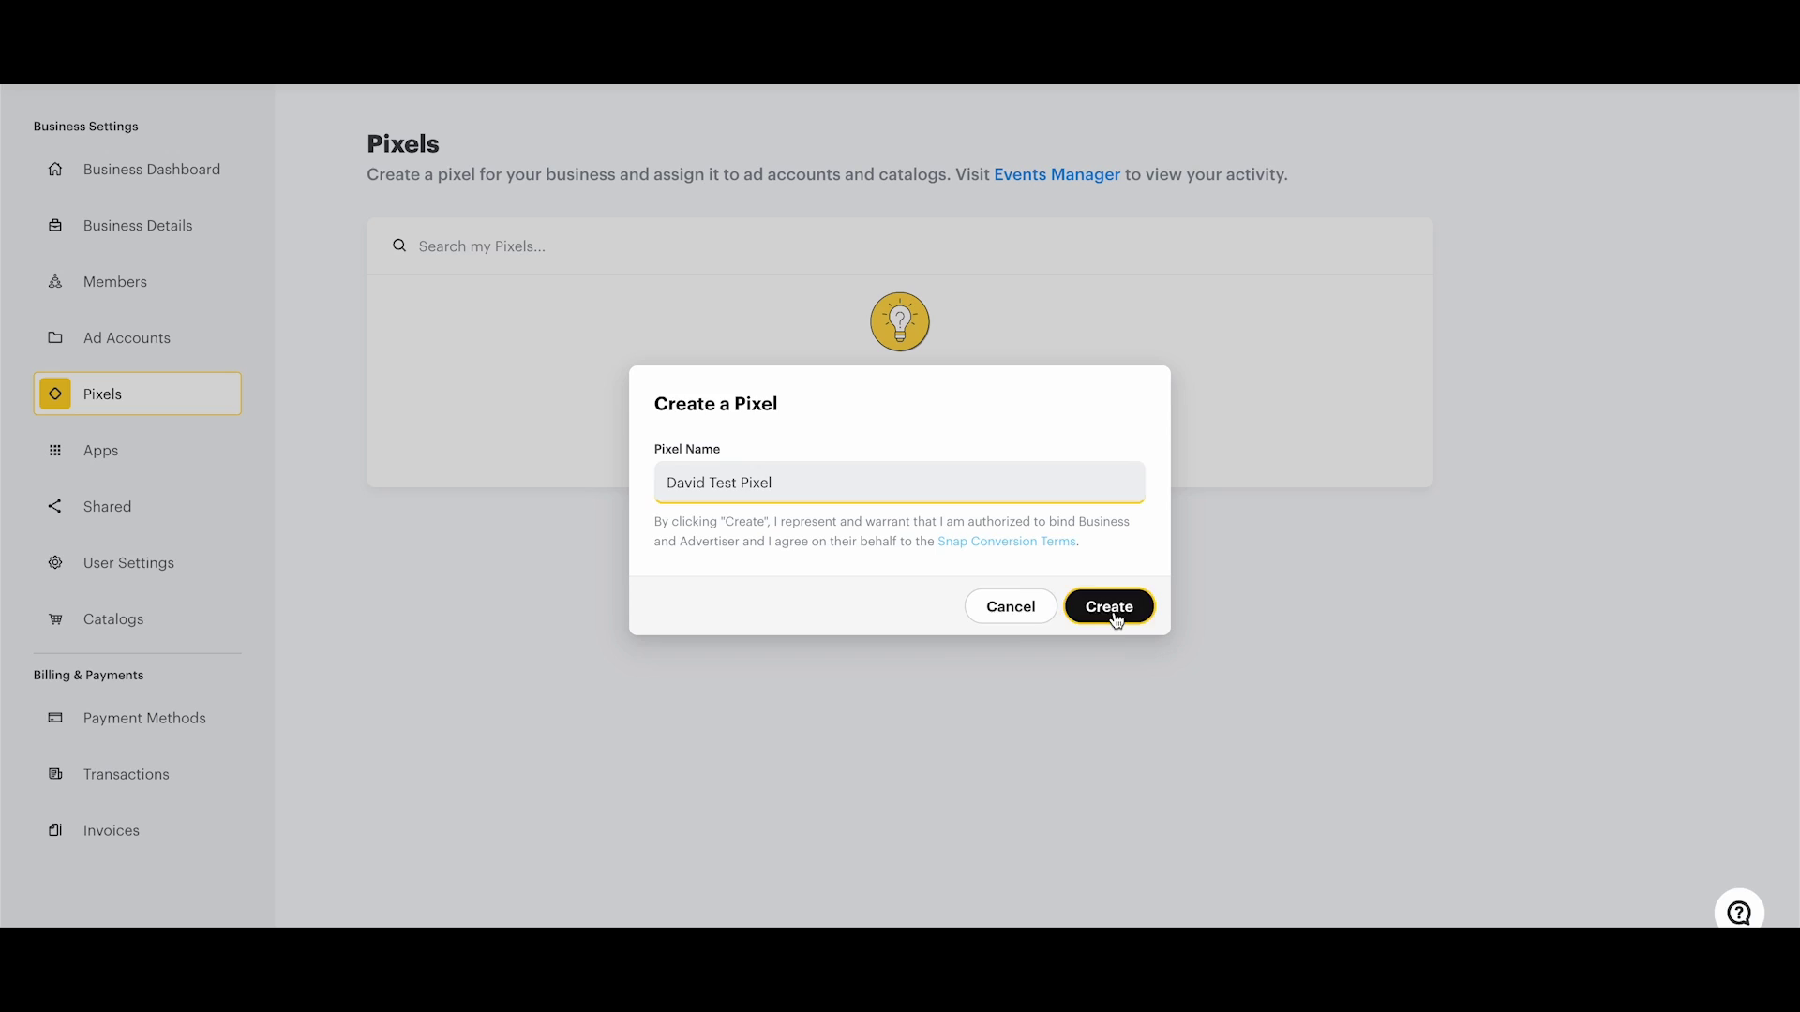
click(1106, 607)
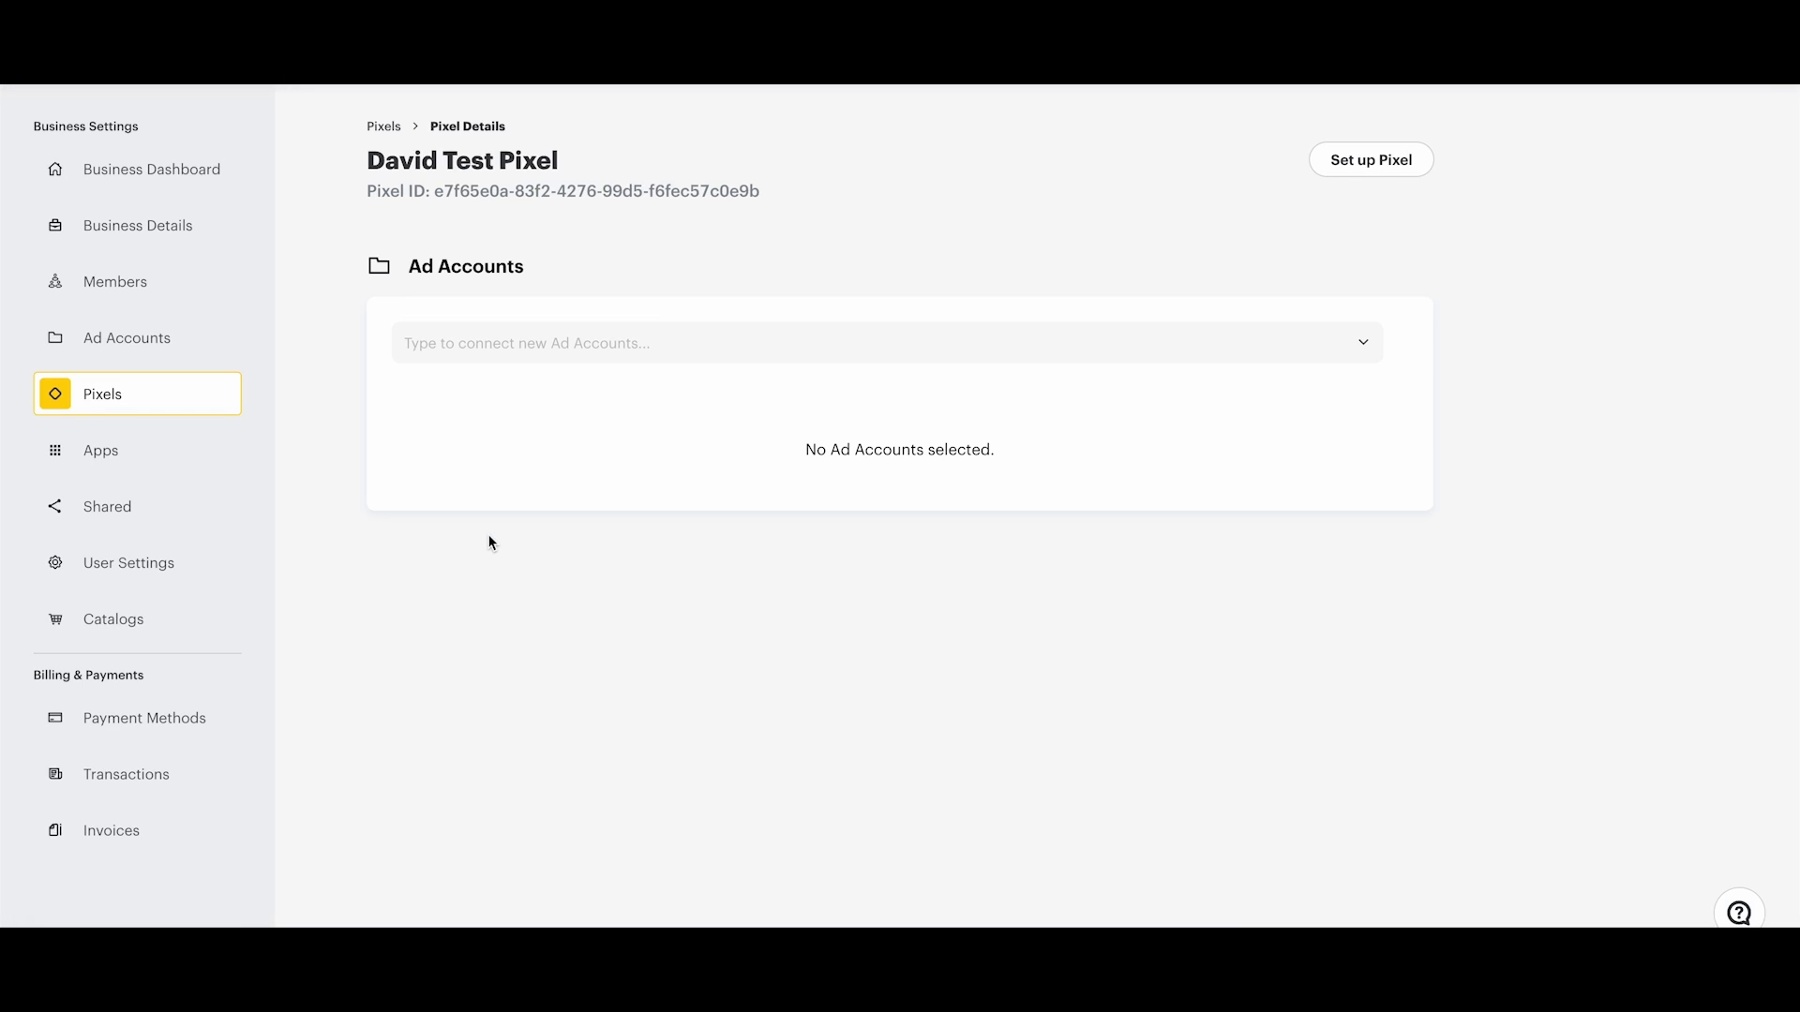
click(884, 342)
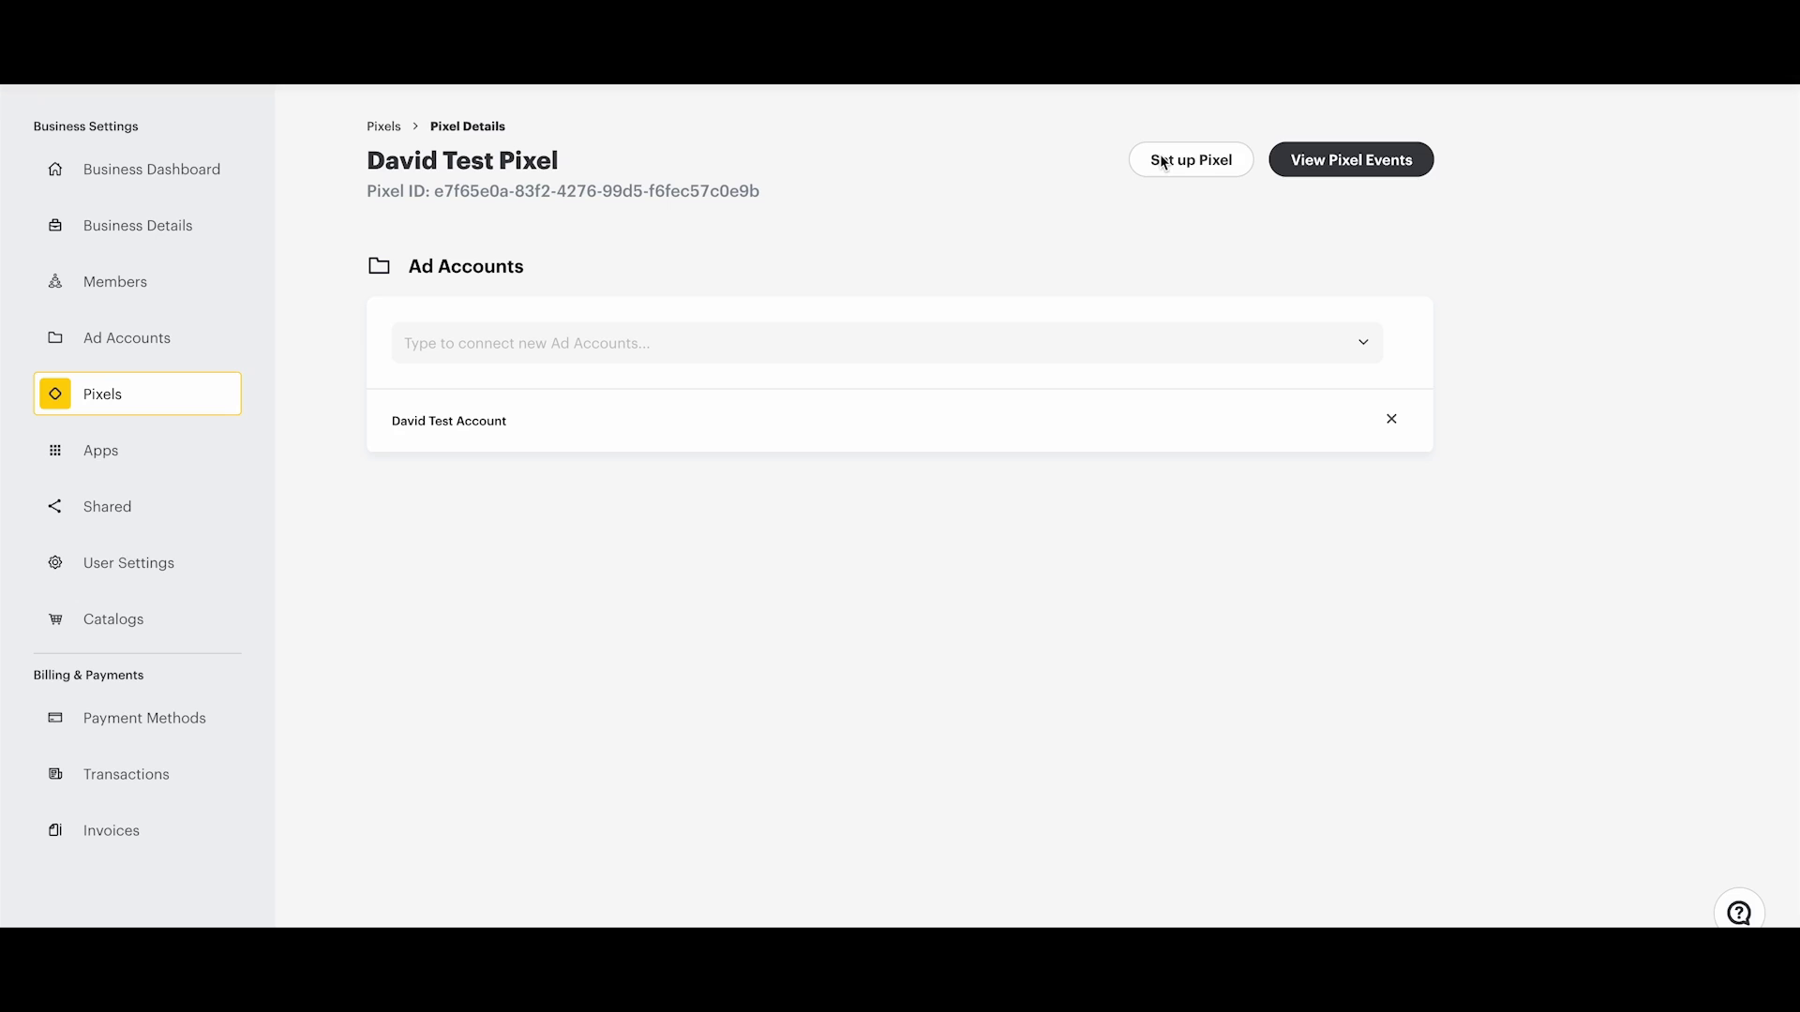
Start pixel setup with a new Web event source and choose Partner Integration
click(1191, 159)
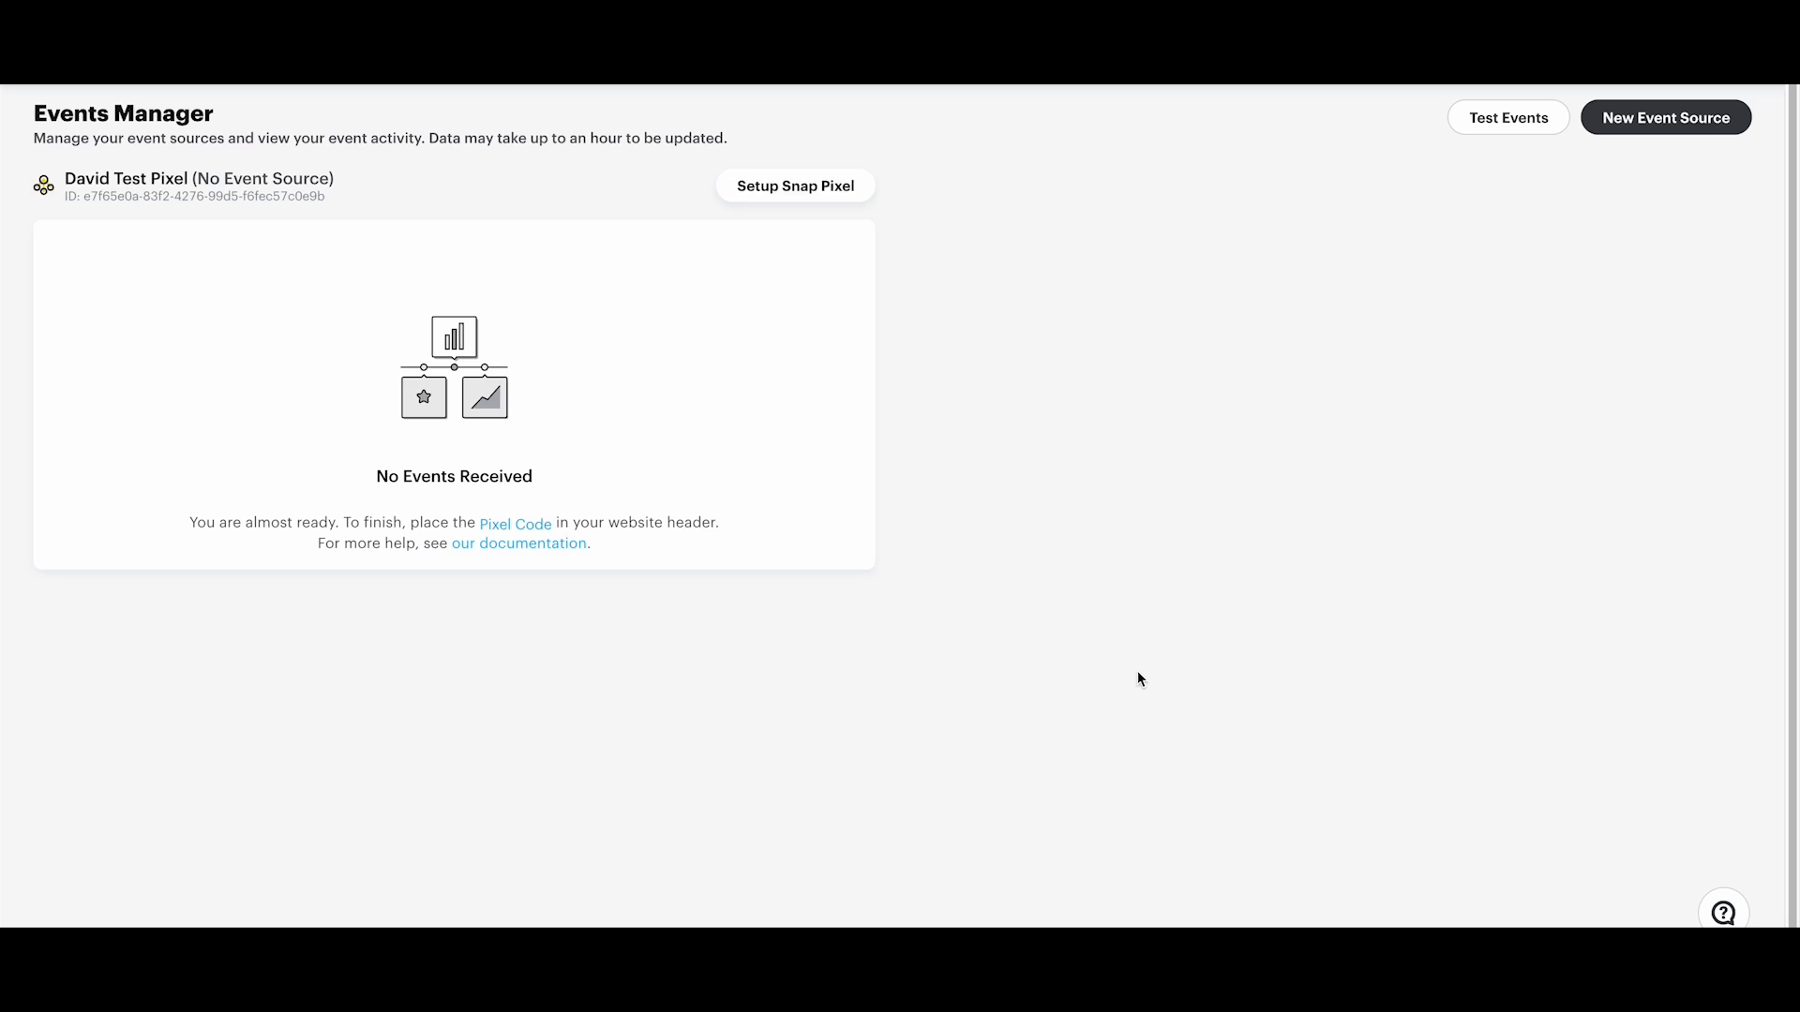
mouse_move(1345, 290)
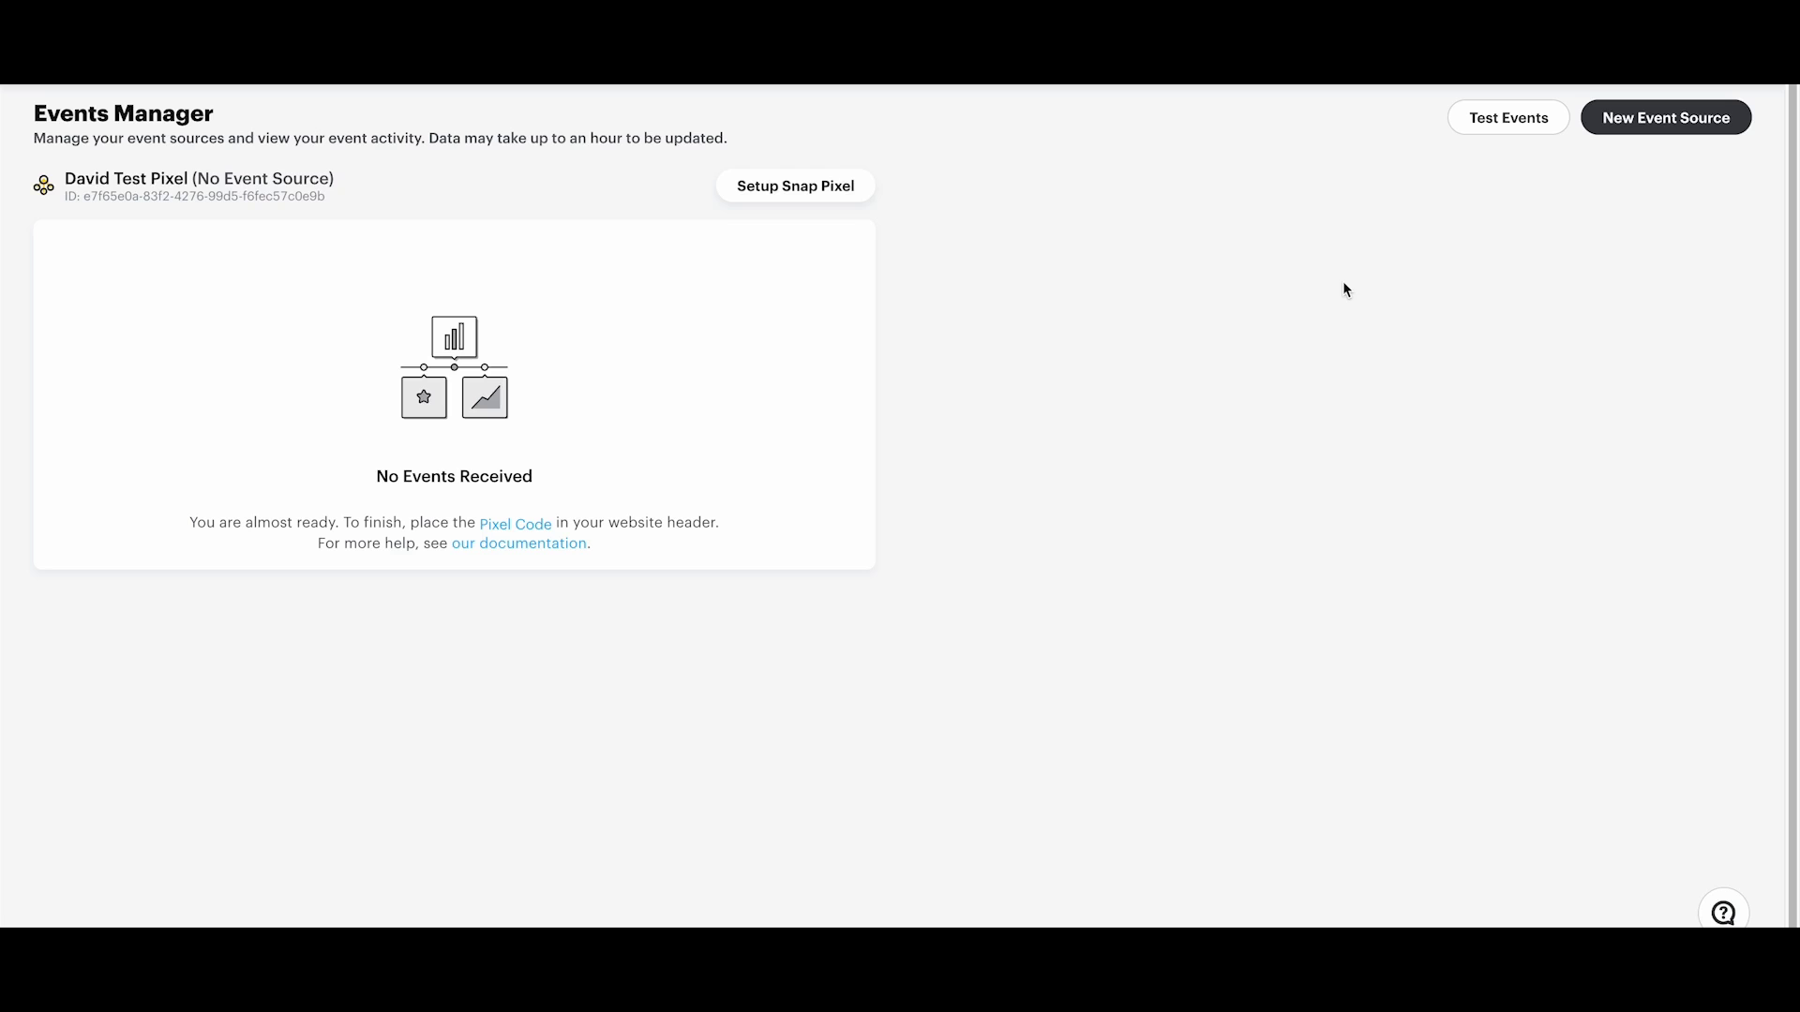
click(1666, 117)
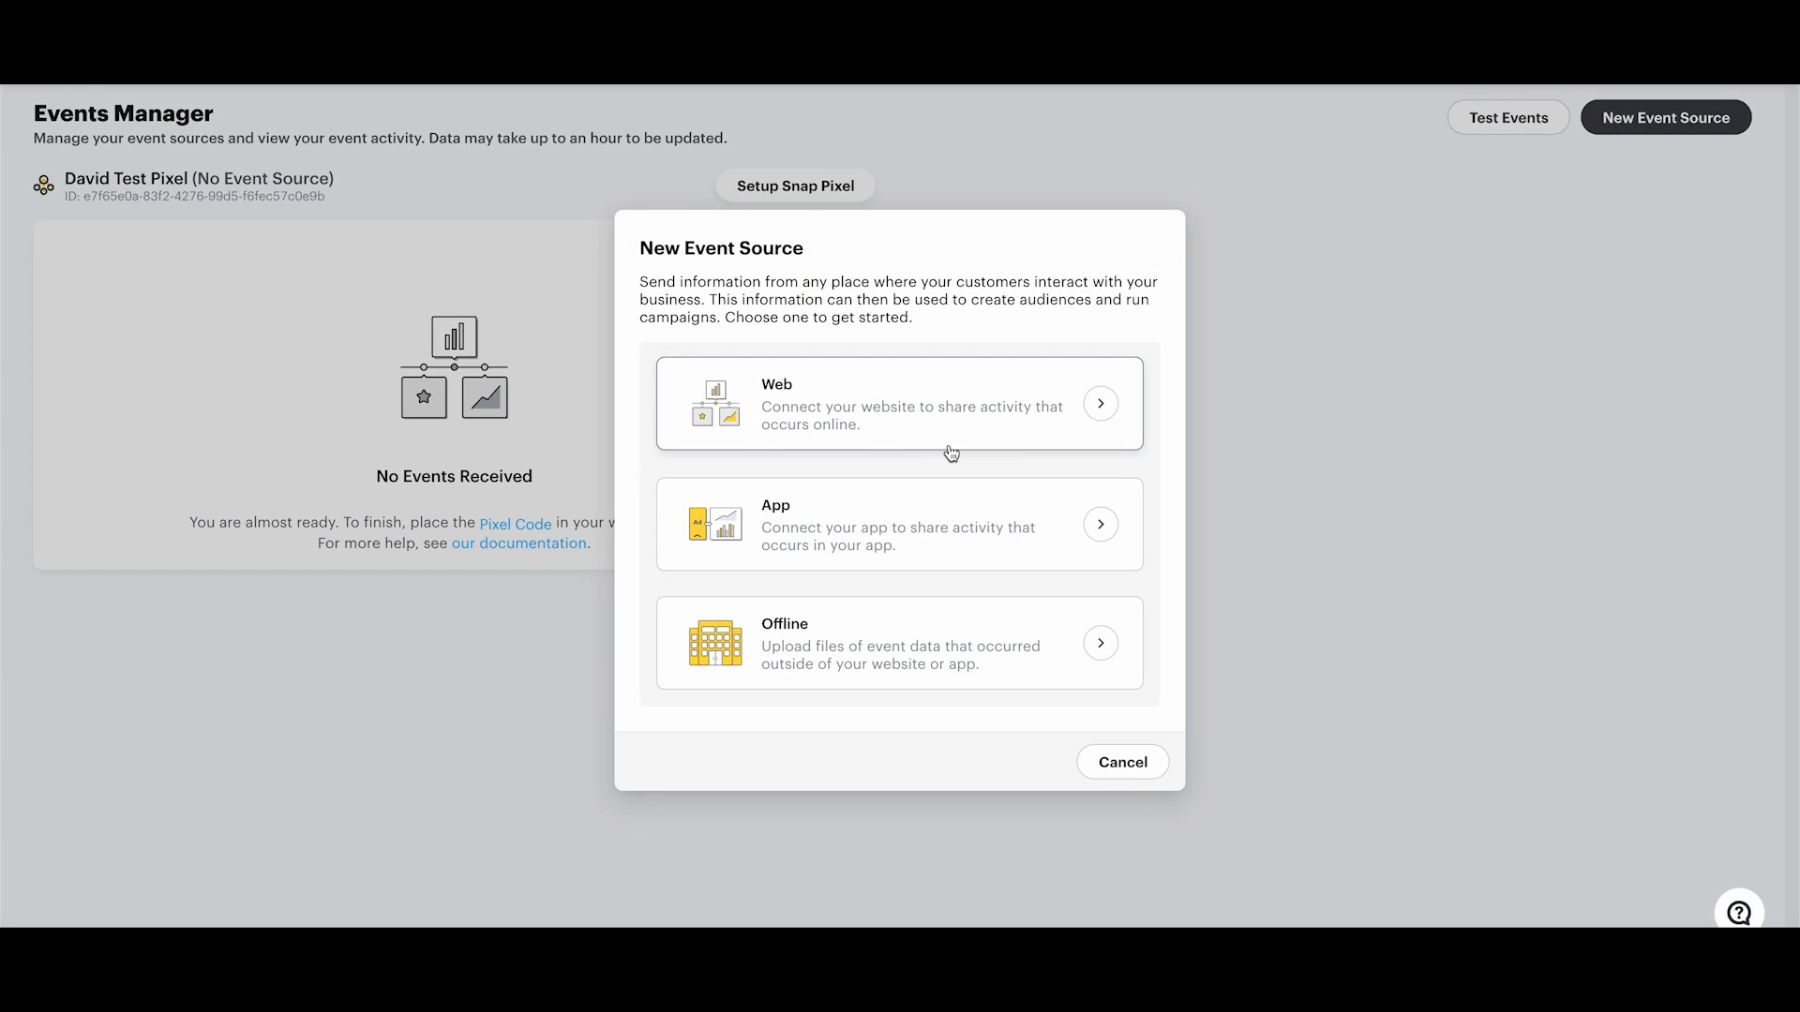
click(899, 403)
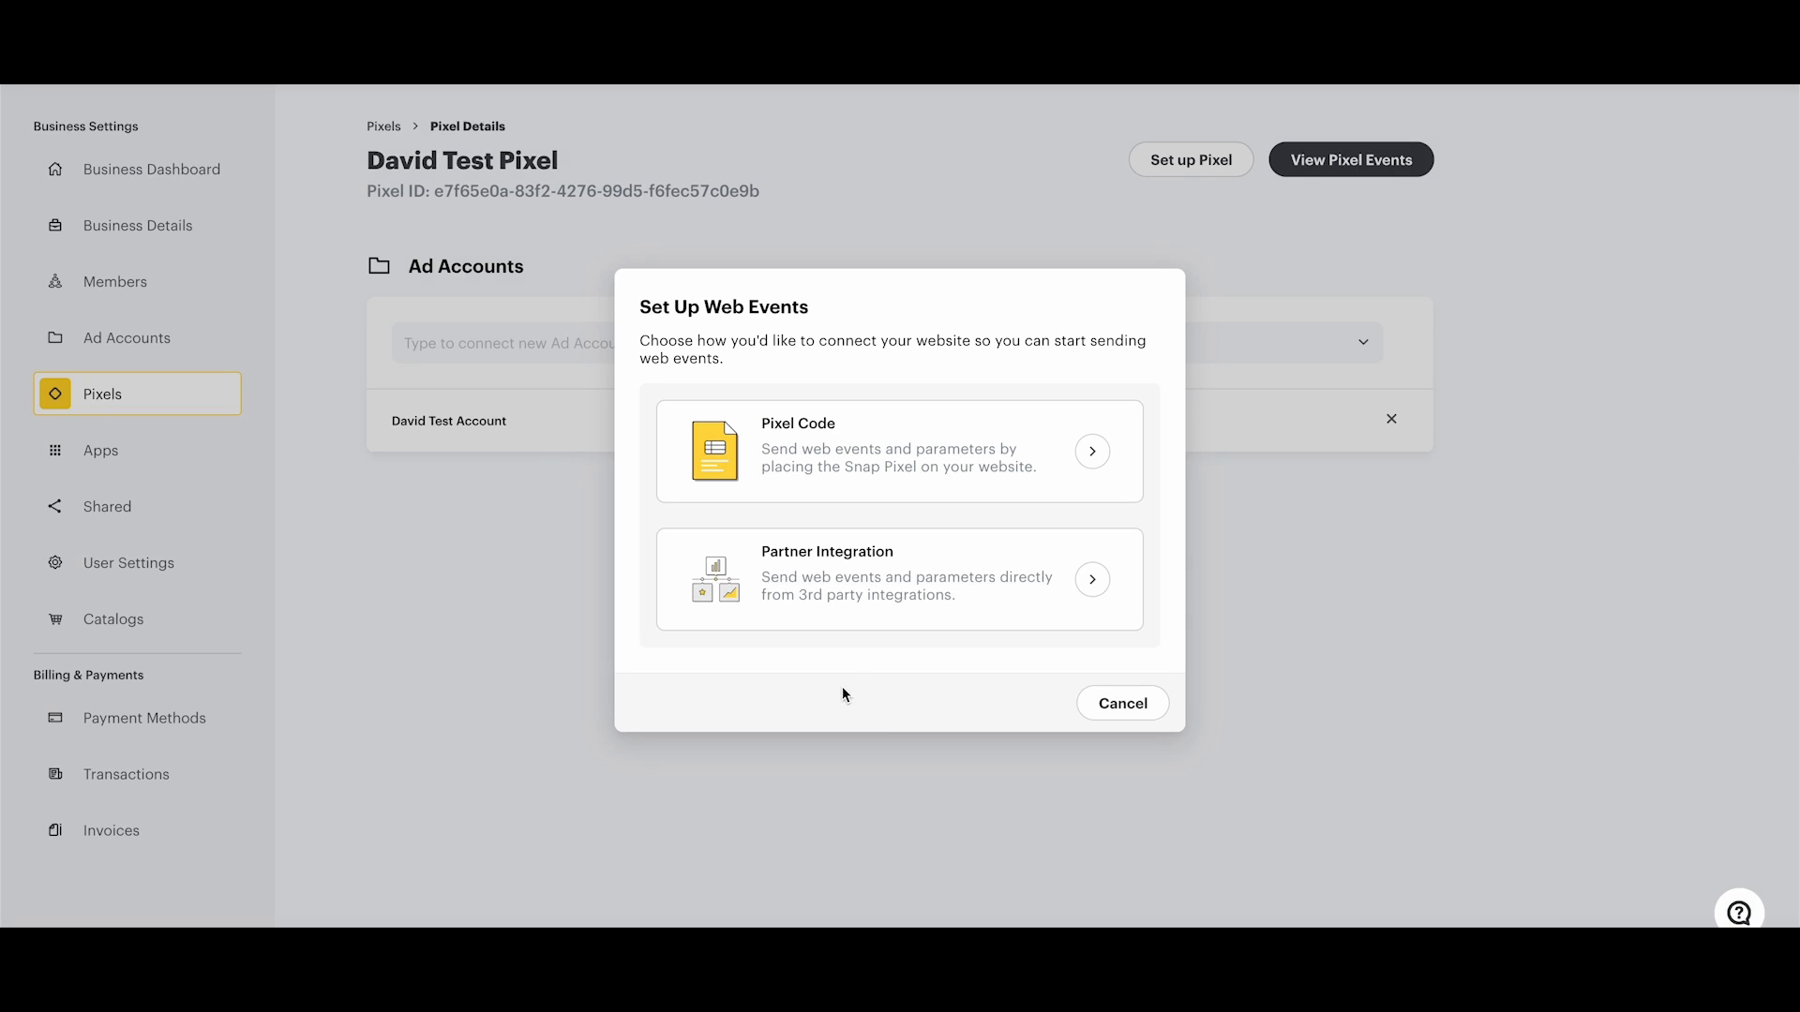
click(1090, 579)
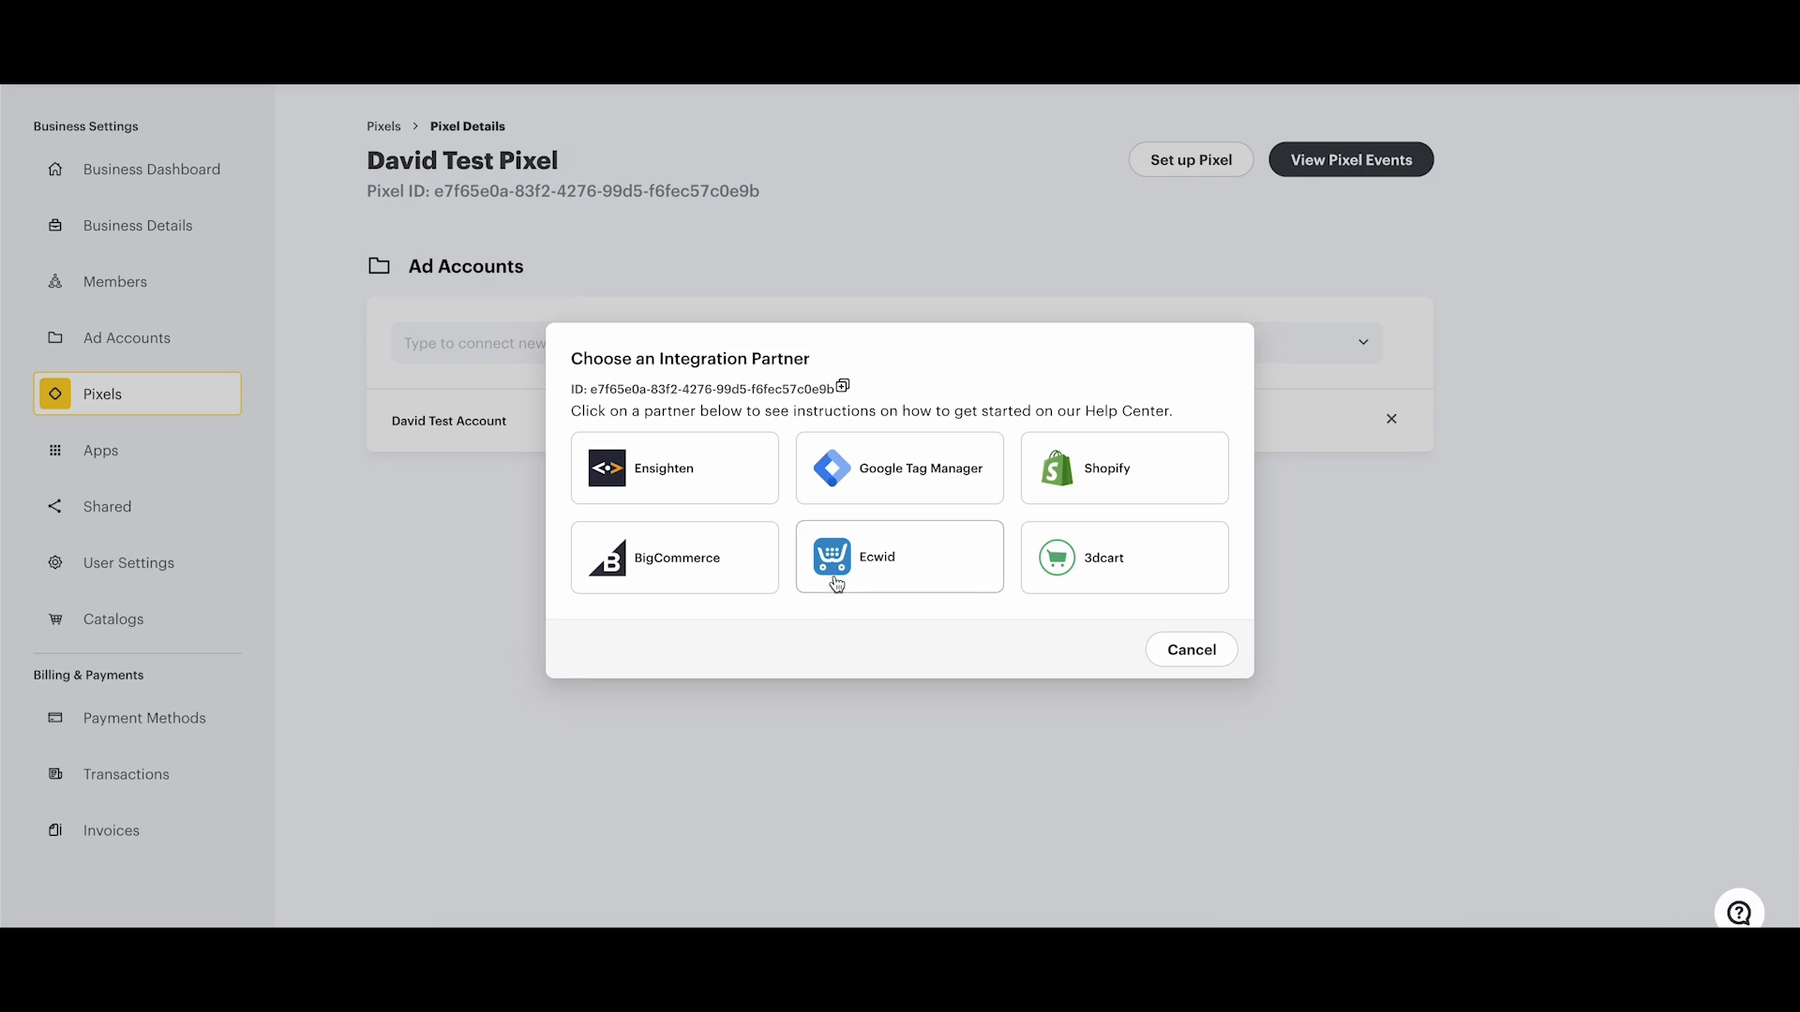
mouse_move(800, 650)
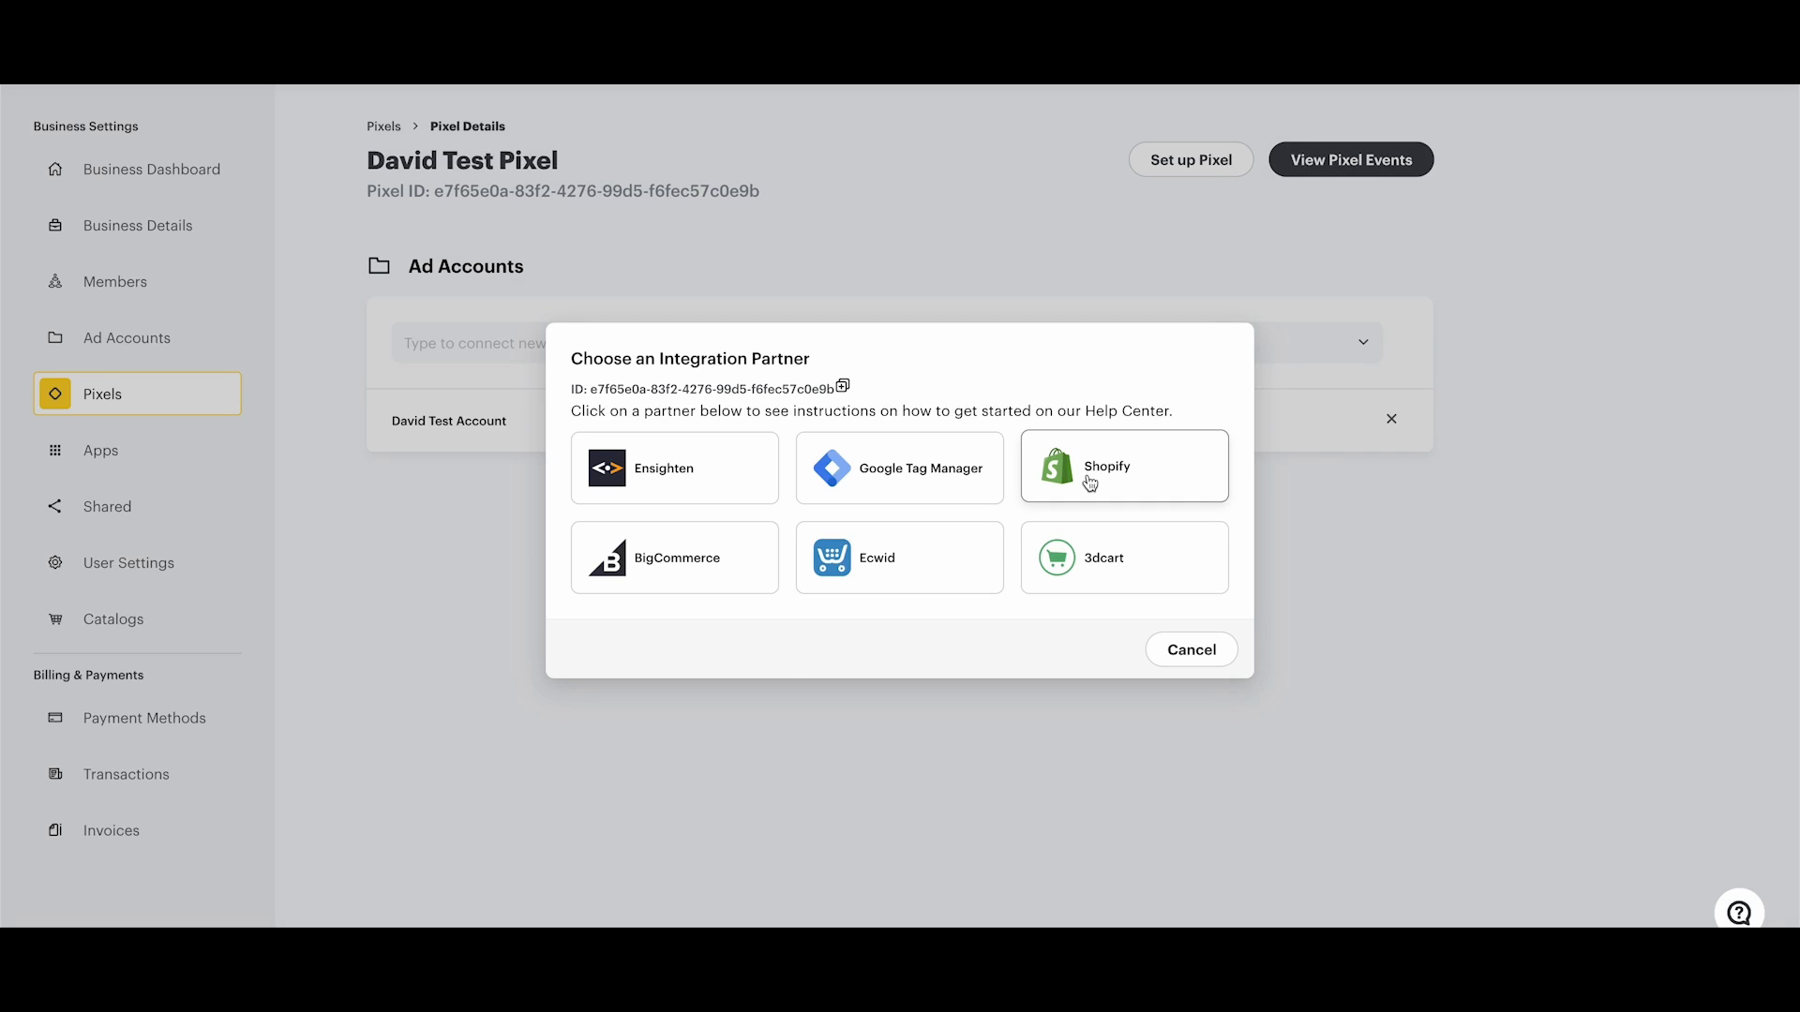
mouse_move(1077, 492)
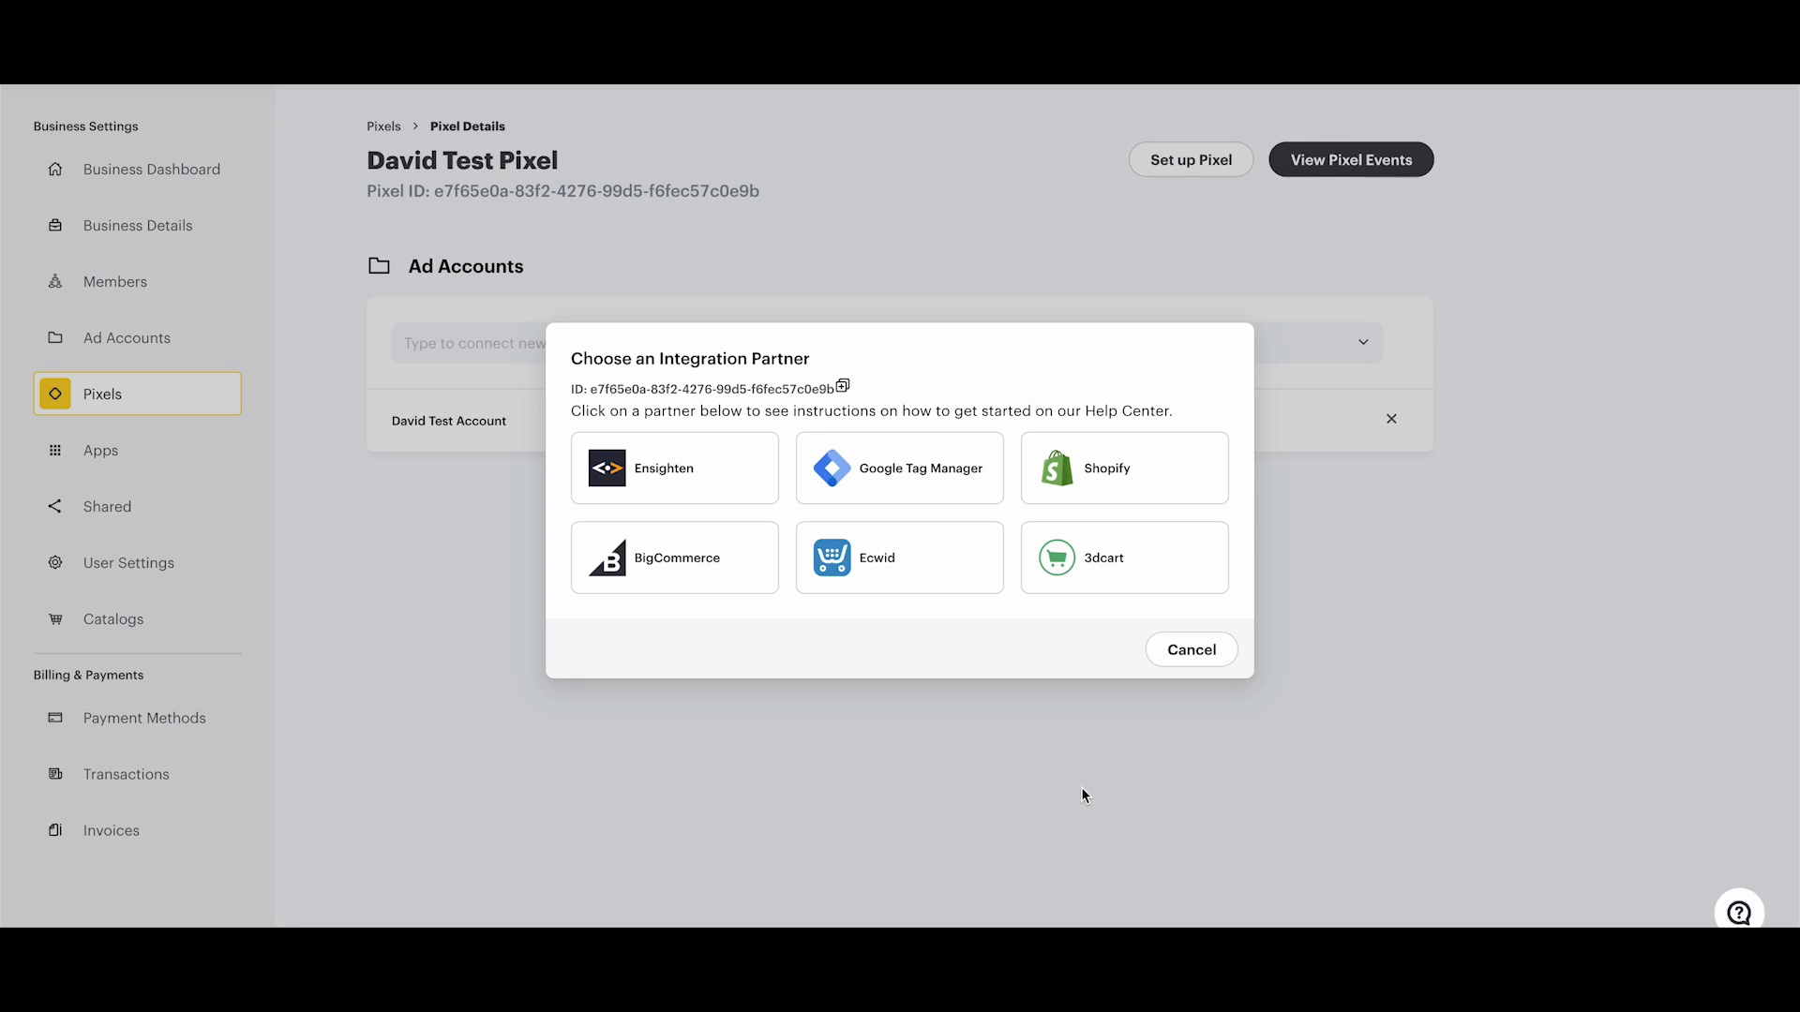
mouse_move(1049, 654)
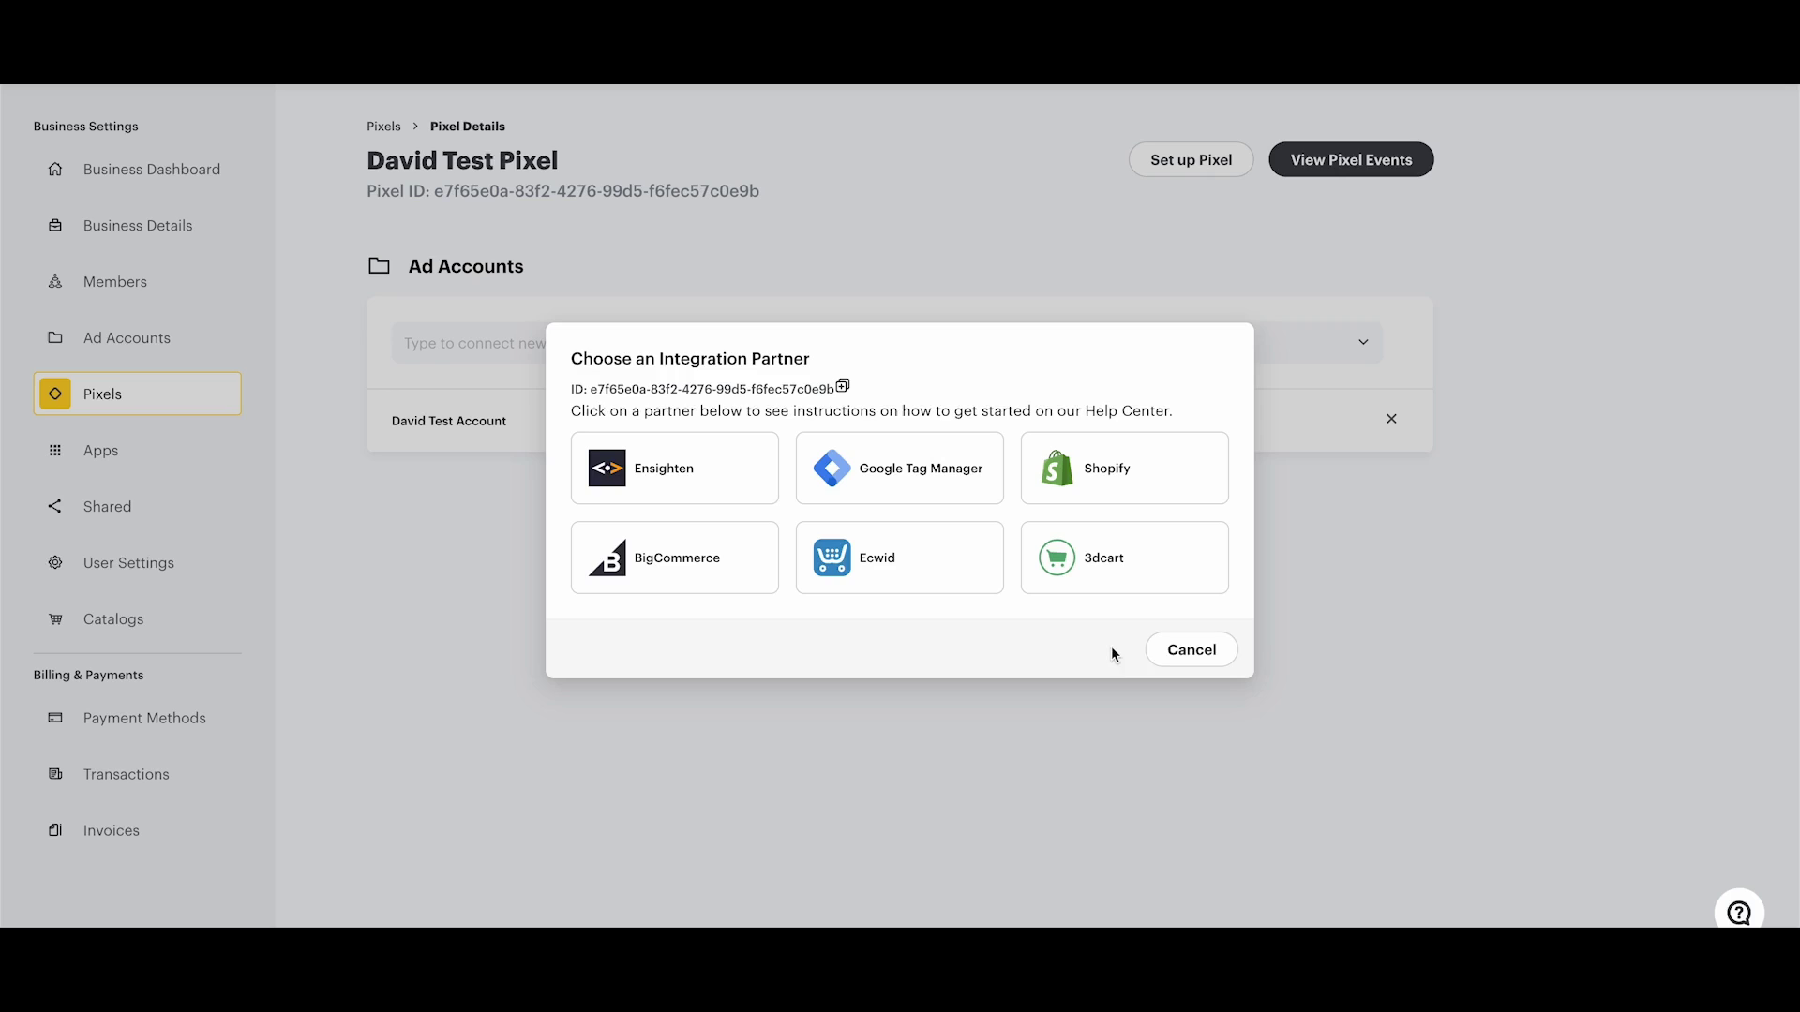
Leave partner integration, choose the Pixel Code install method and copy the snippet to the clipboard
click(1191, 159)
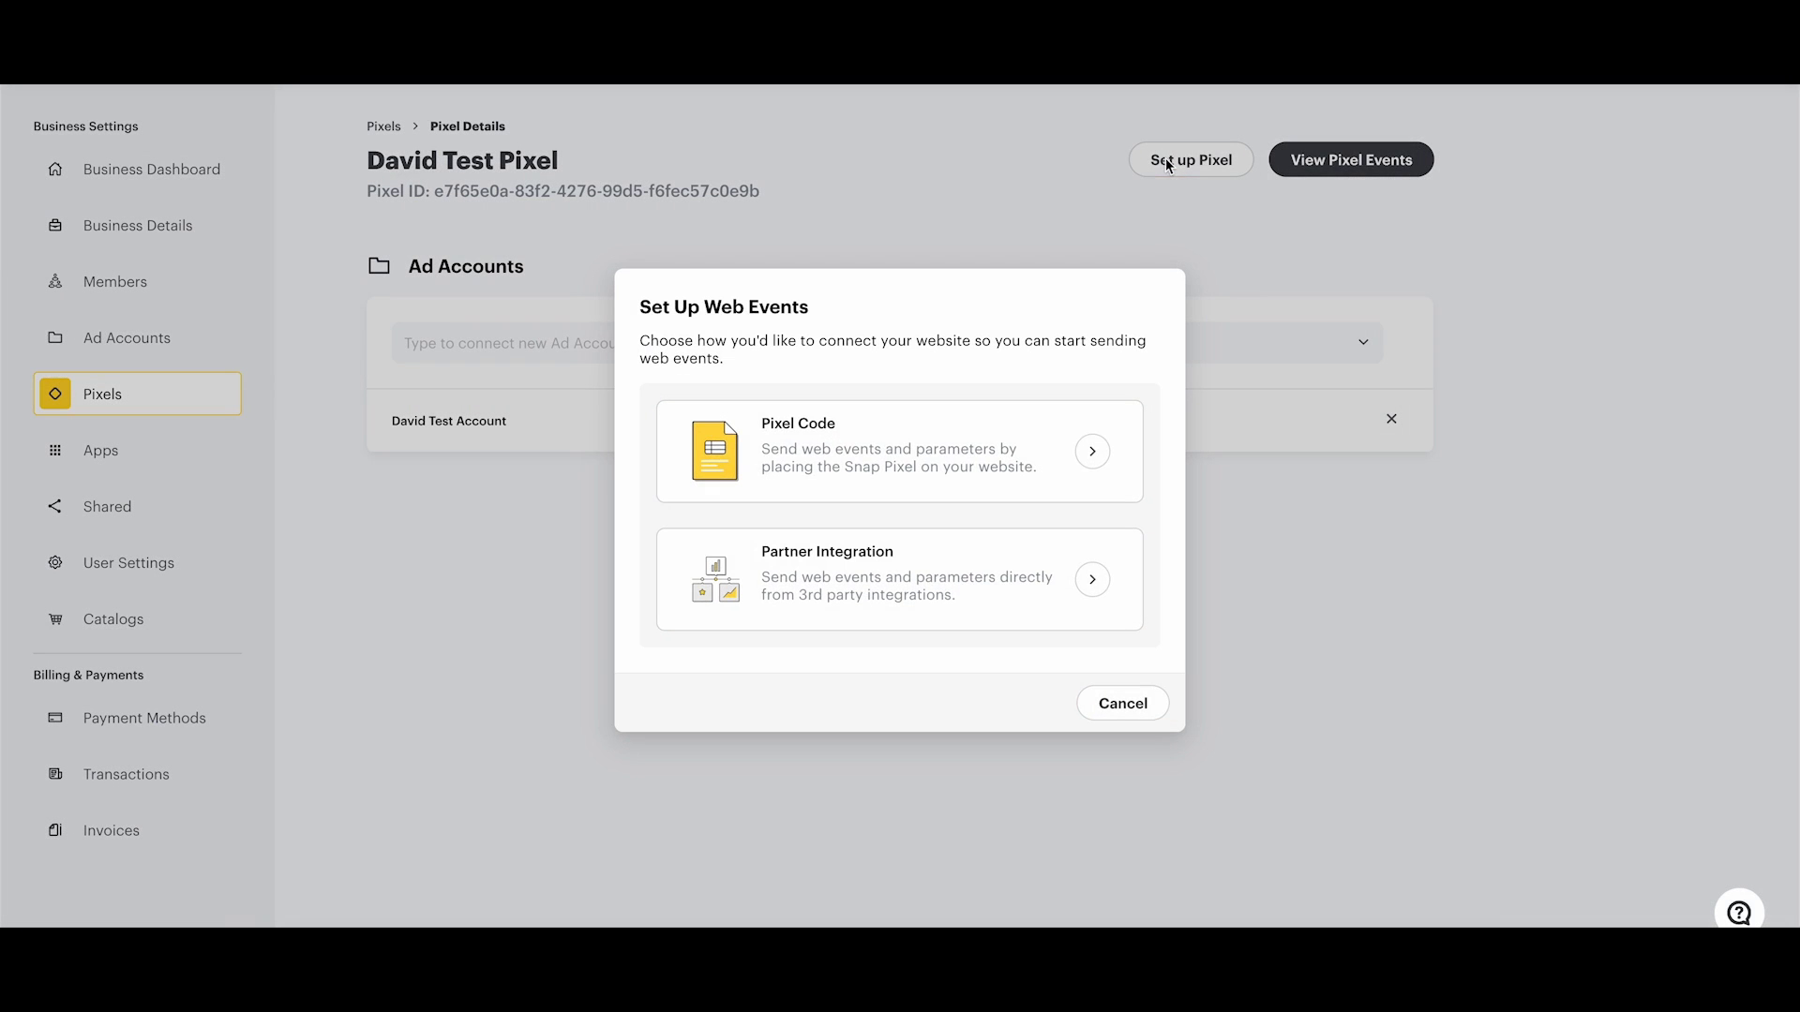
click(1091, 451)
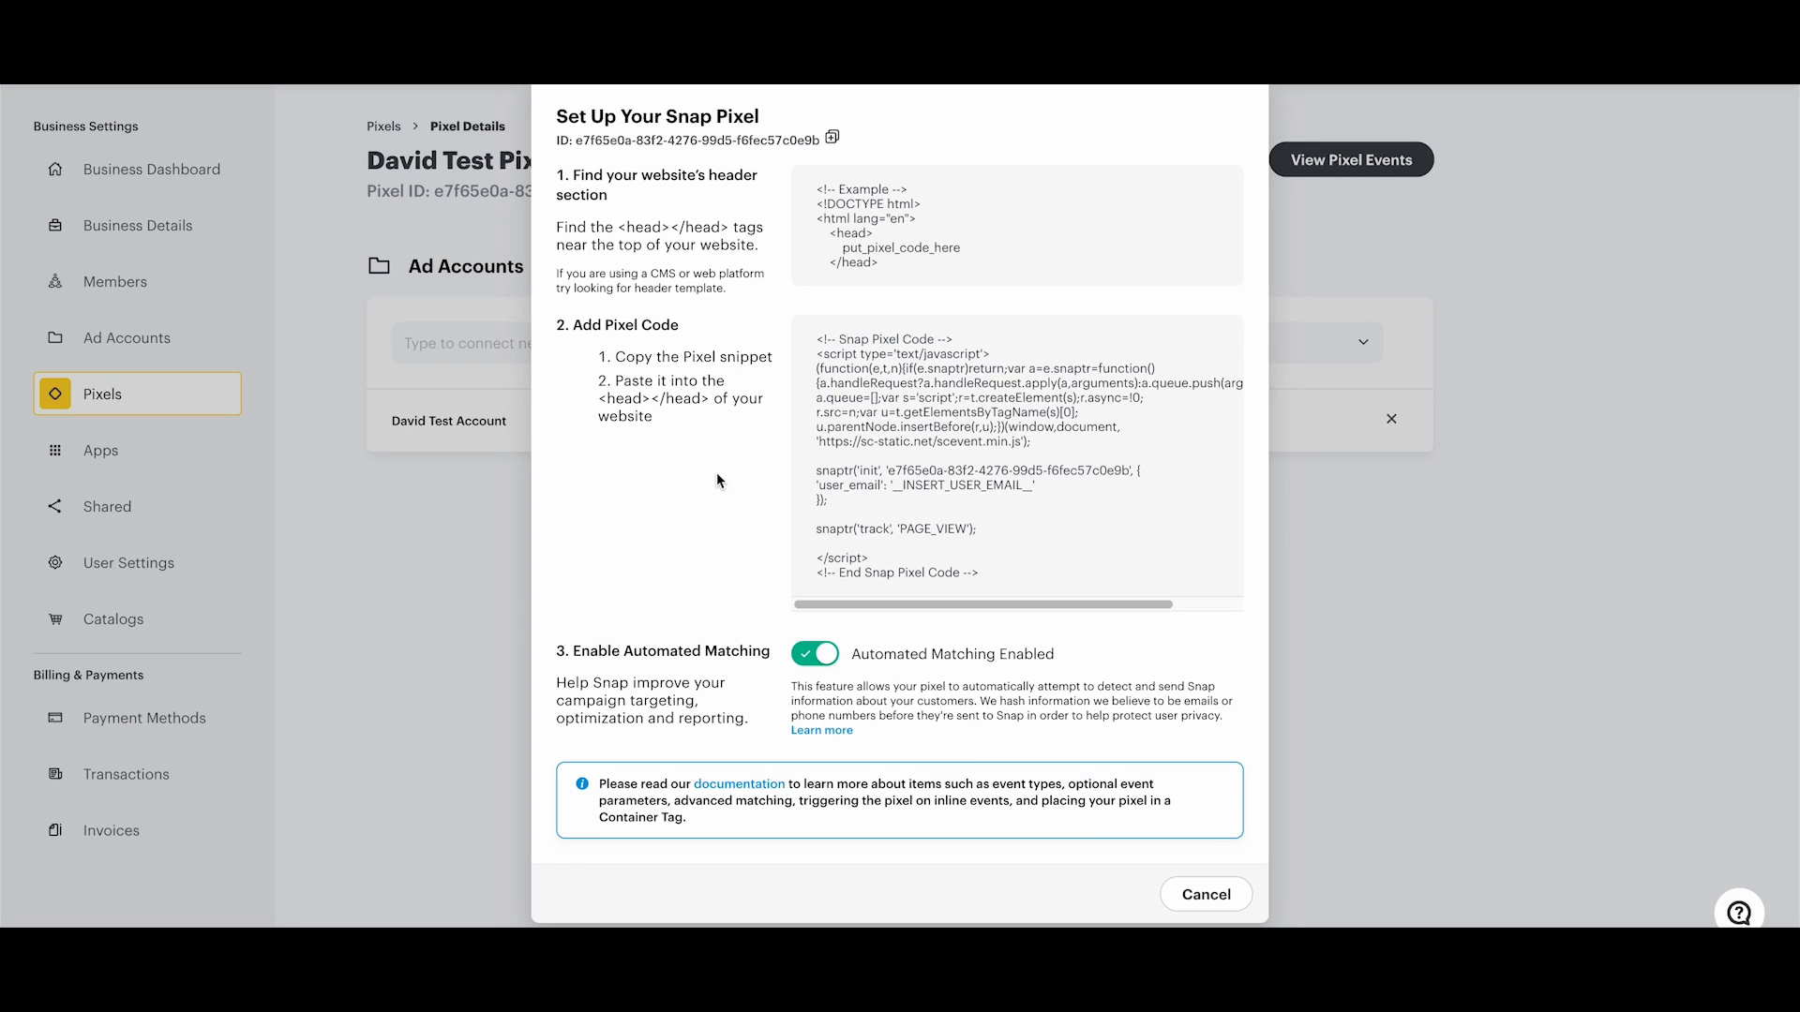
mouse_move(881, 454)
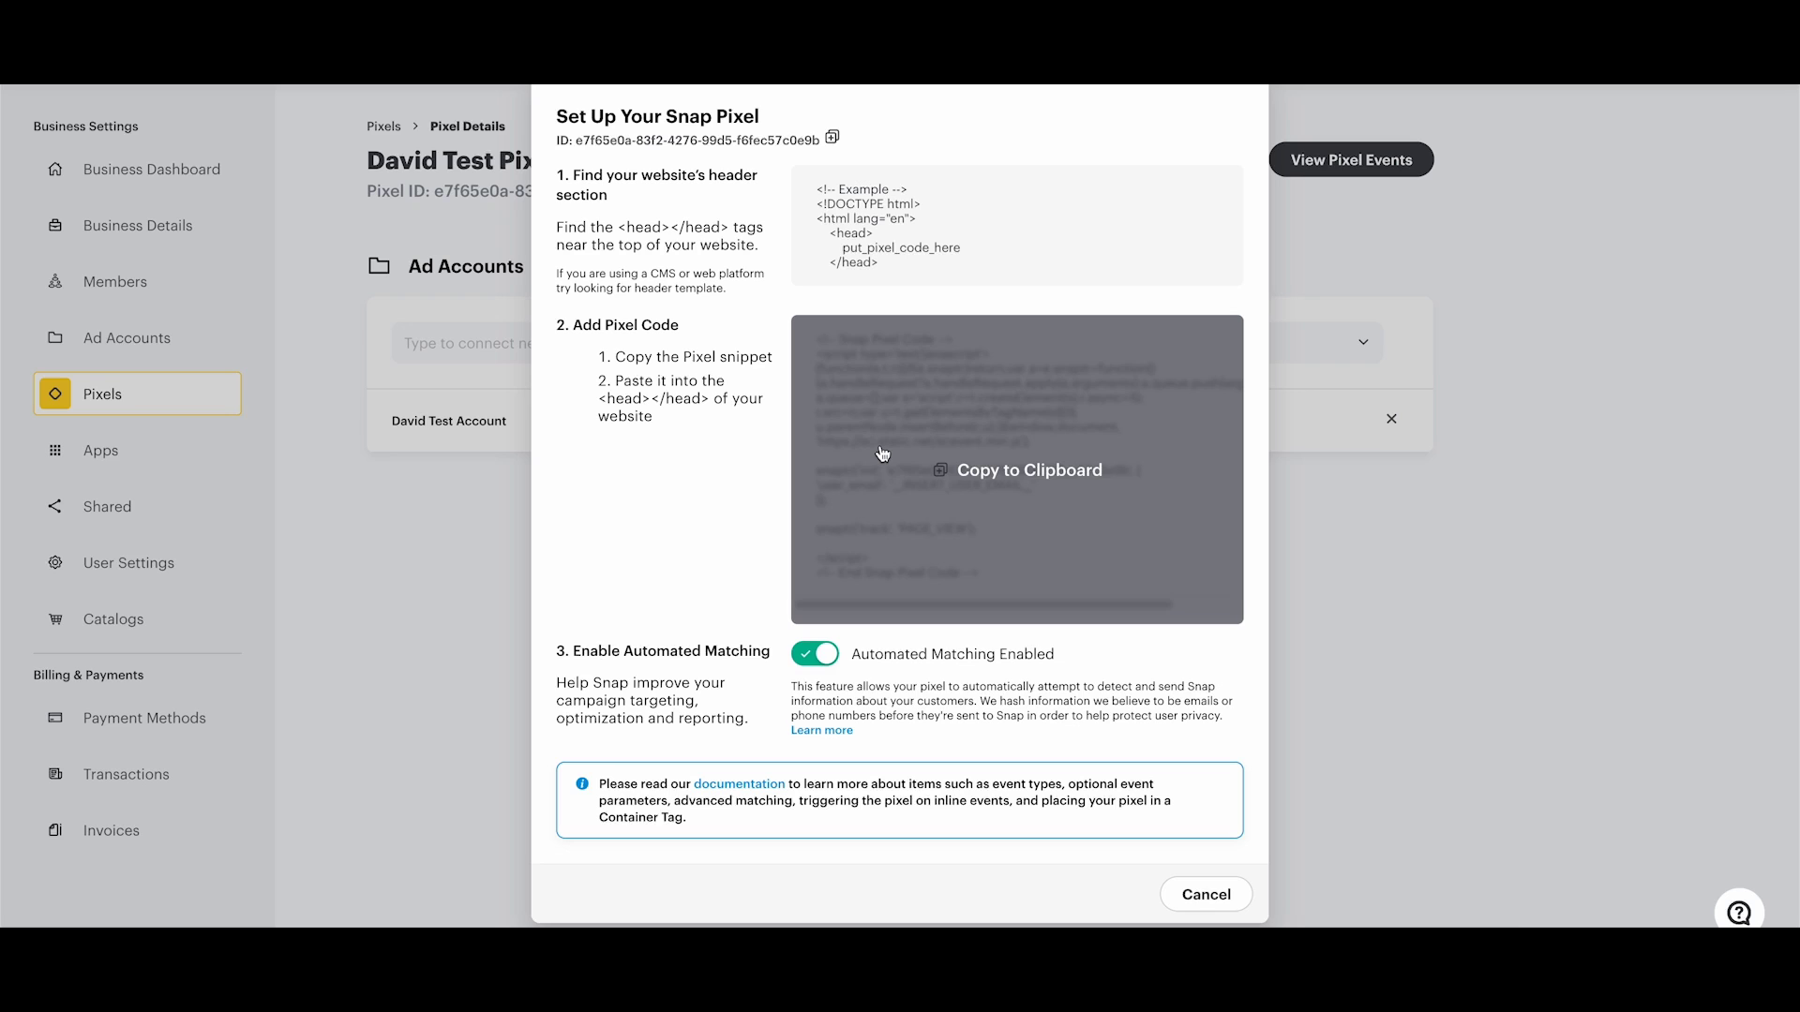
click(1016, 470)
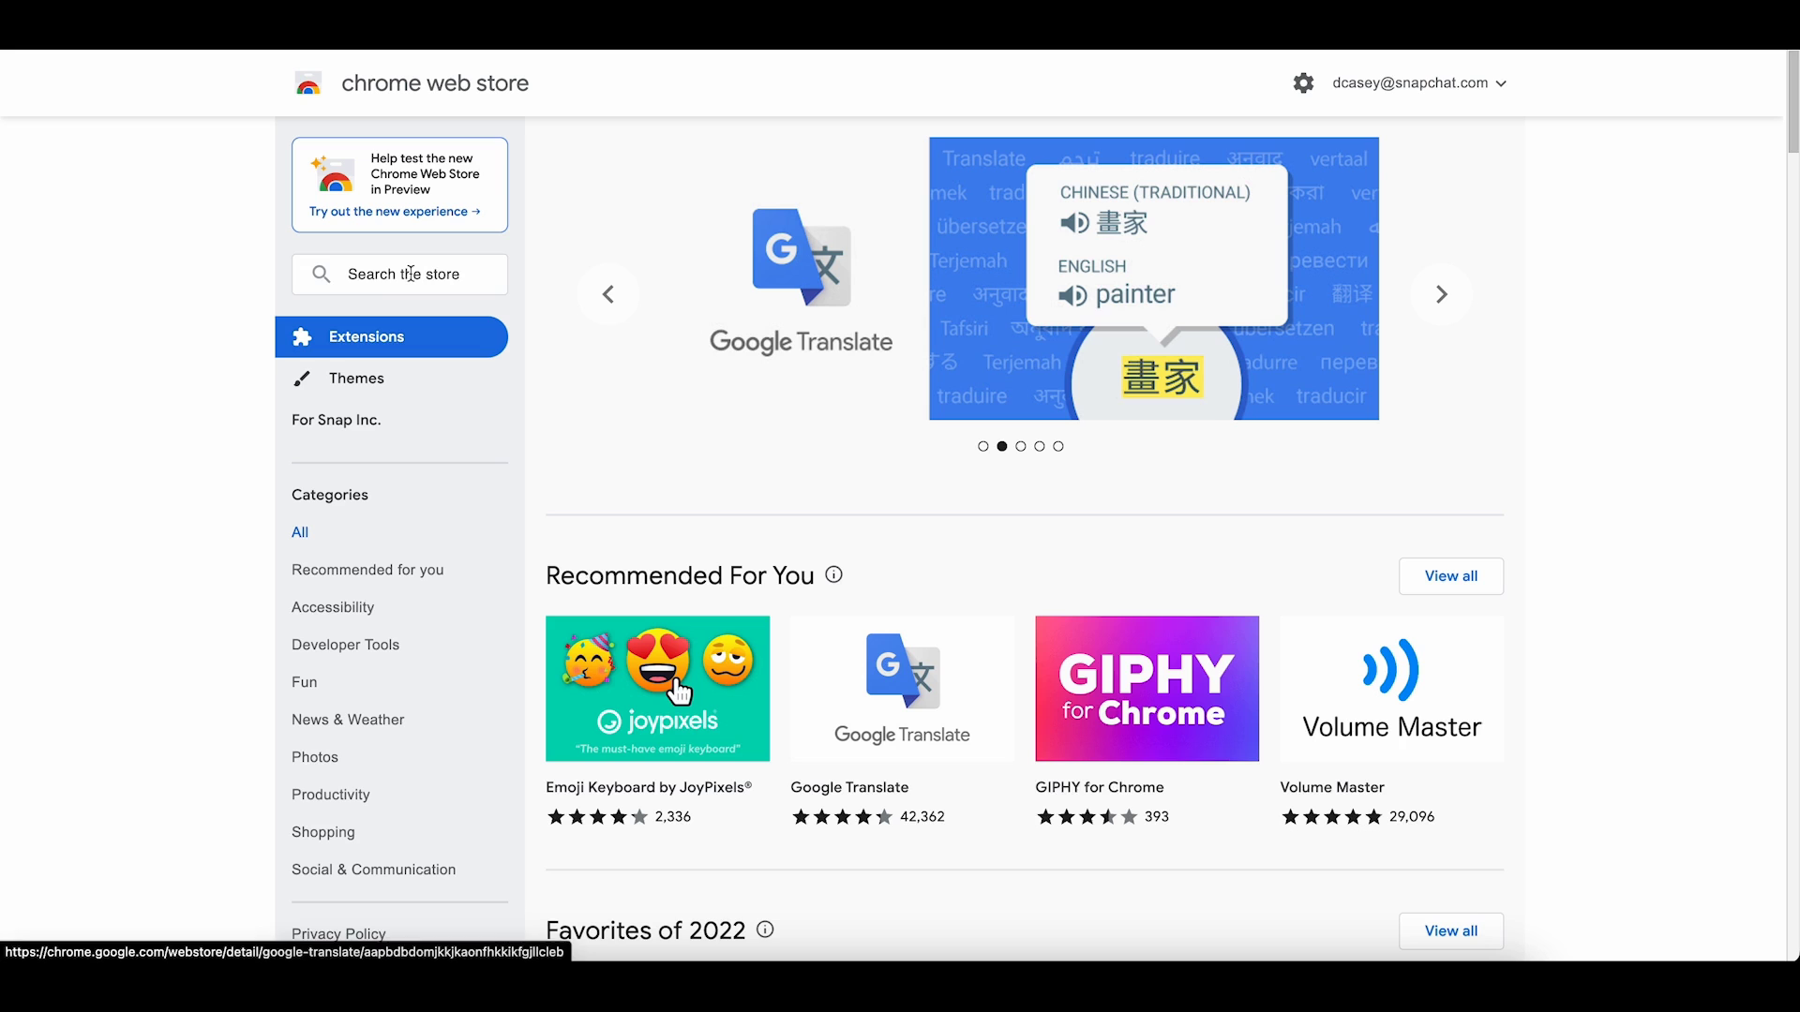
Search the store for 'Snap Pixel', then install the Snap Pixel Helper extension and confirm adding it
text(s)
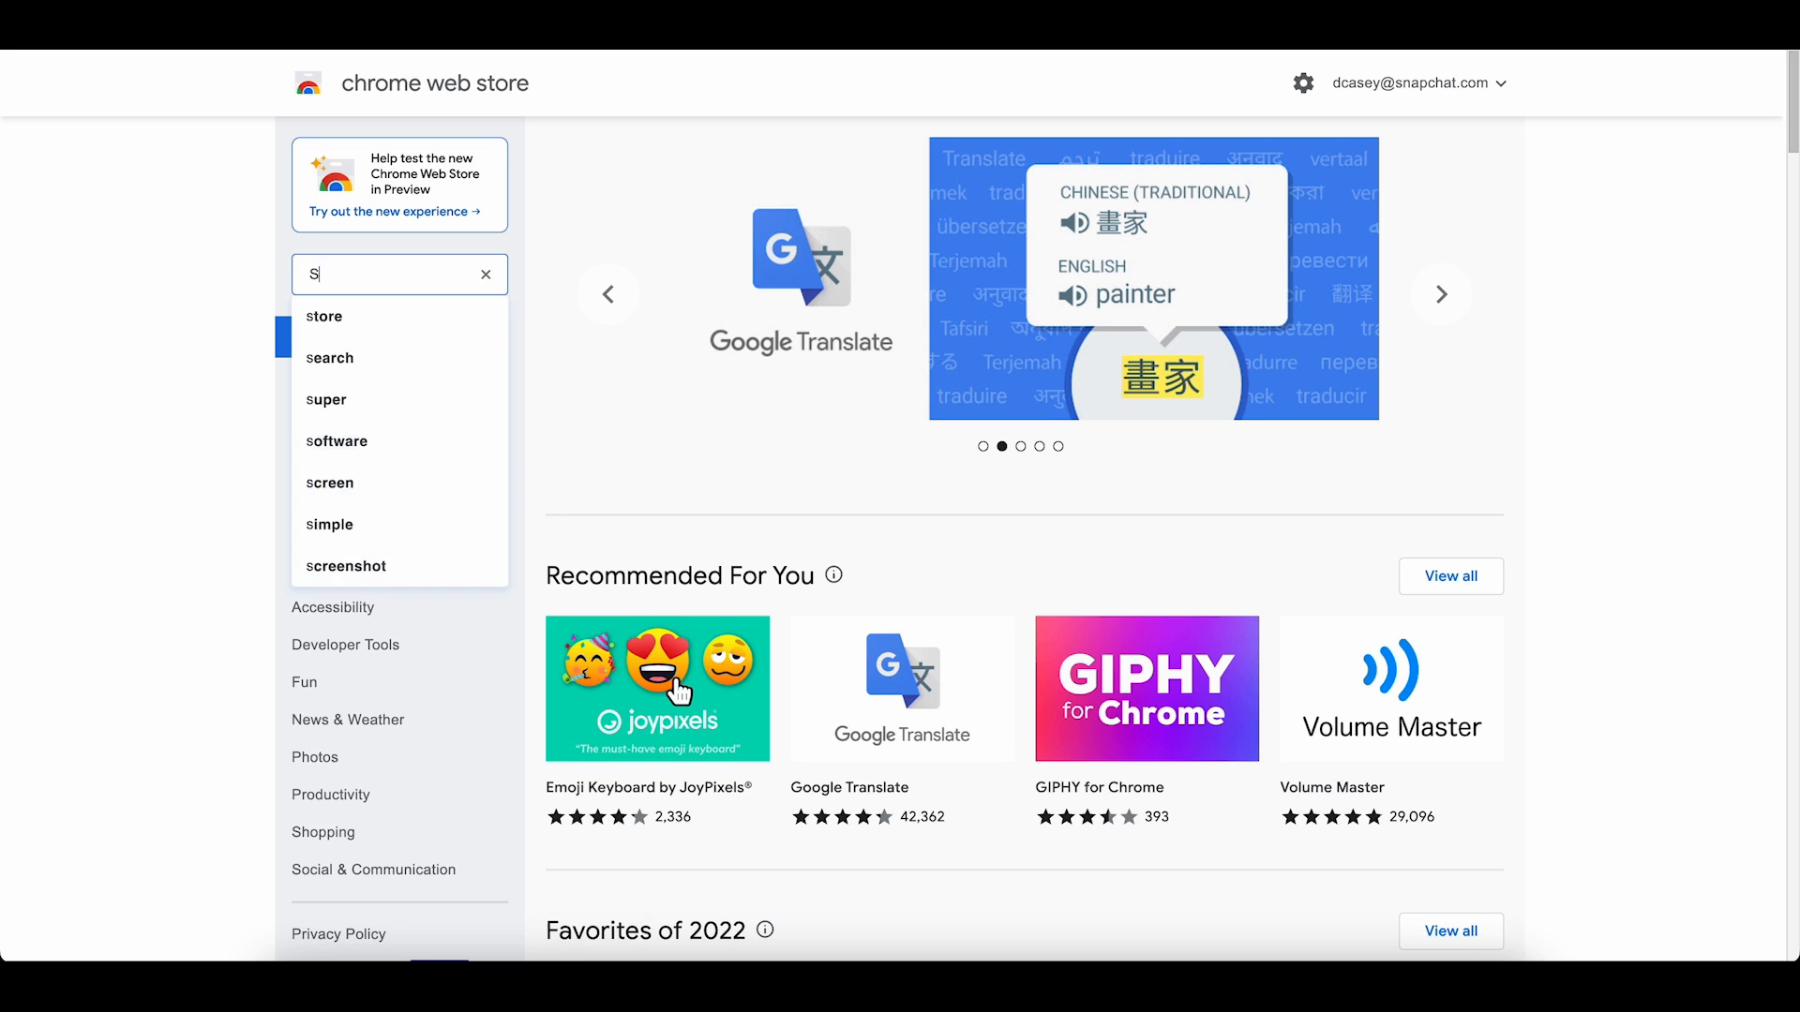
text(Snap Pixel)
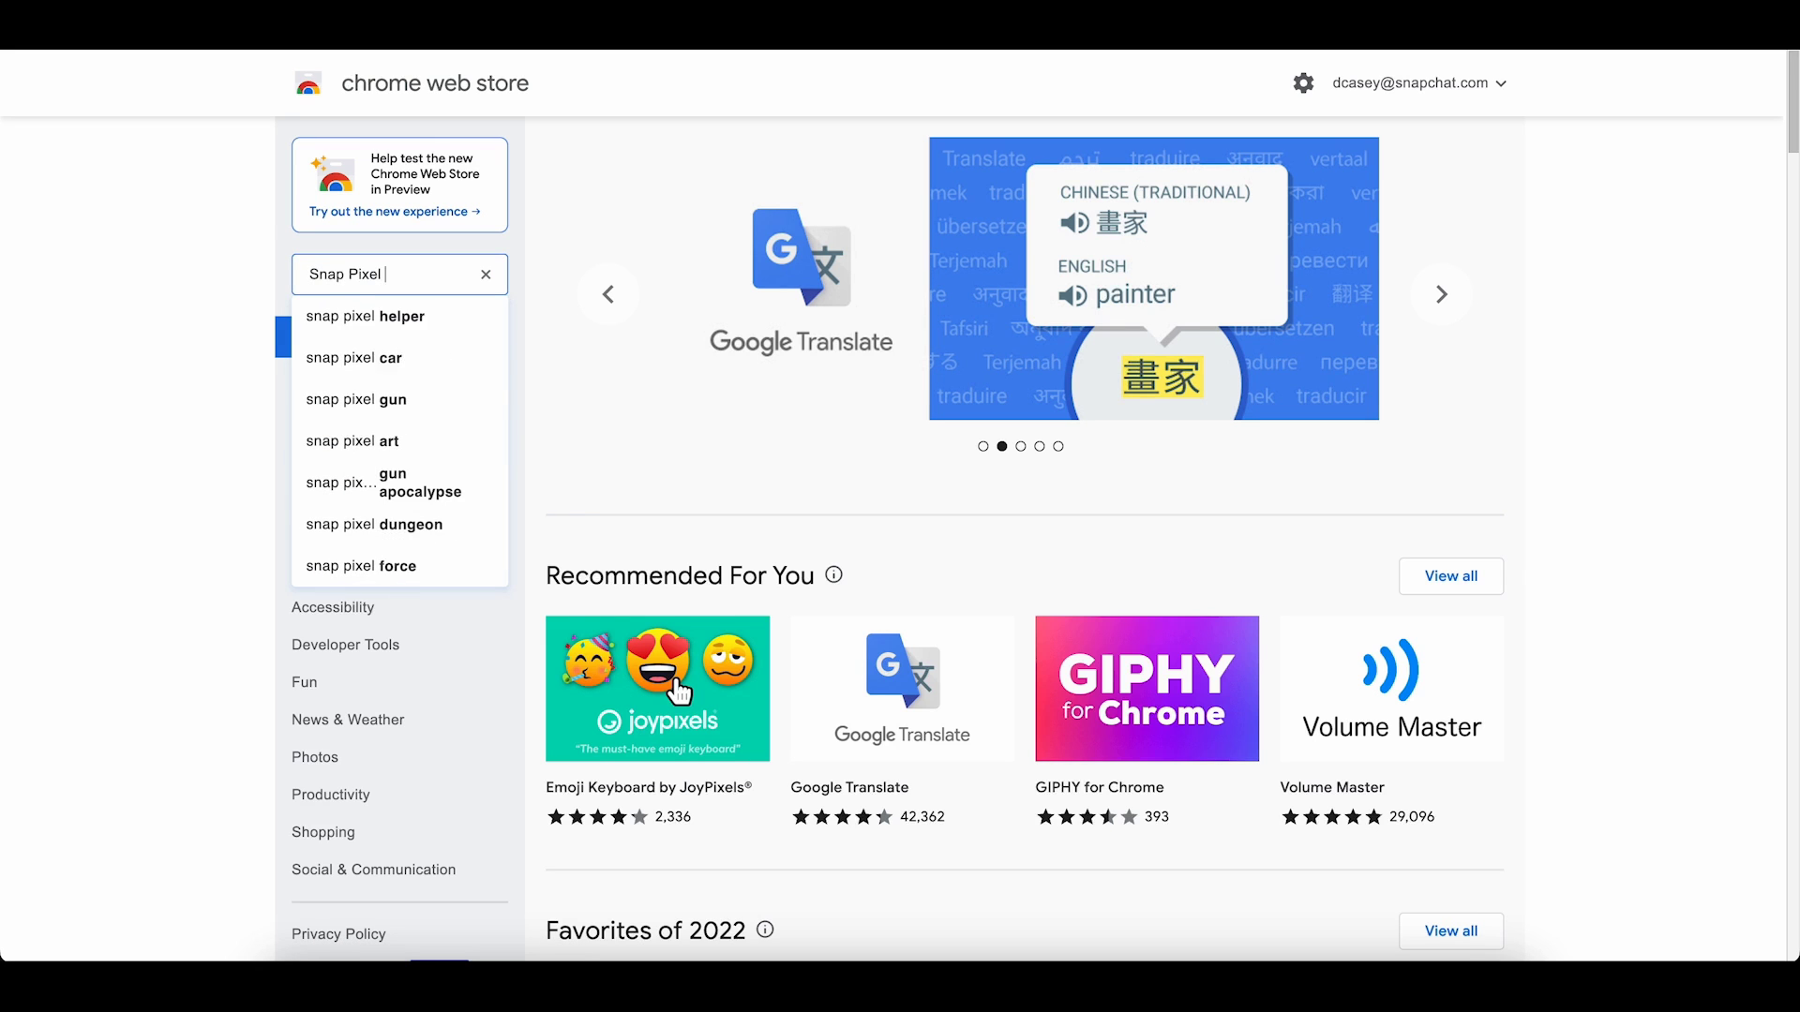
click(369, 316)
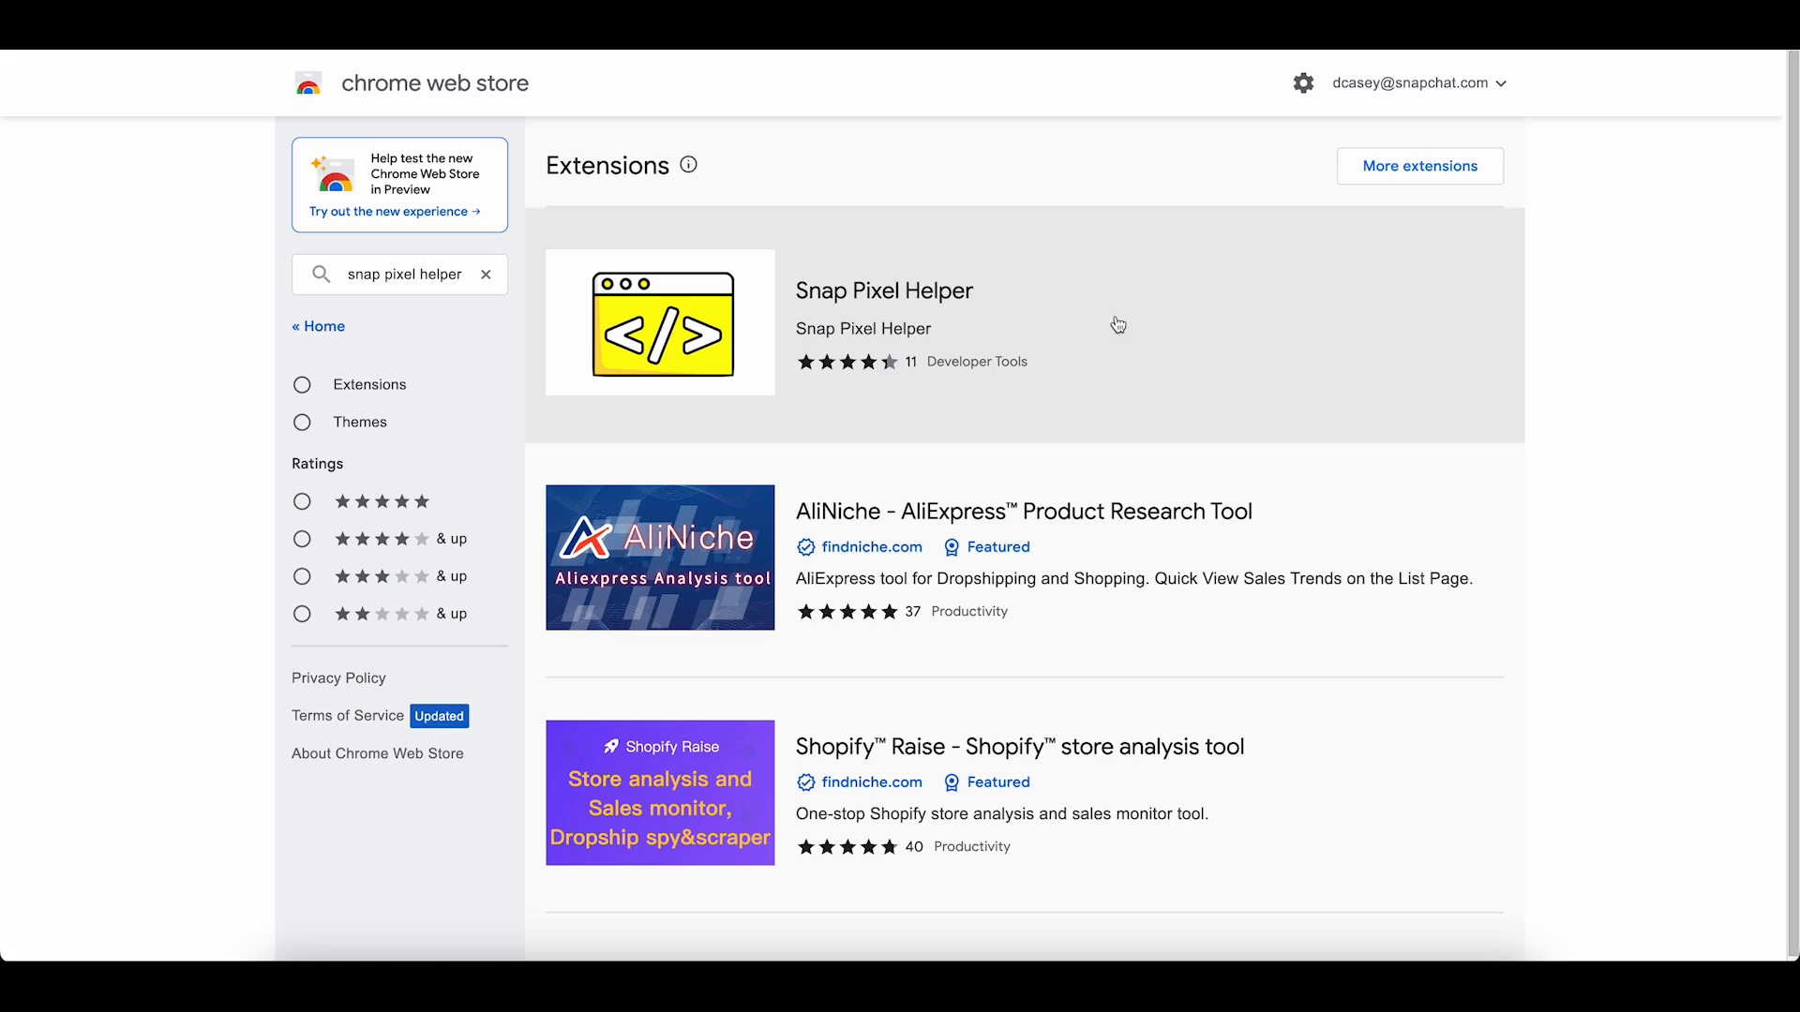
click(883, 291)
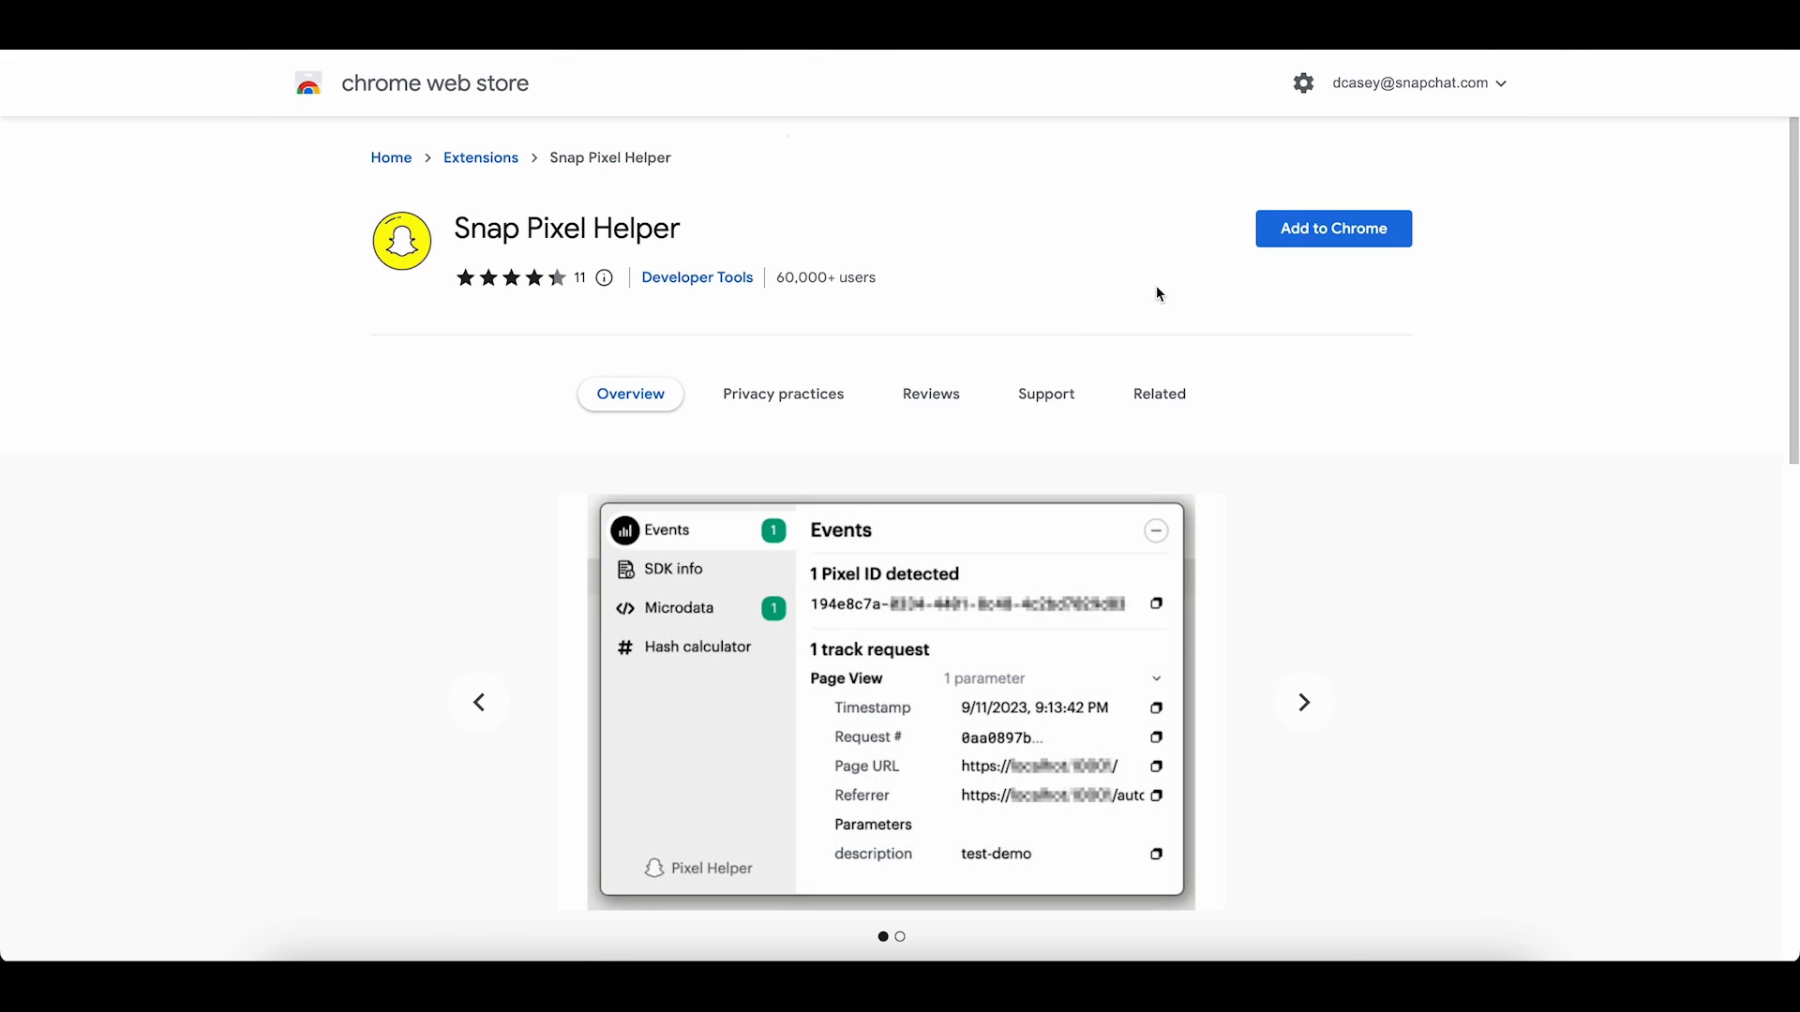
click(1333, 229)
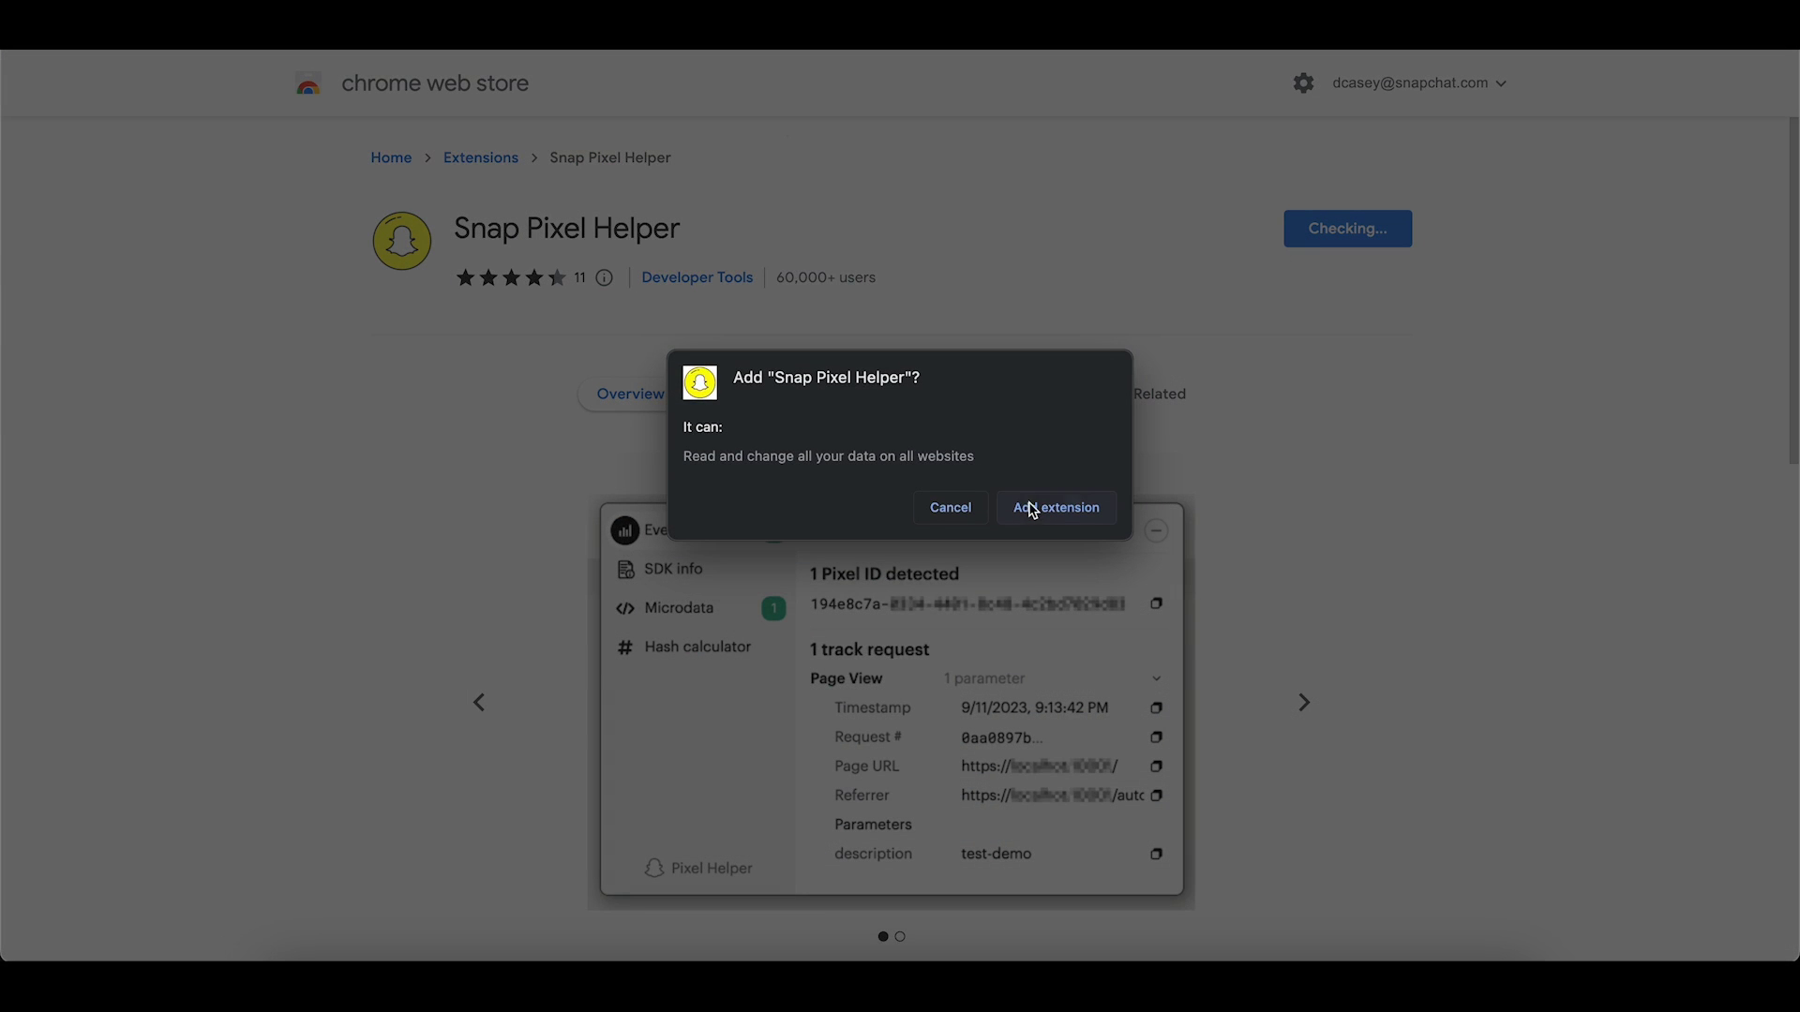
click(1054, 507)
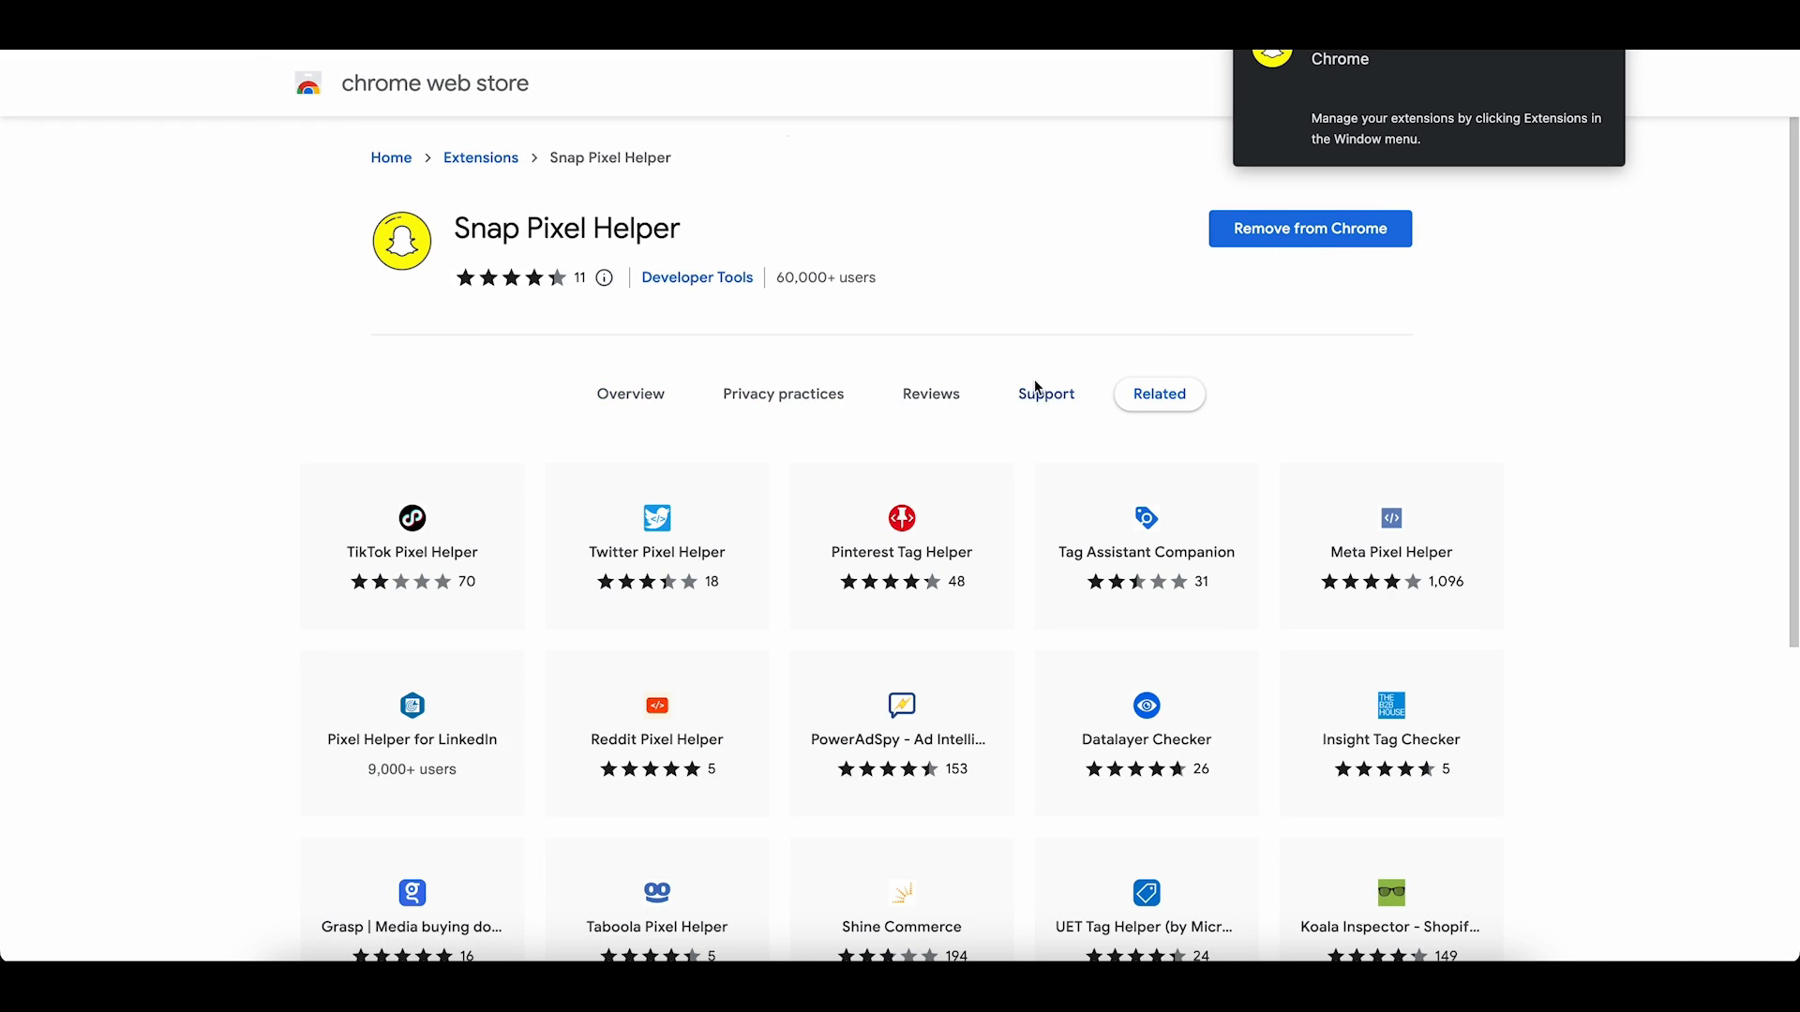
mouse_move(1022, 363)
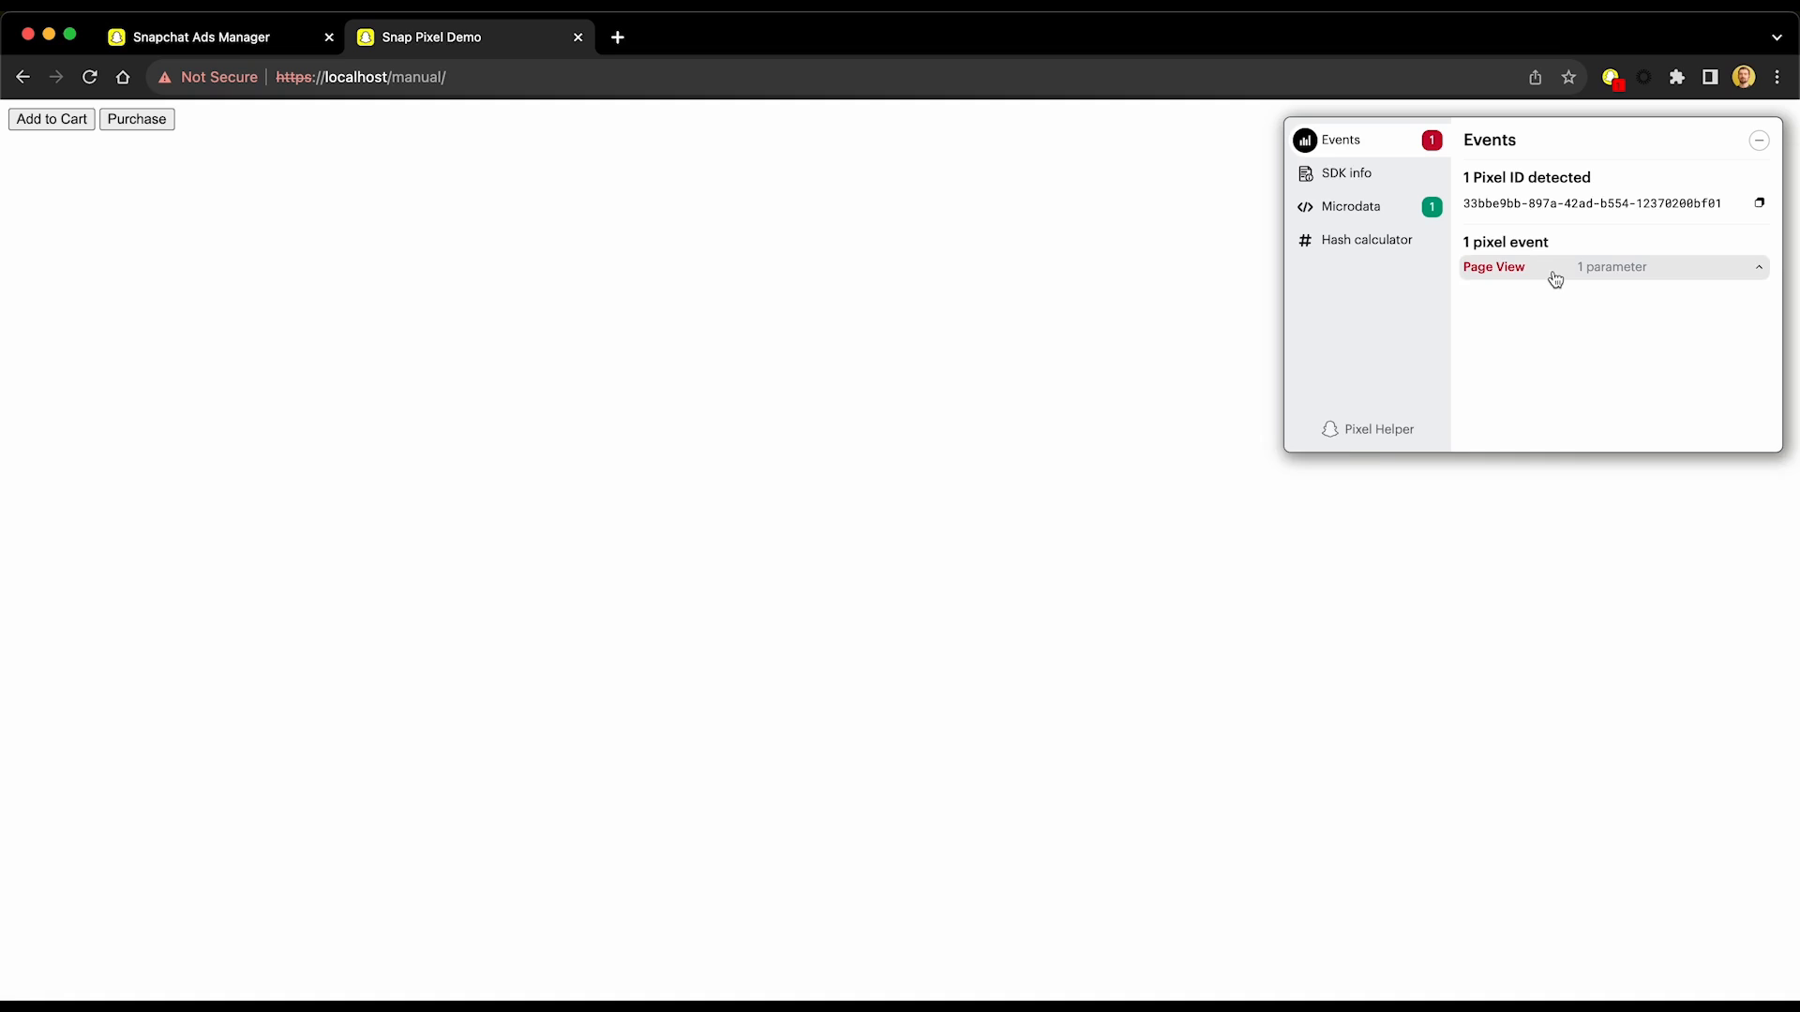
Expand the Page View event to see its parameters and the invalid email-hash warning
click(1493, 266)
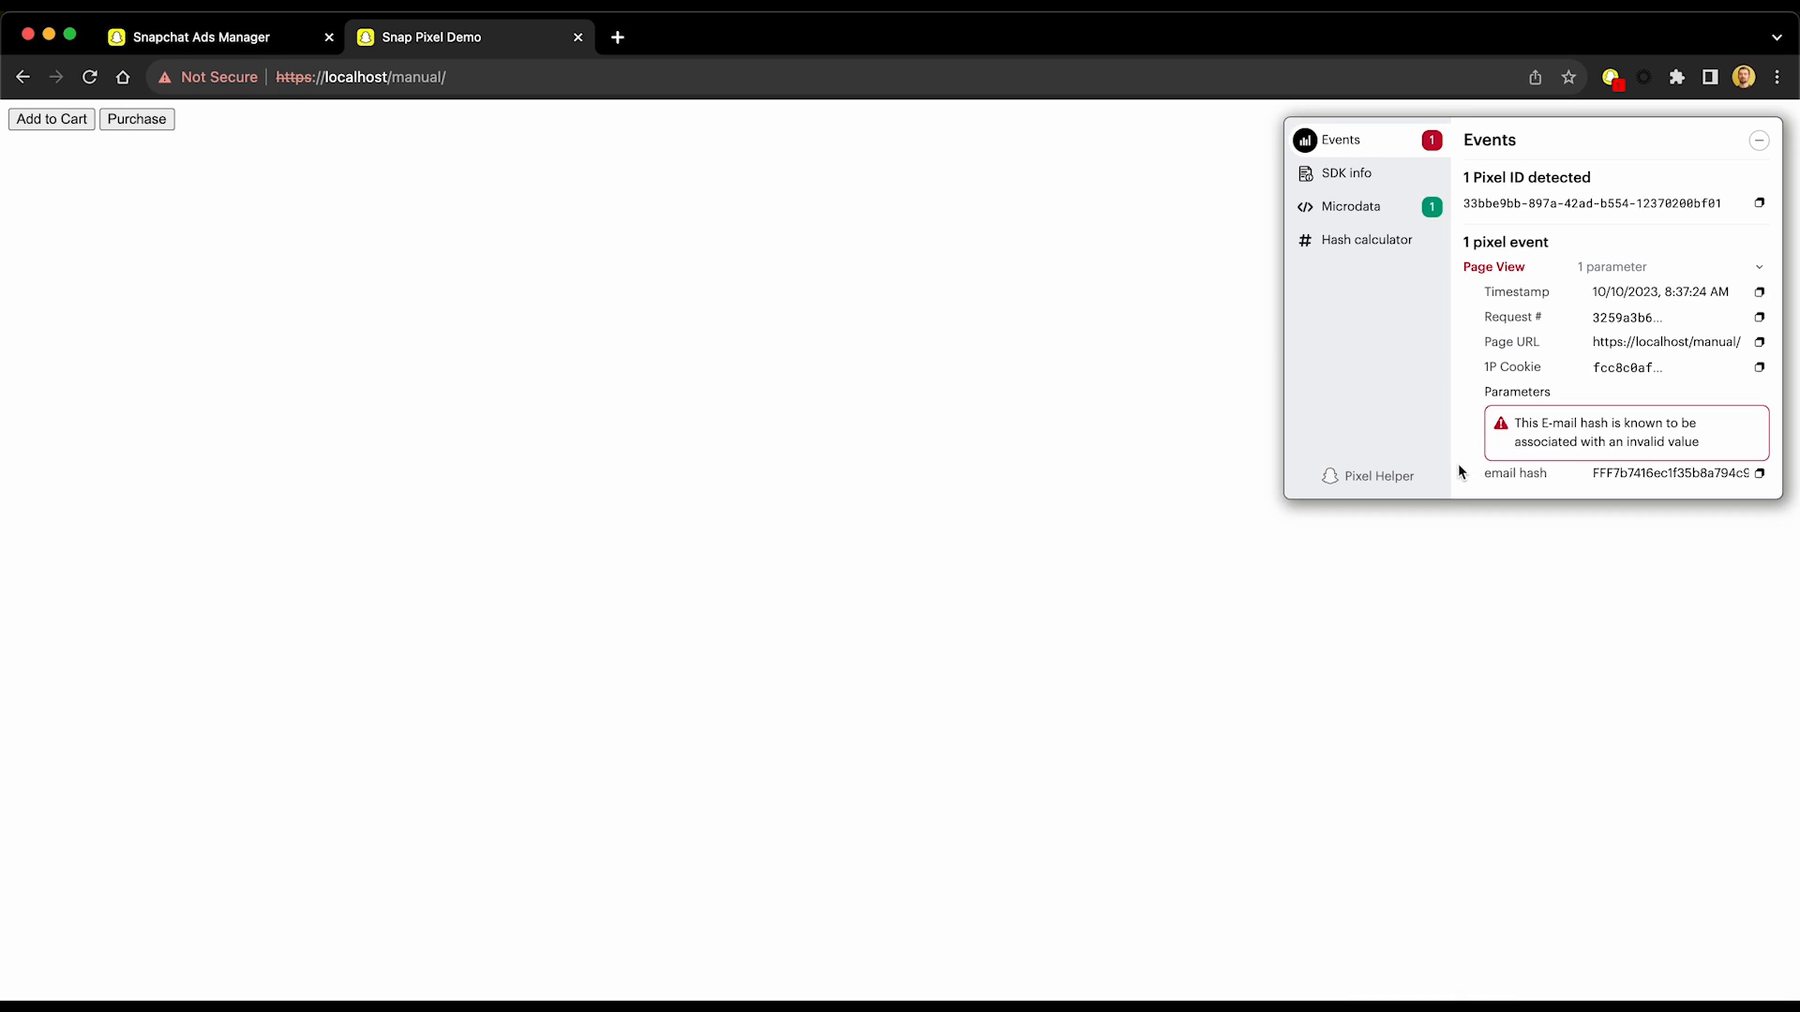
mouse_move(1473, 427)
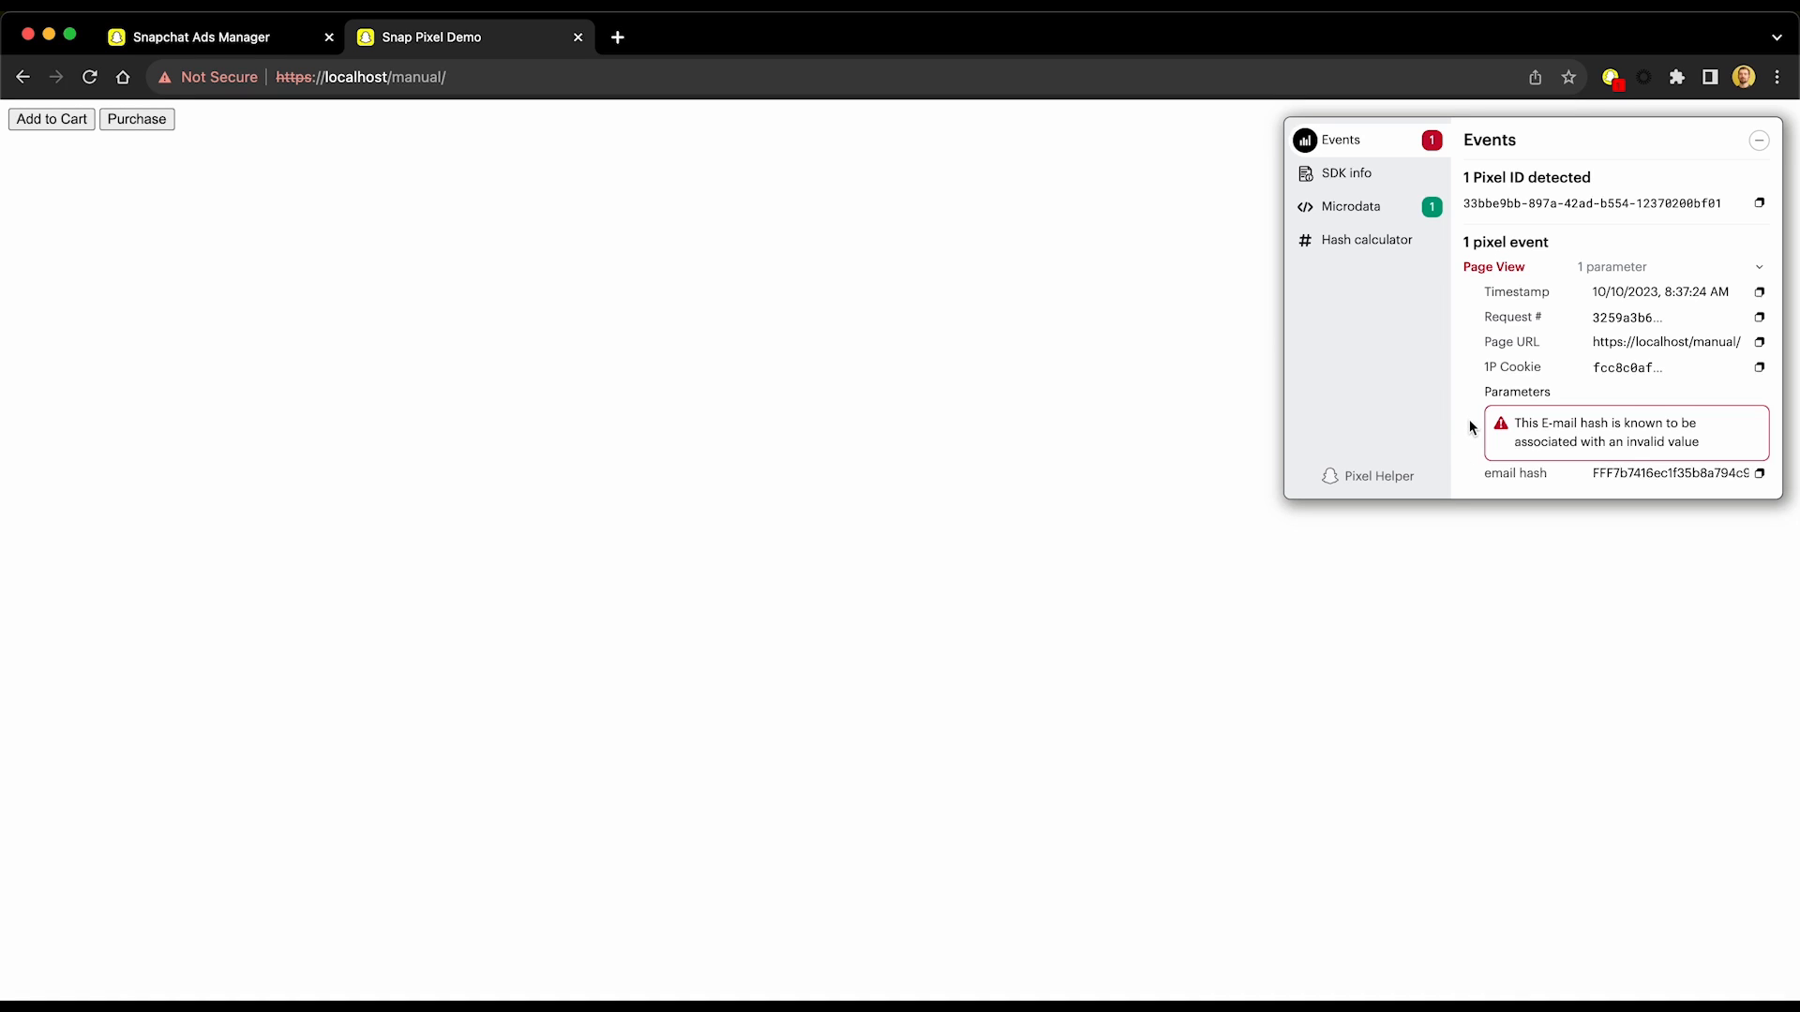
mouse_move(1124, 401)
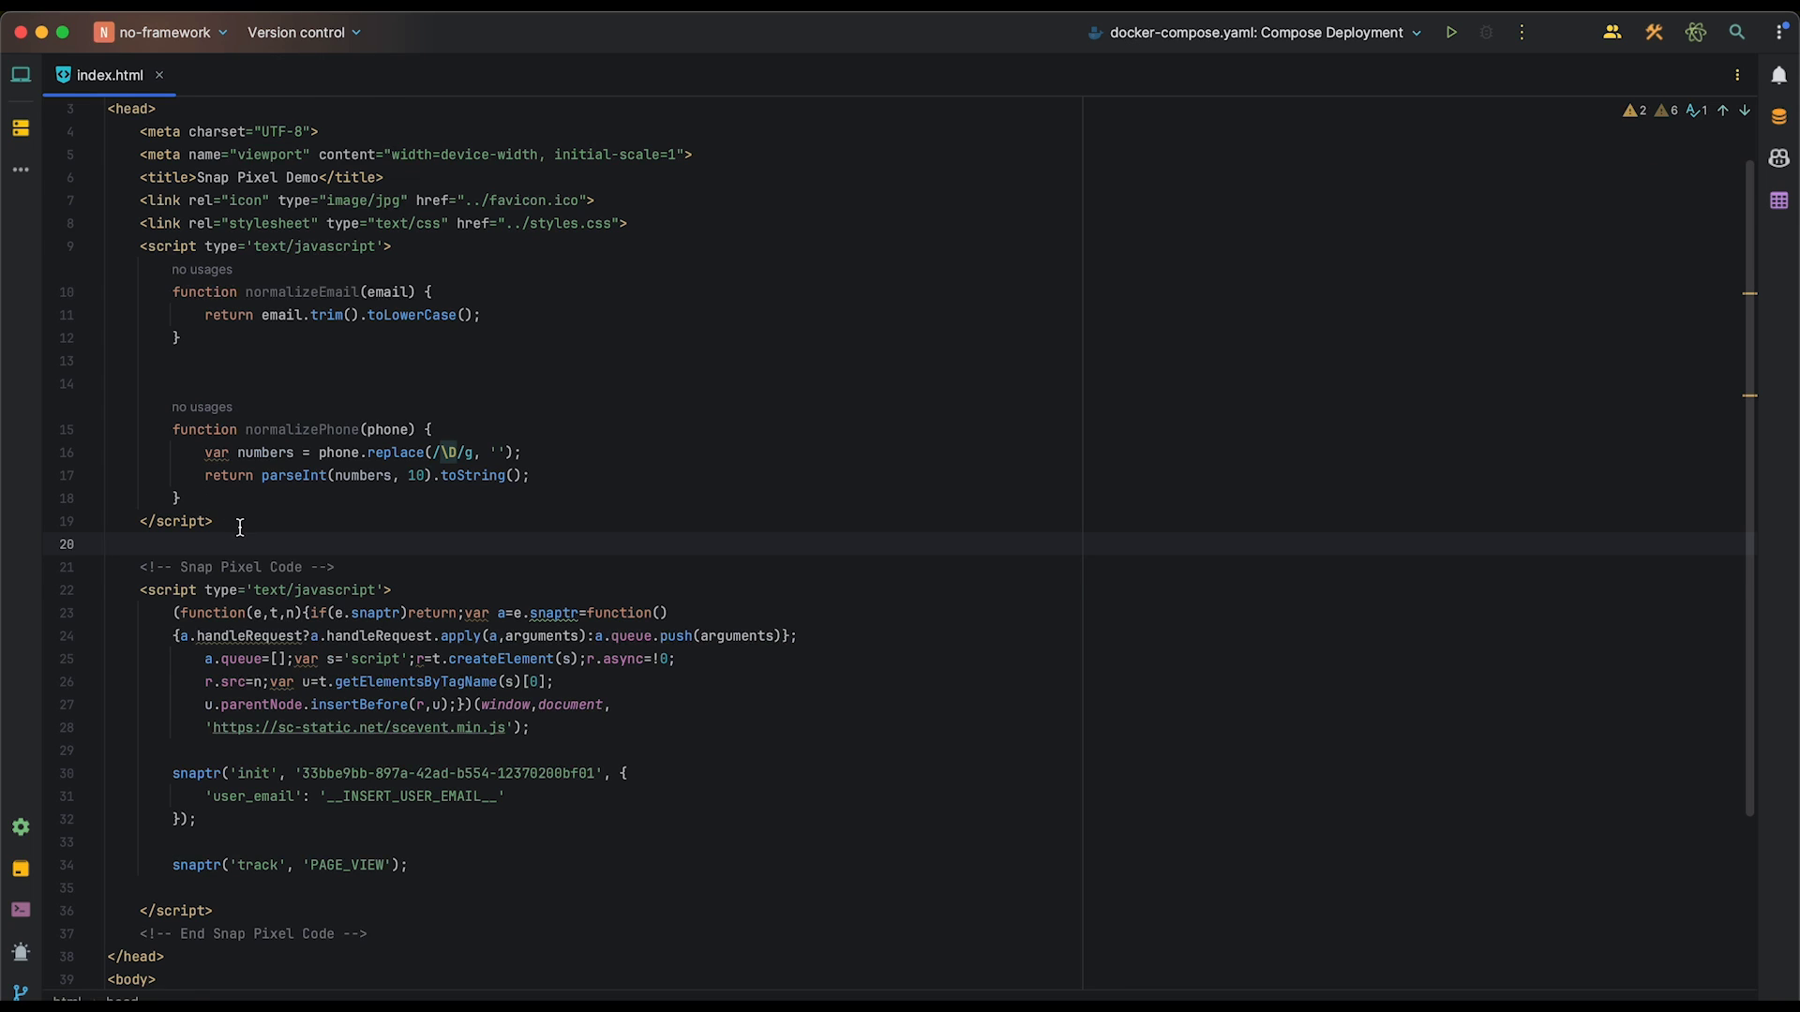
scroll(down, 3)
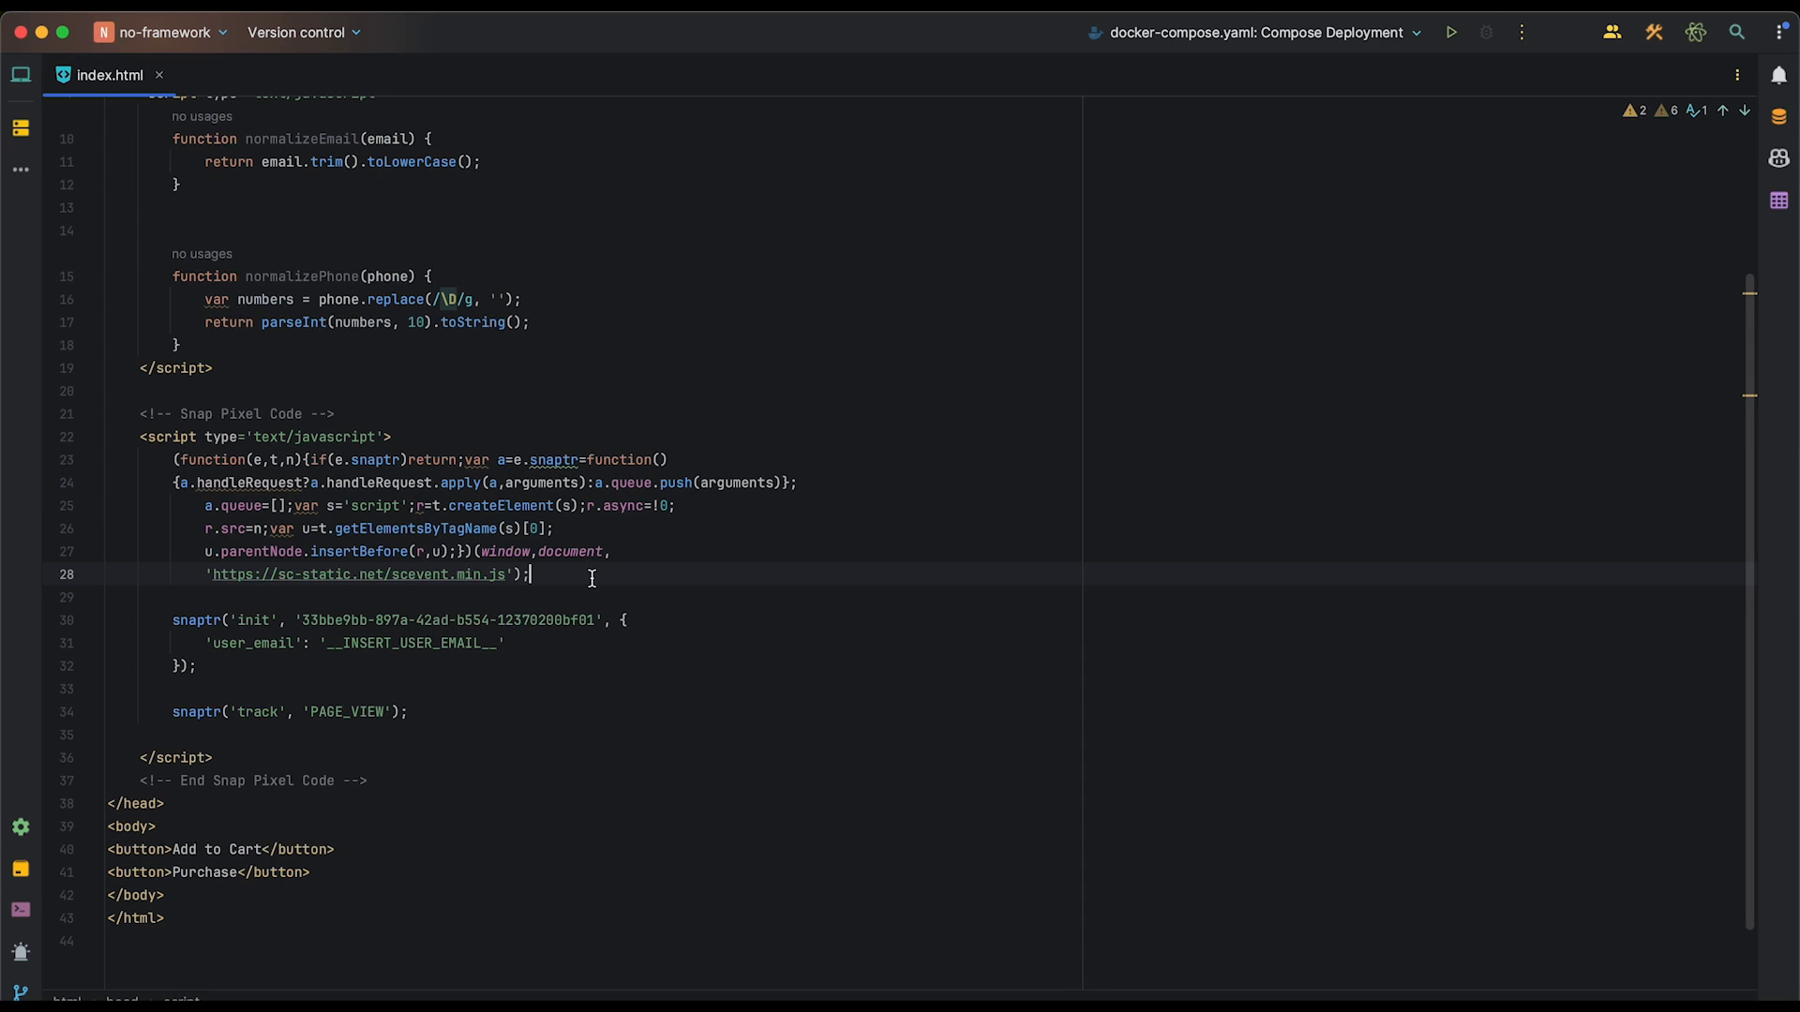
key(enter)
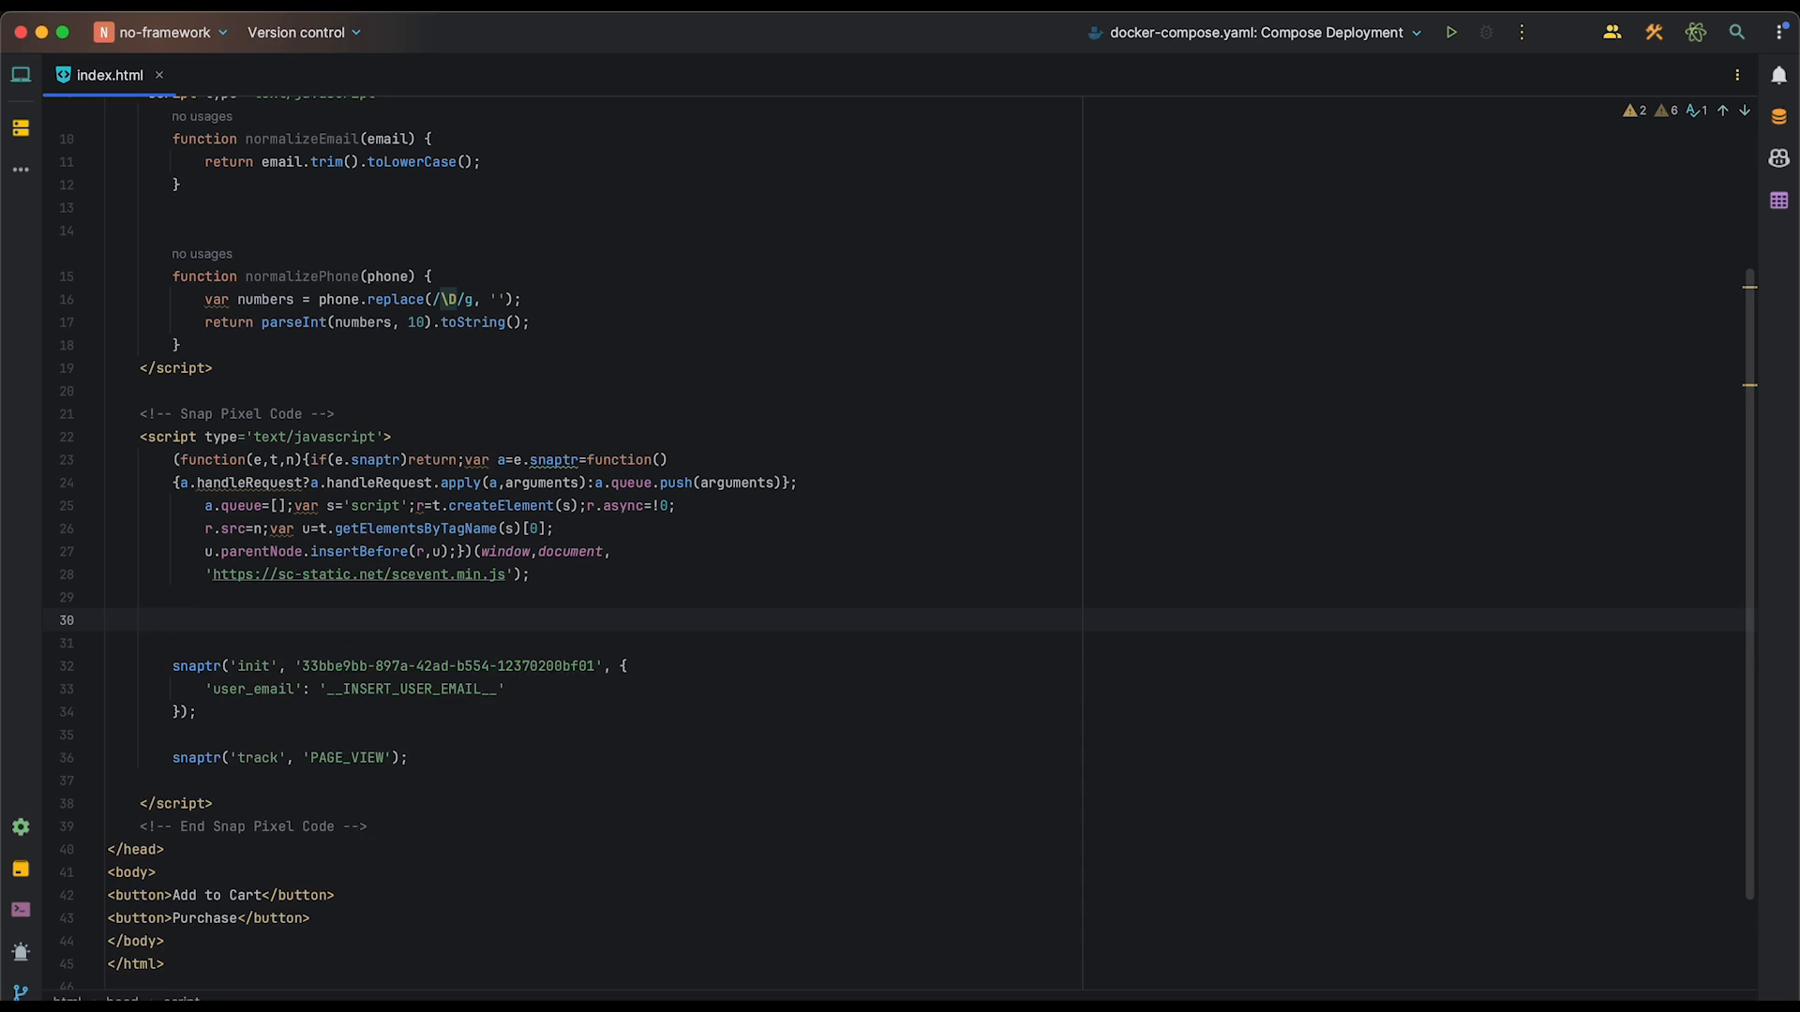
text(var normalizedEmail = normalizeEmail('test@snap.com');)
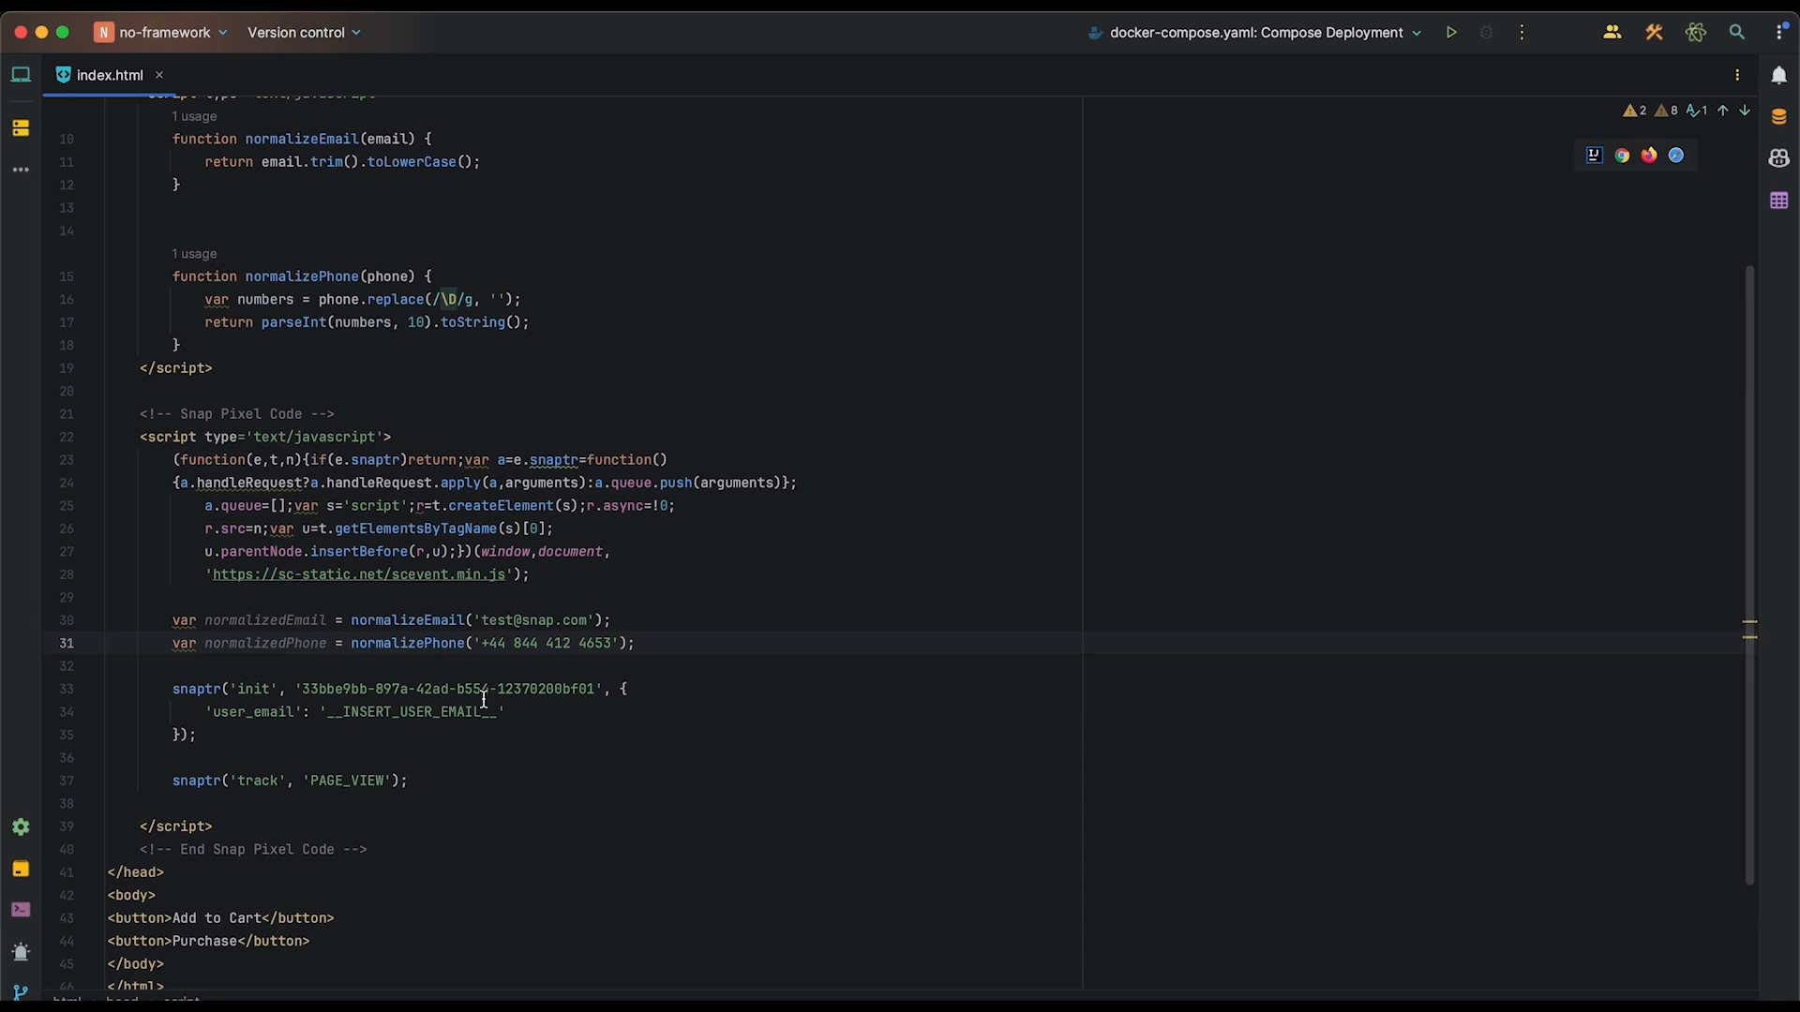
double_click(408, 711)
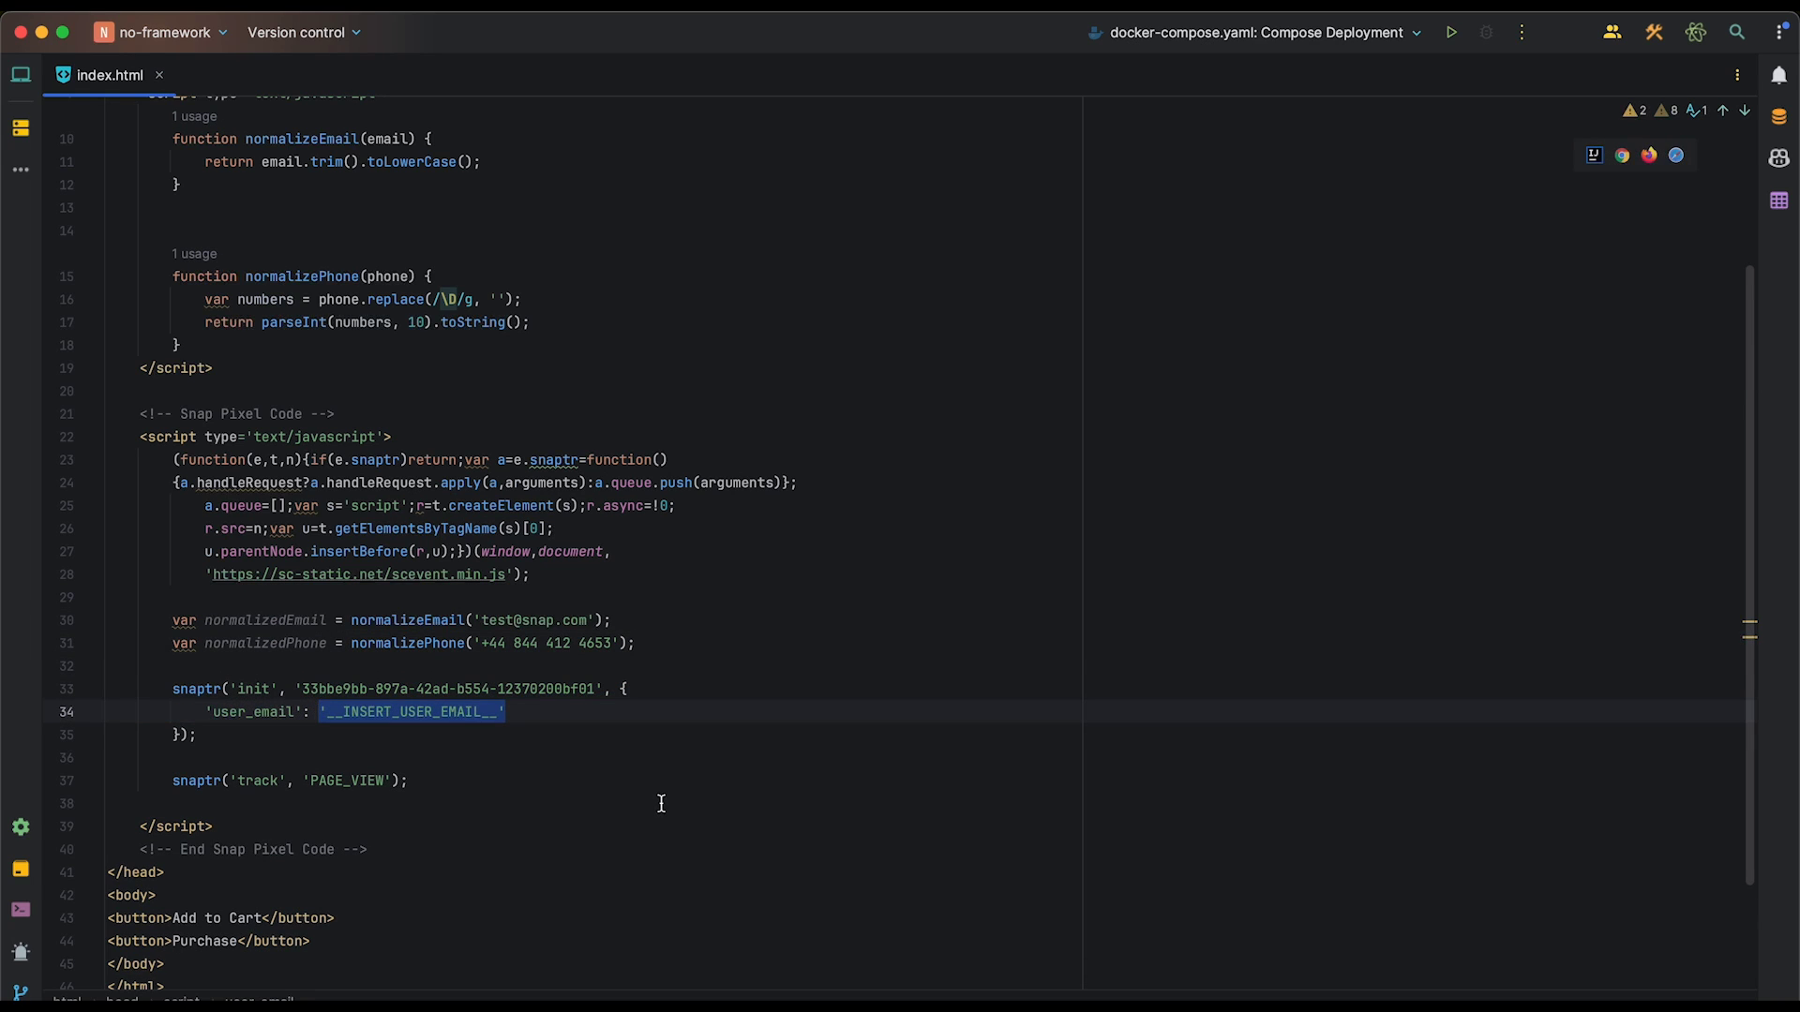
text(normalizedEmail,)
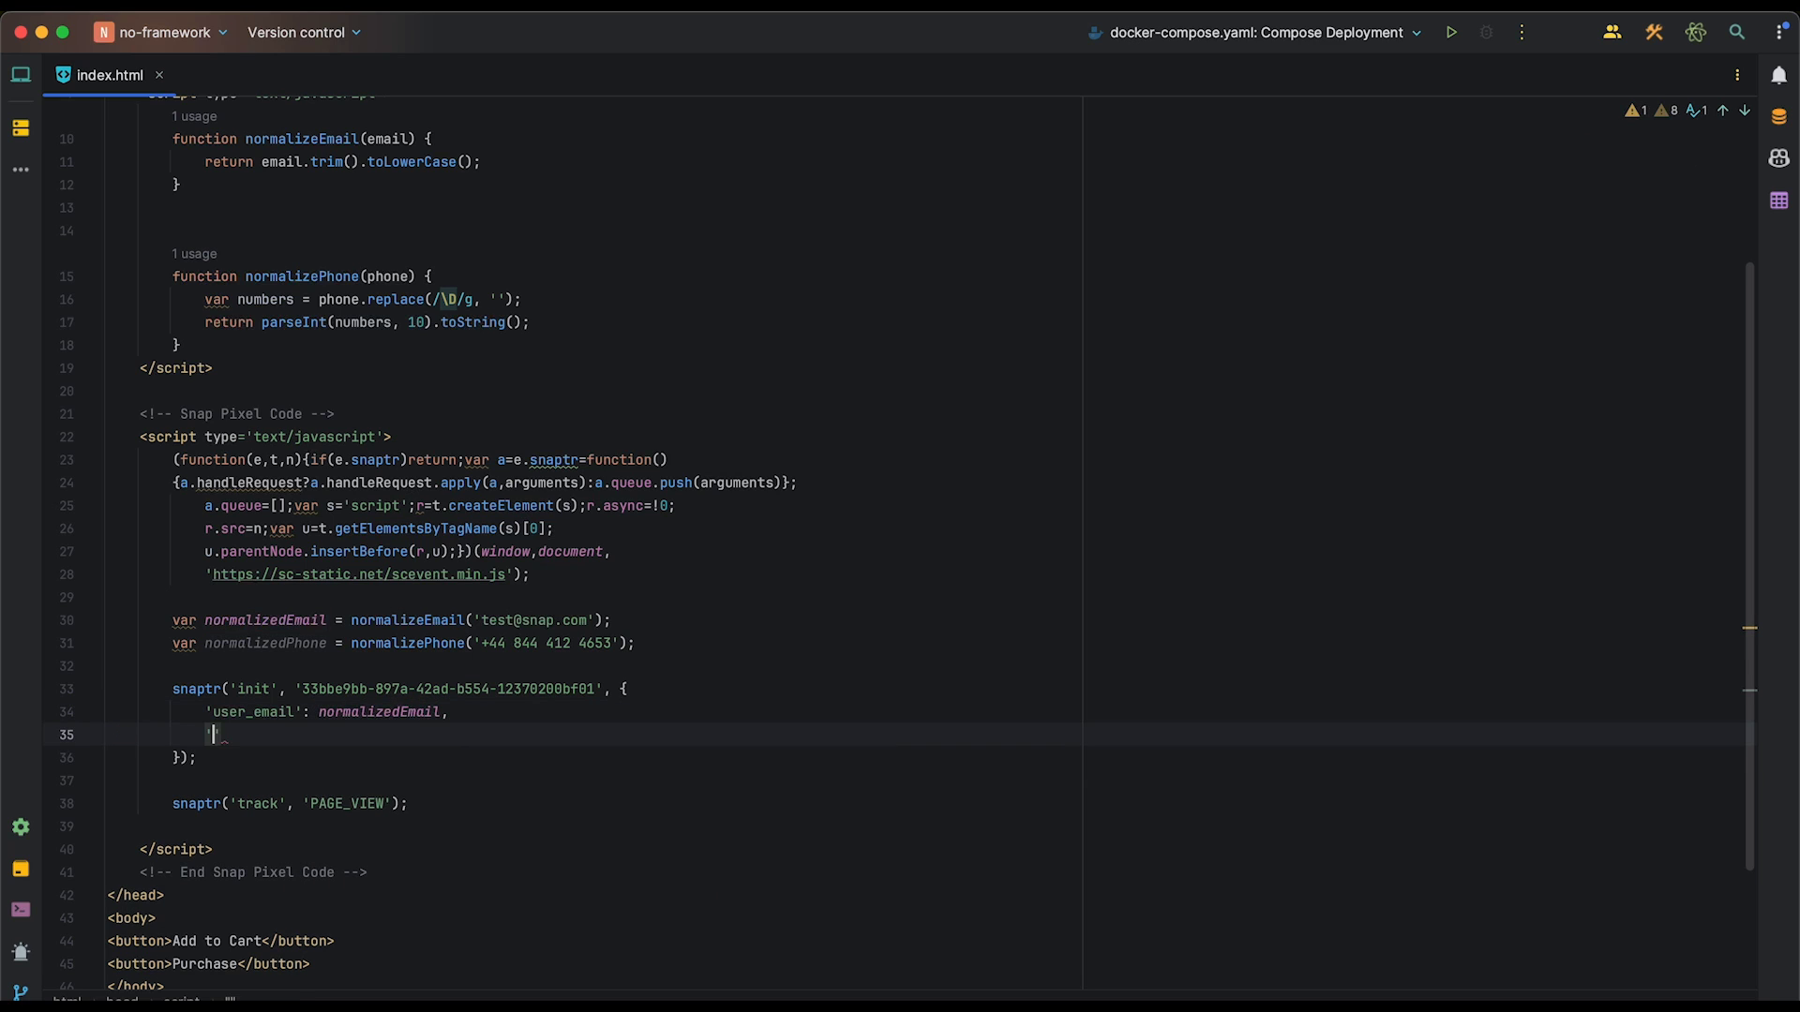
text('user_phone_n)
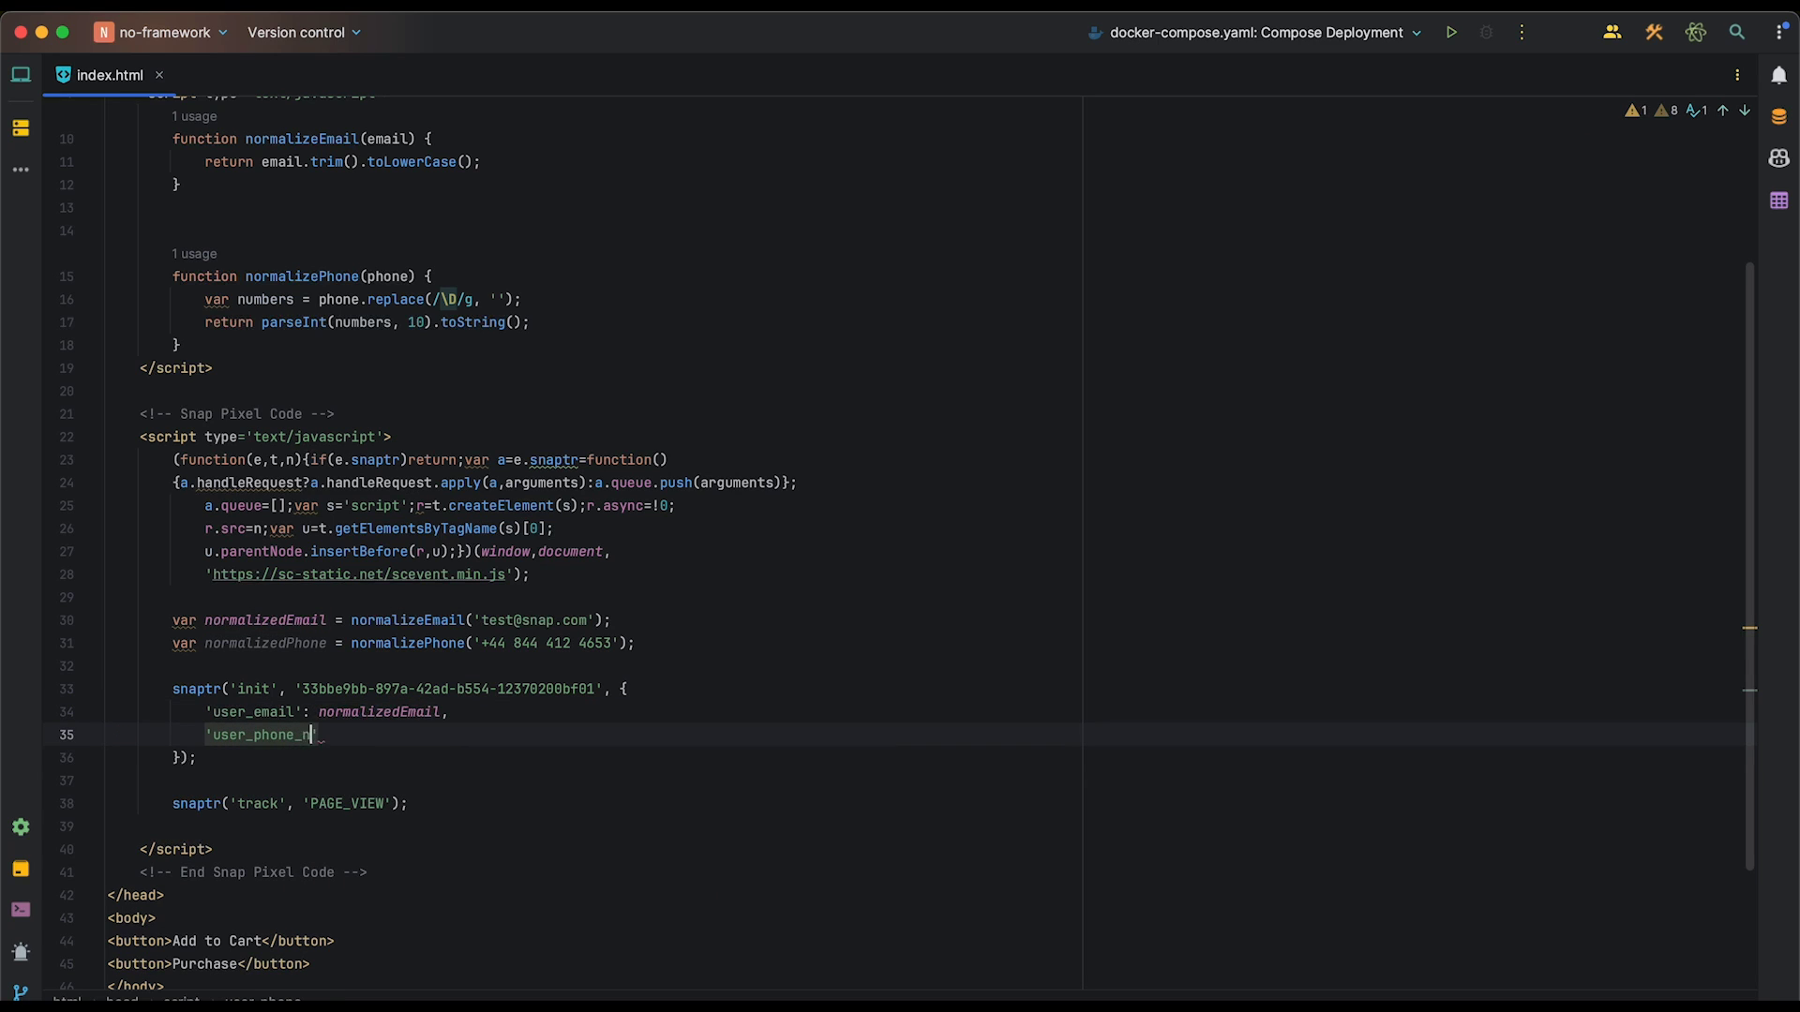
text(umber': normalizedPhone)
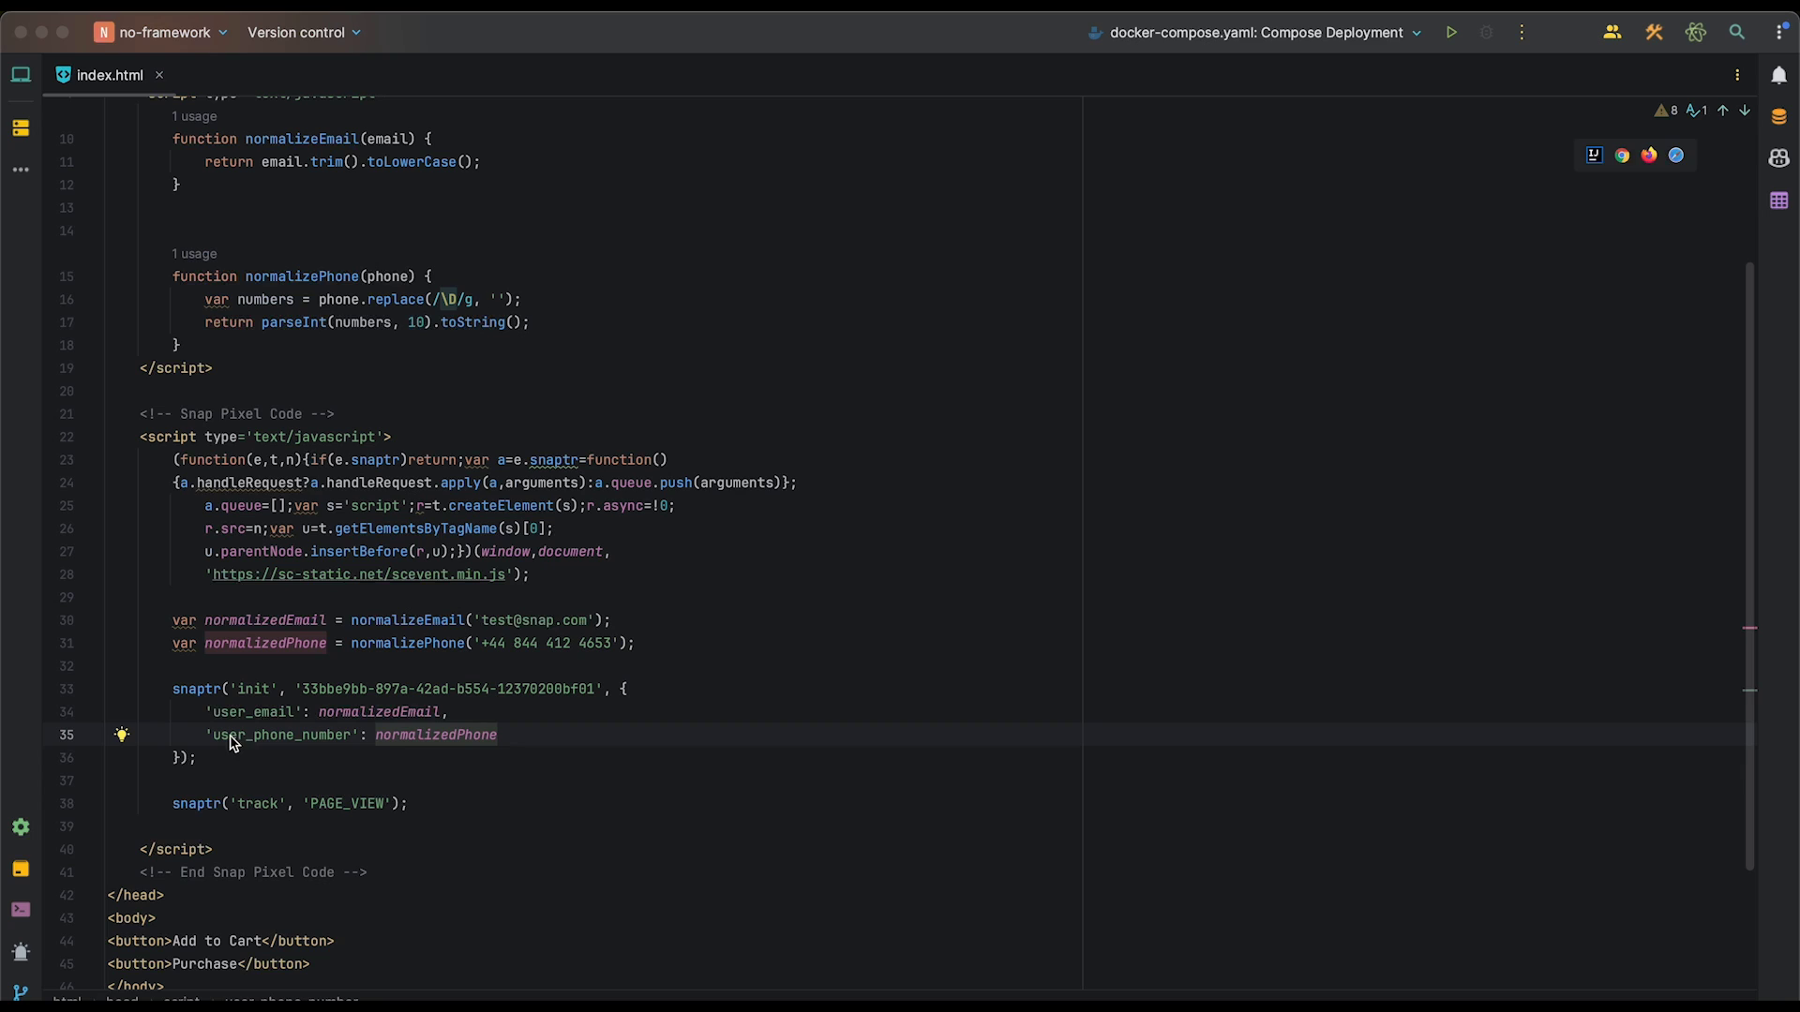
mouse_move(254, 788)
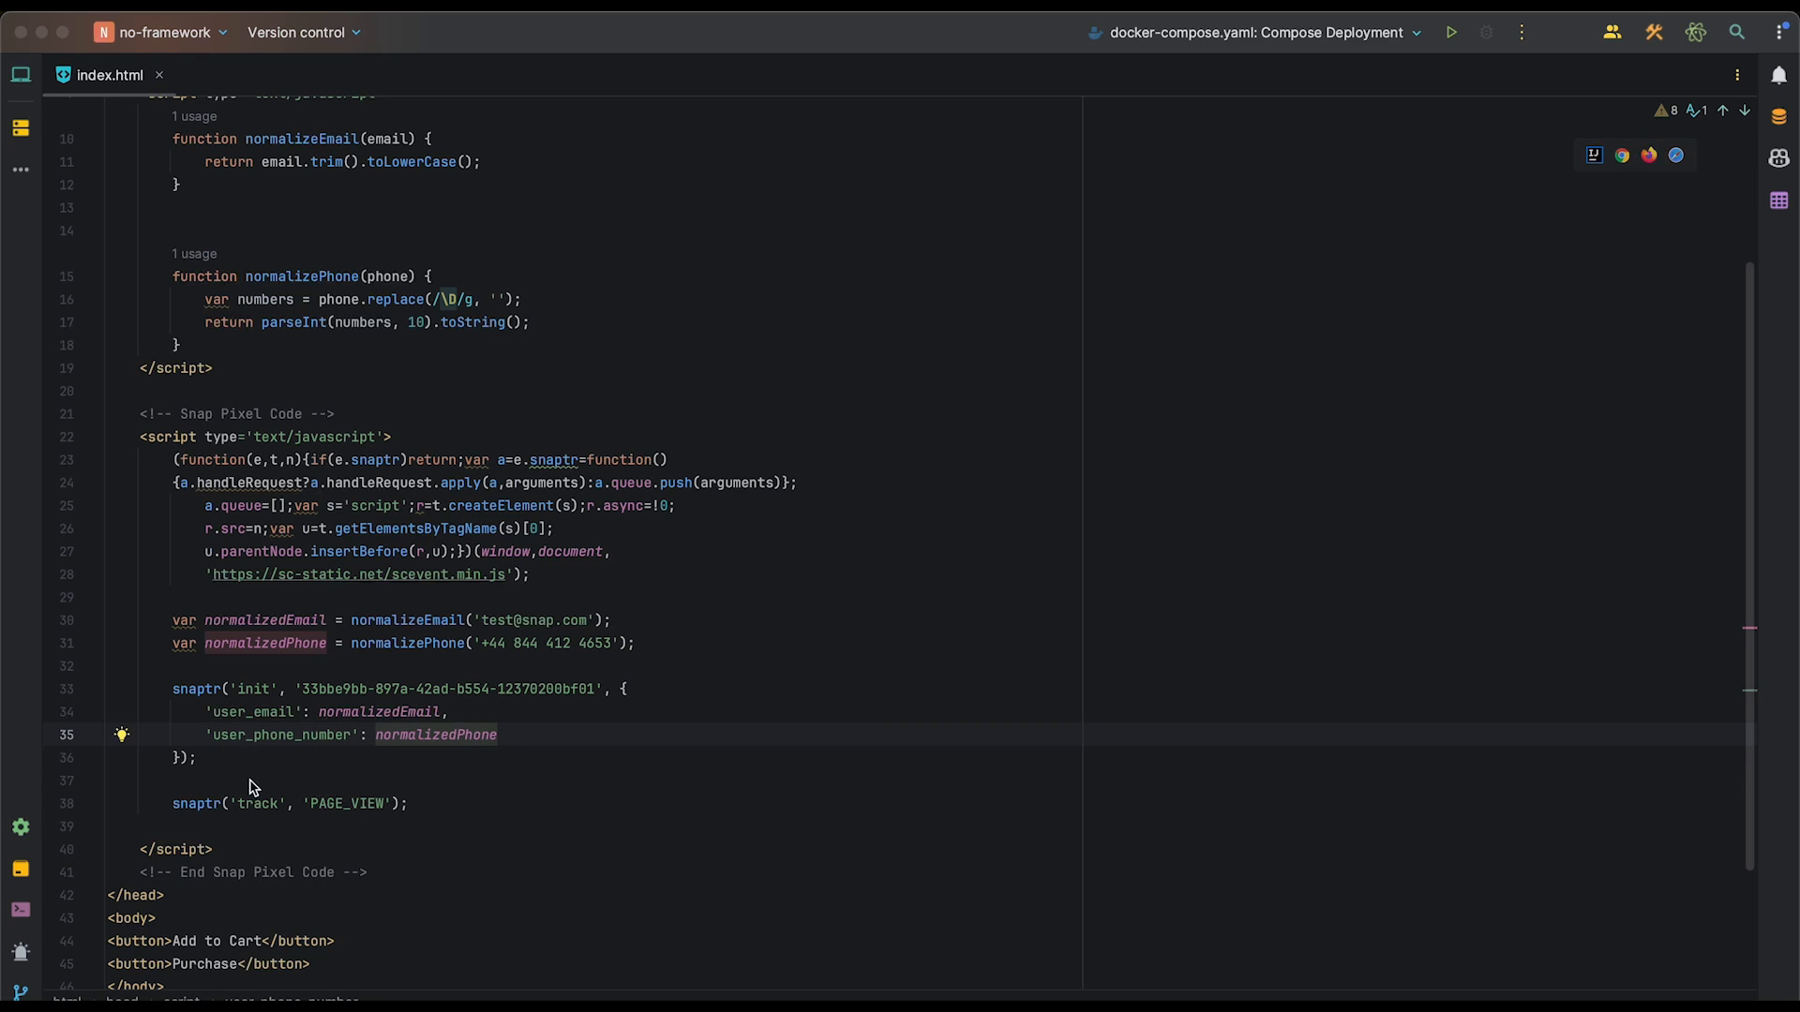
mouse_move(241, 777)
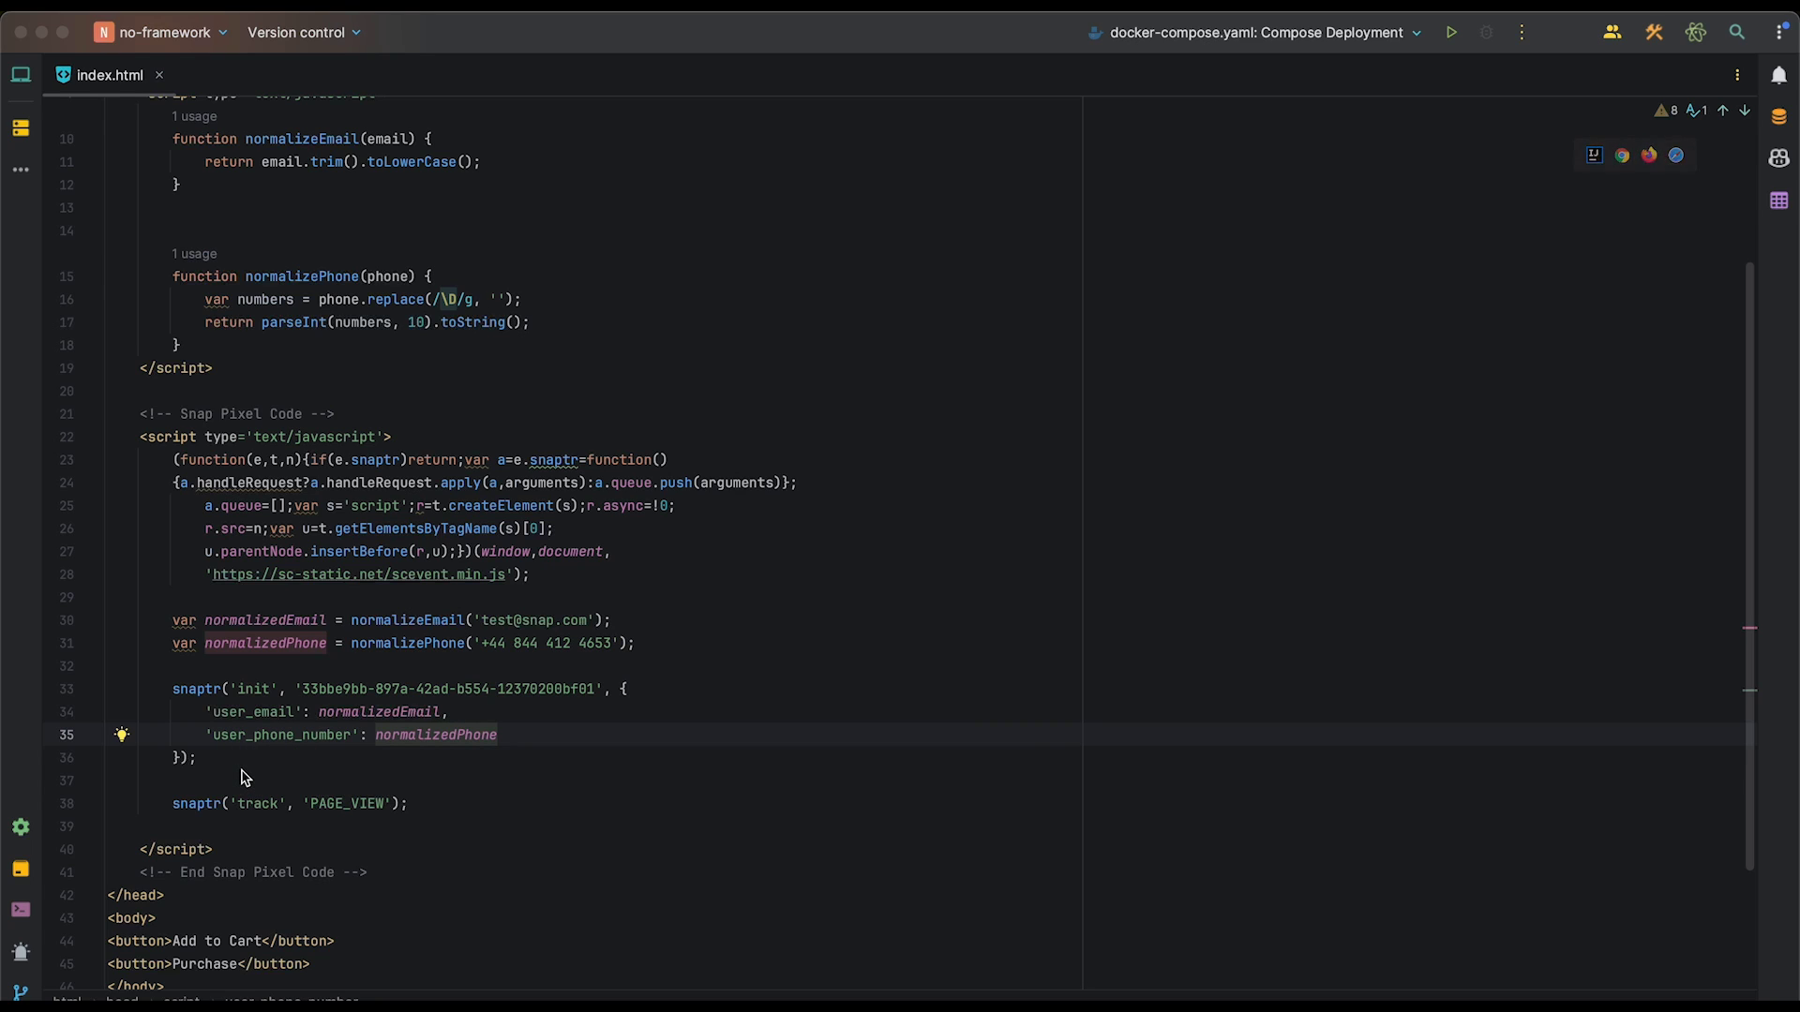
mouse_move(1060, 975)
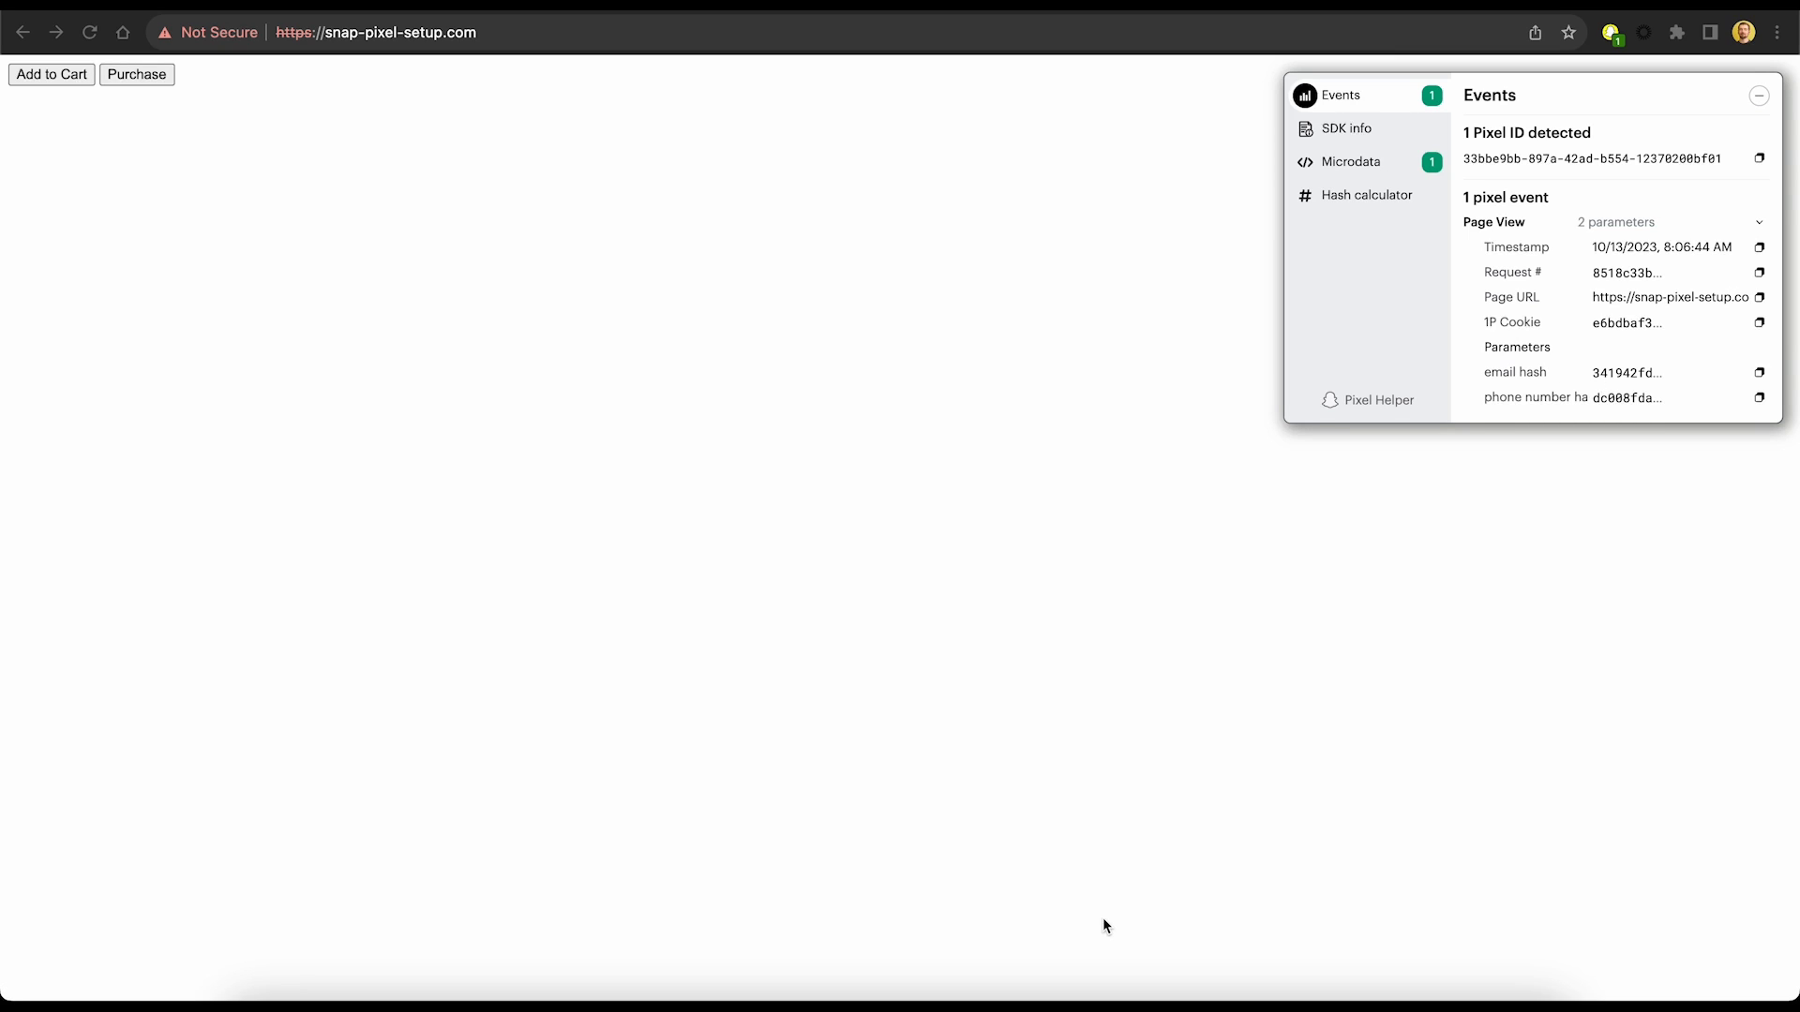
mouse_move(1605, 385)
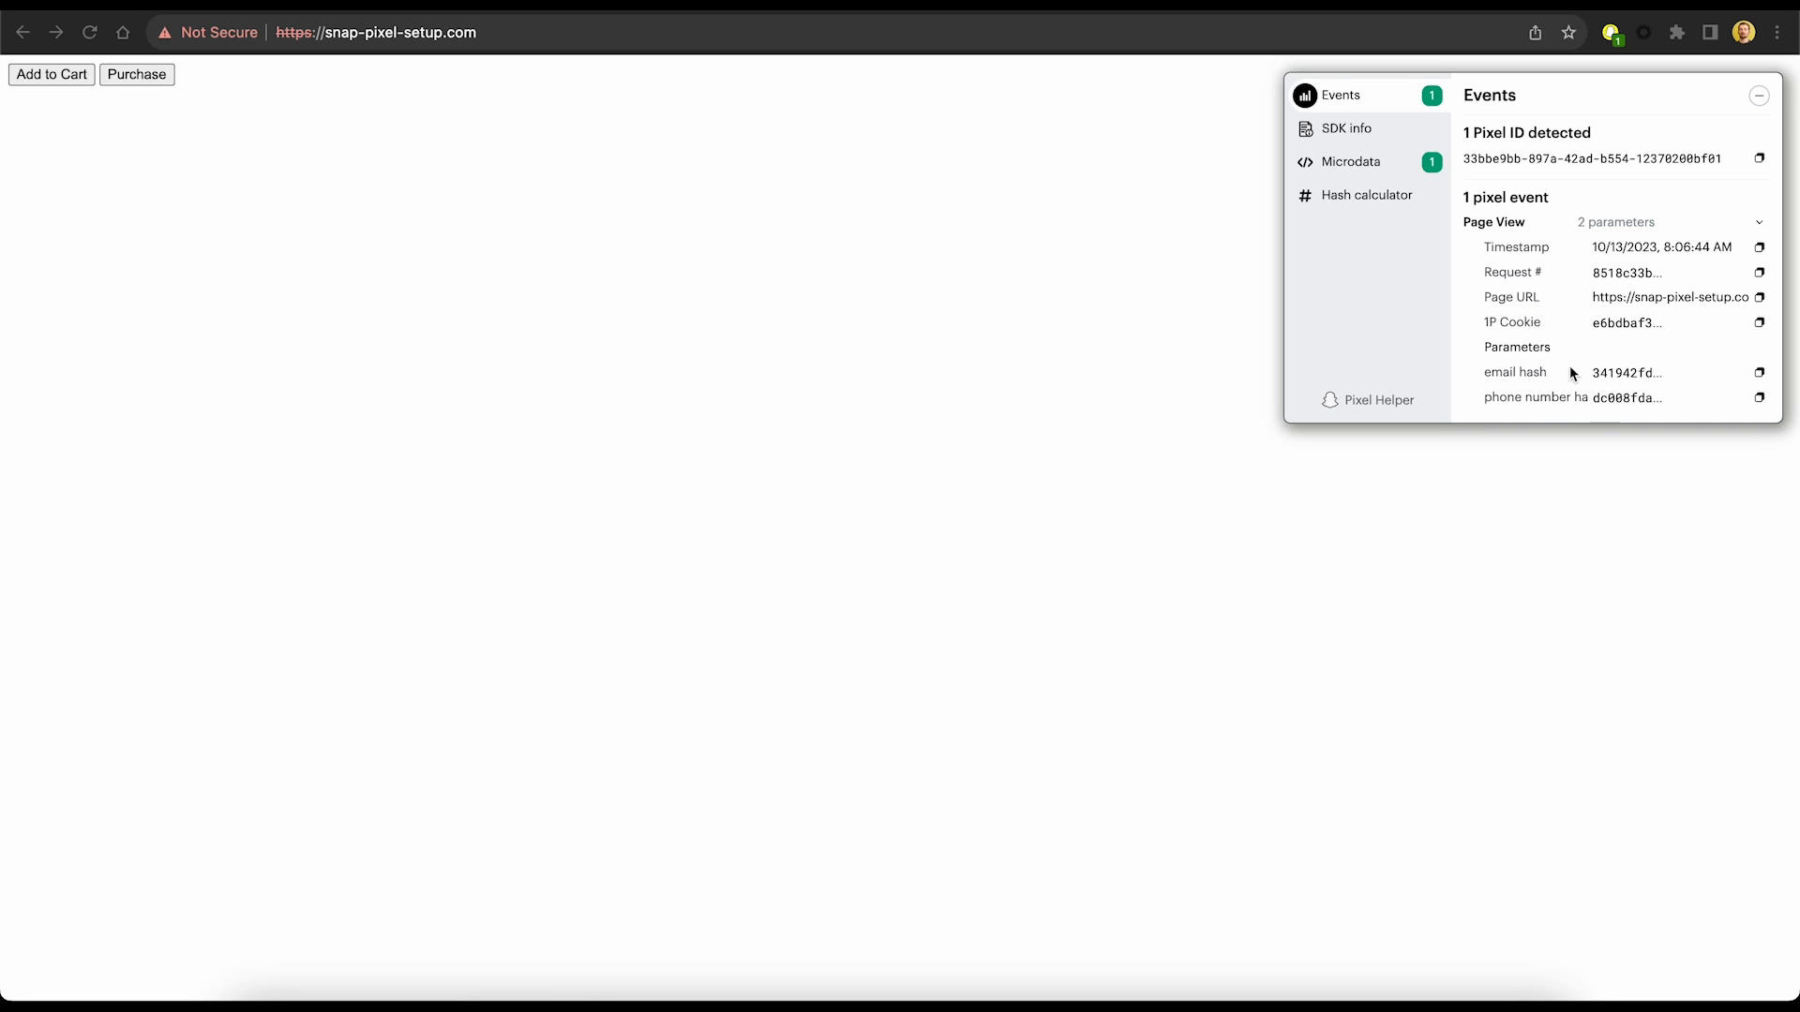
Switch the Pixel Helper popup to the Hash calculator
click(1365, 194)
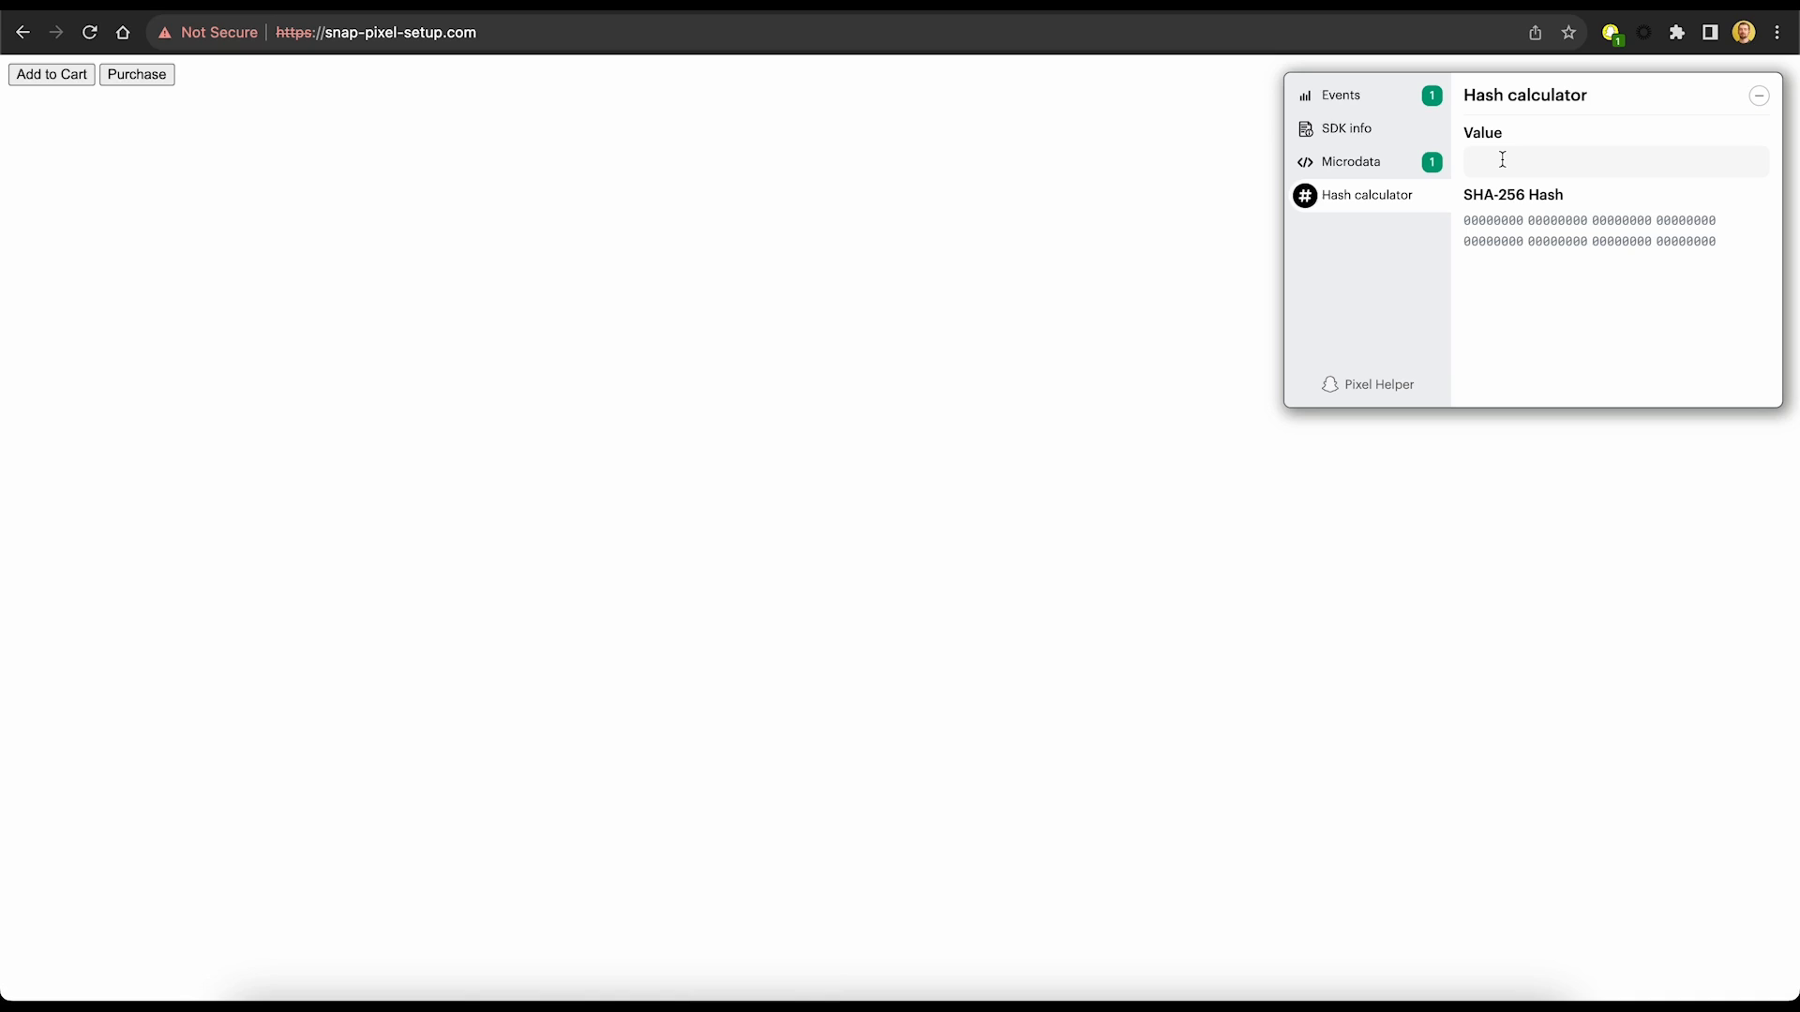
click(1613, 159)
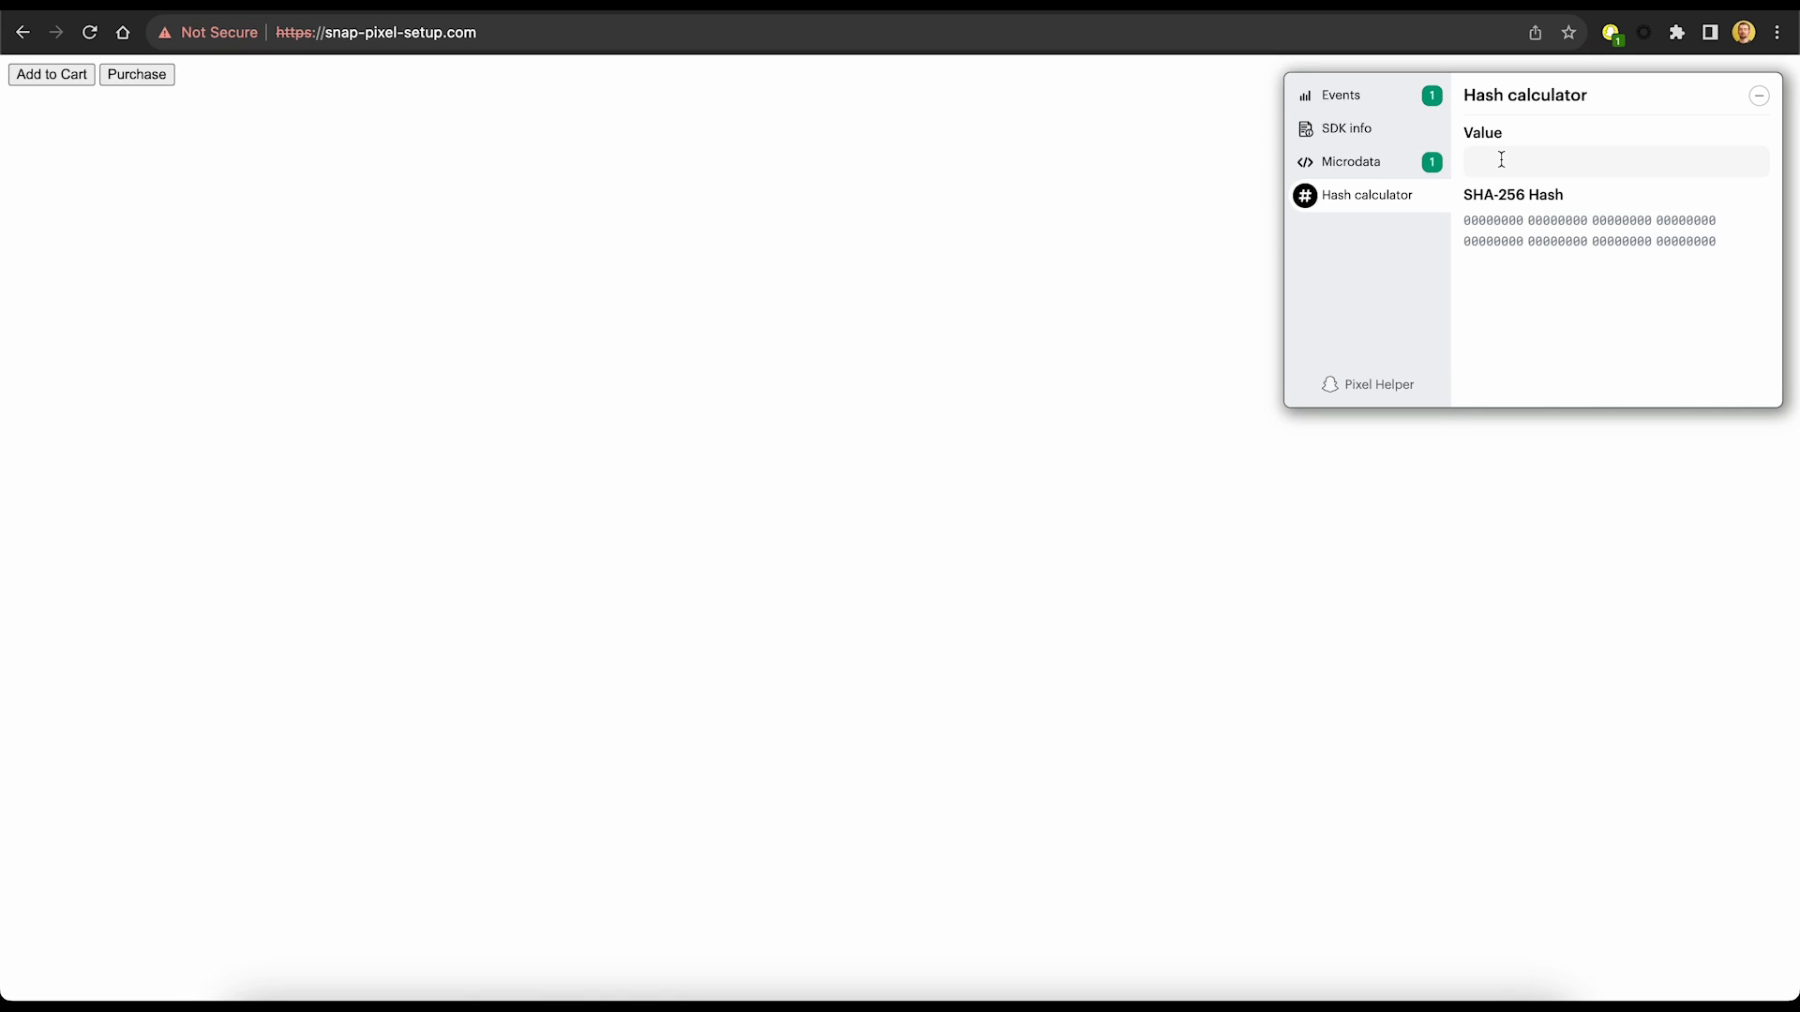
text(test@snap)
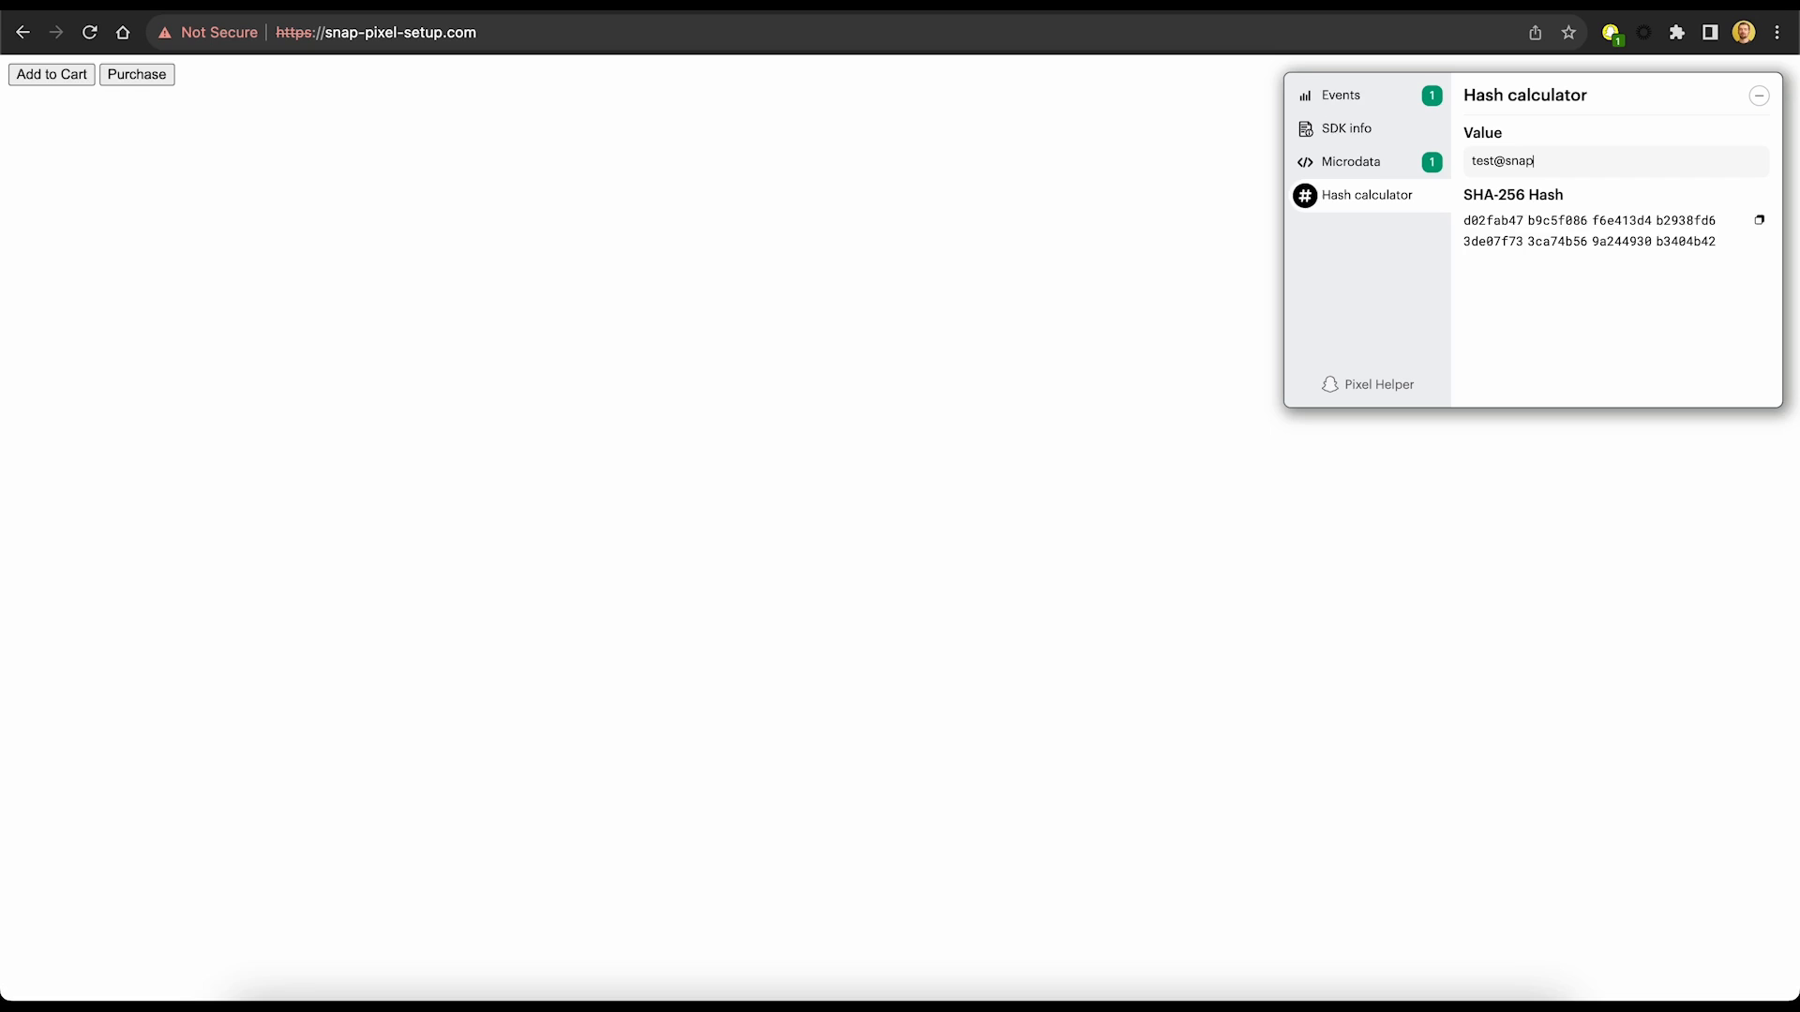
text(.com)
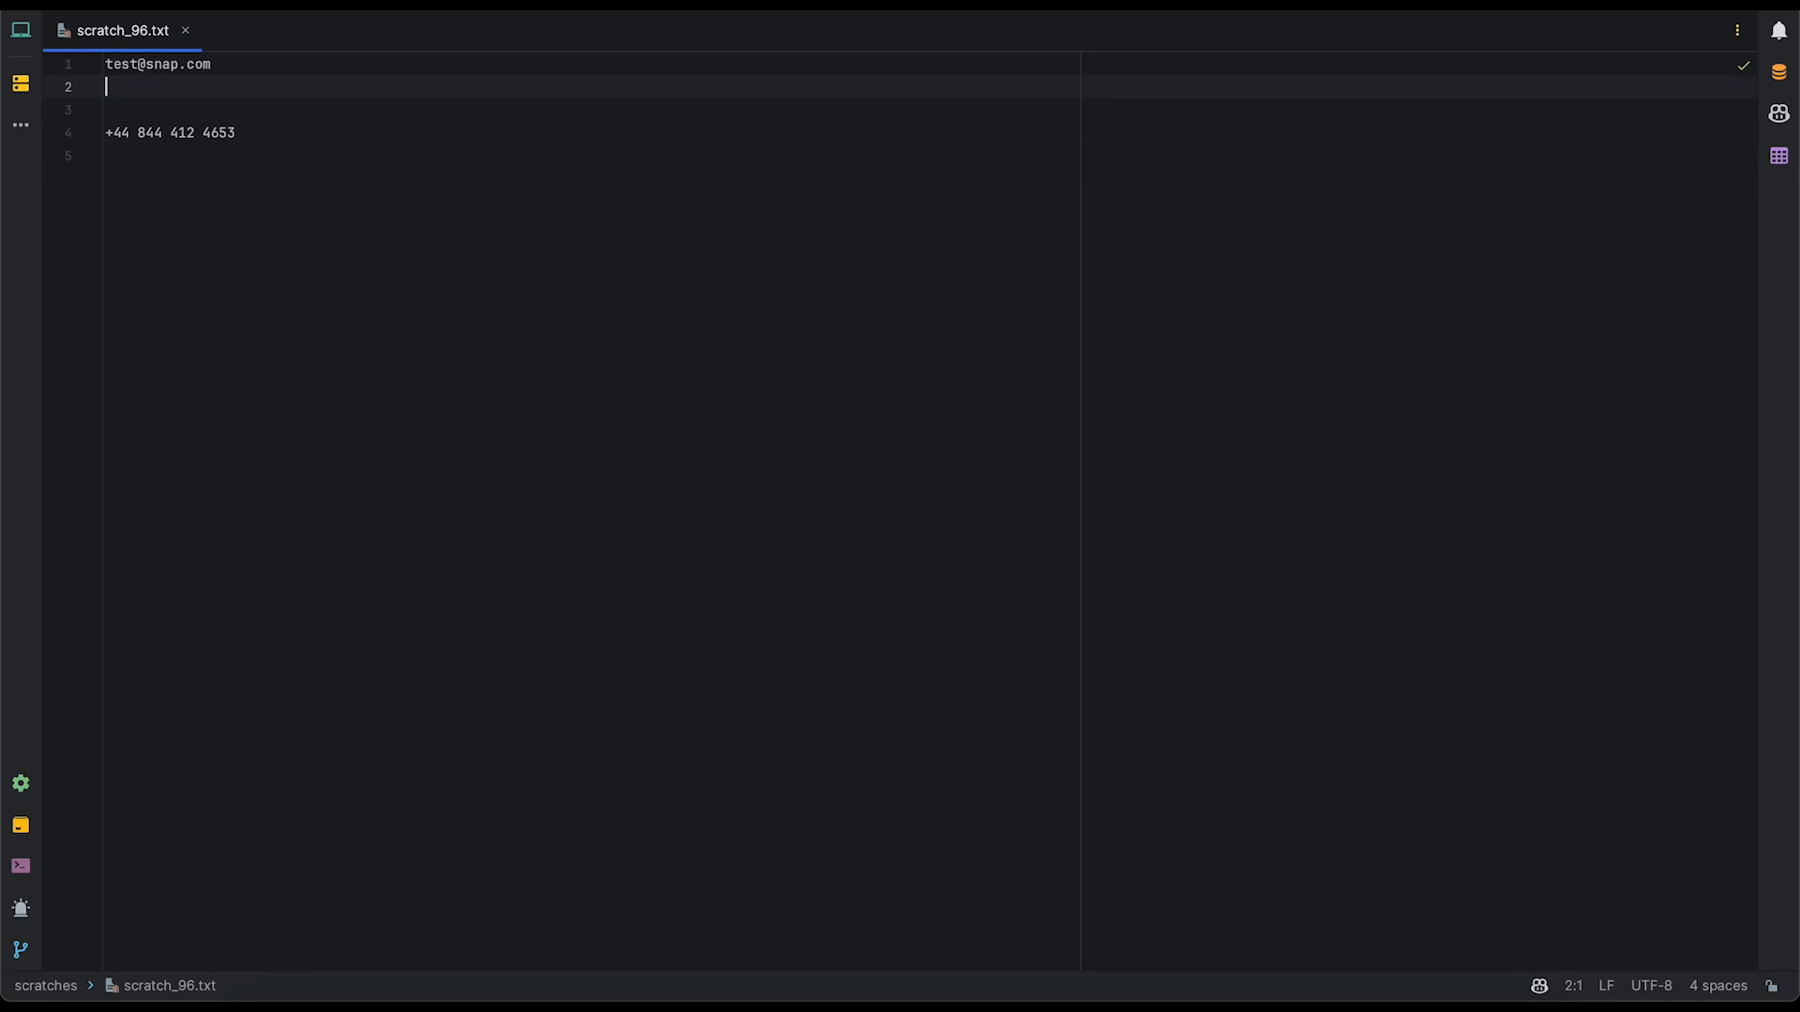
text(341942fde86ba0e61fbc260393b1bf857afee2ec511509ac4ef97a61ea9d4594)
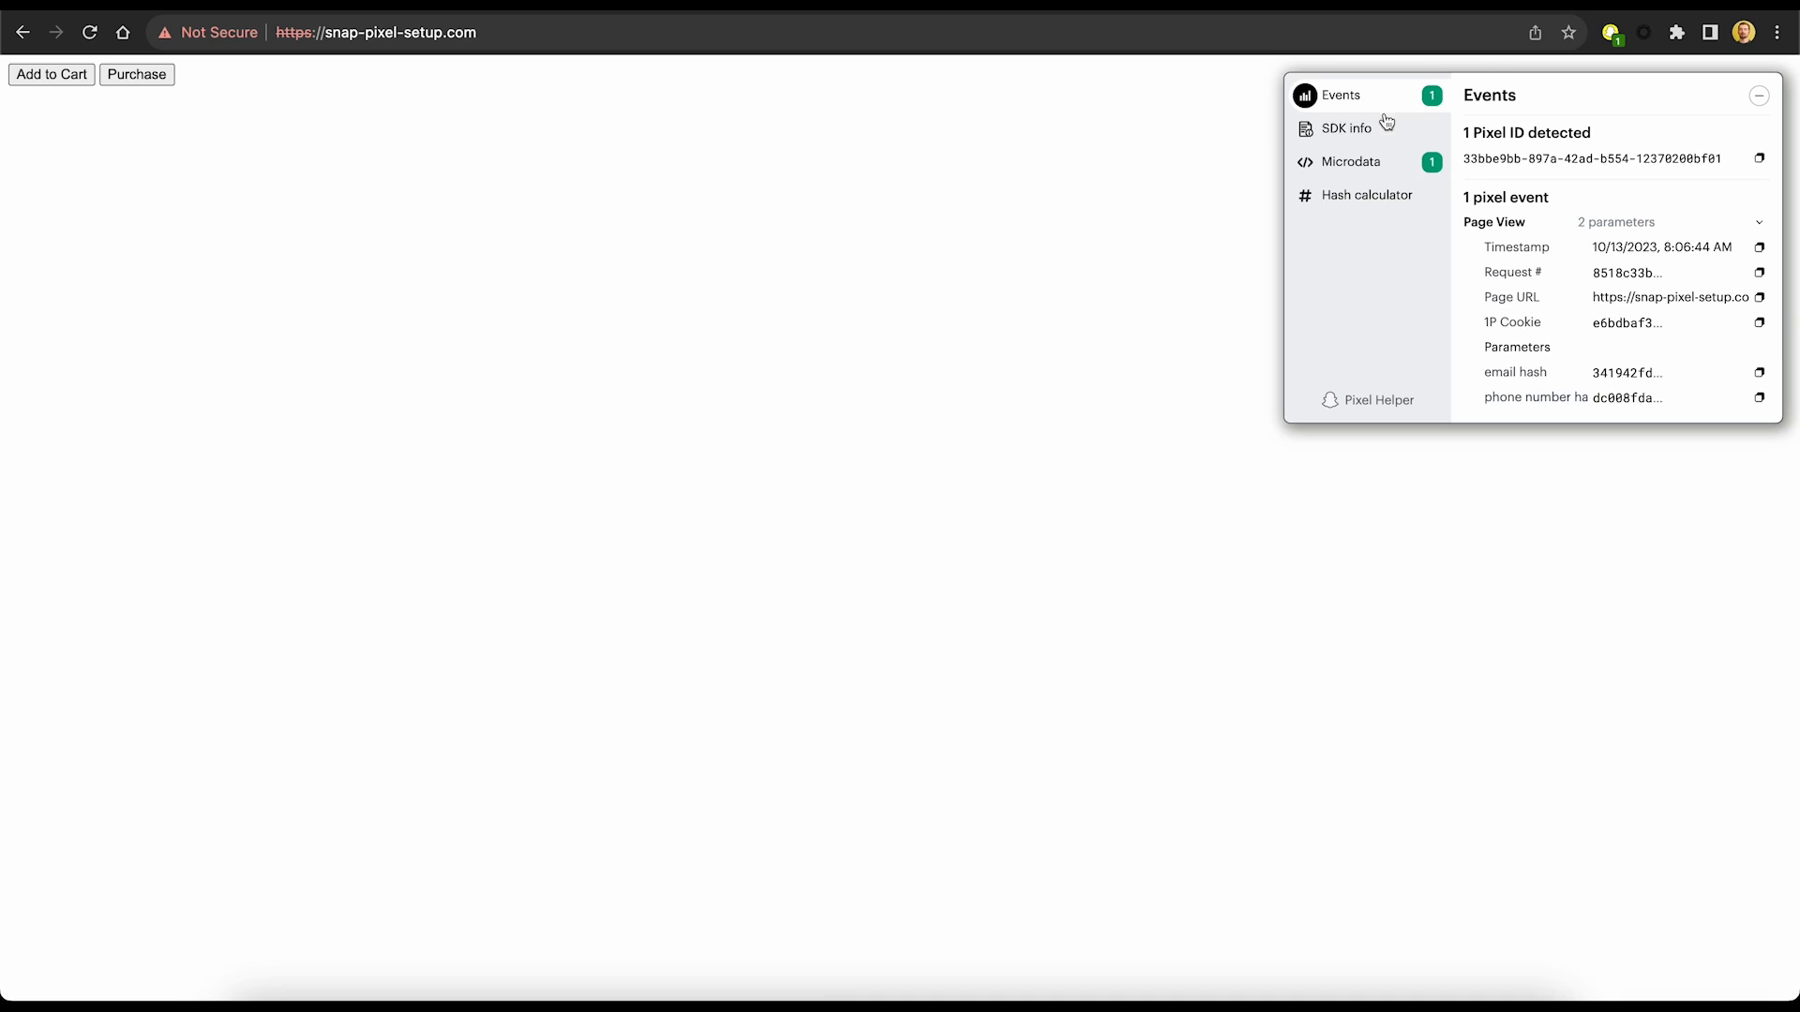
mouse_move(1758, 372)
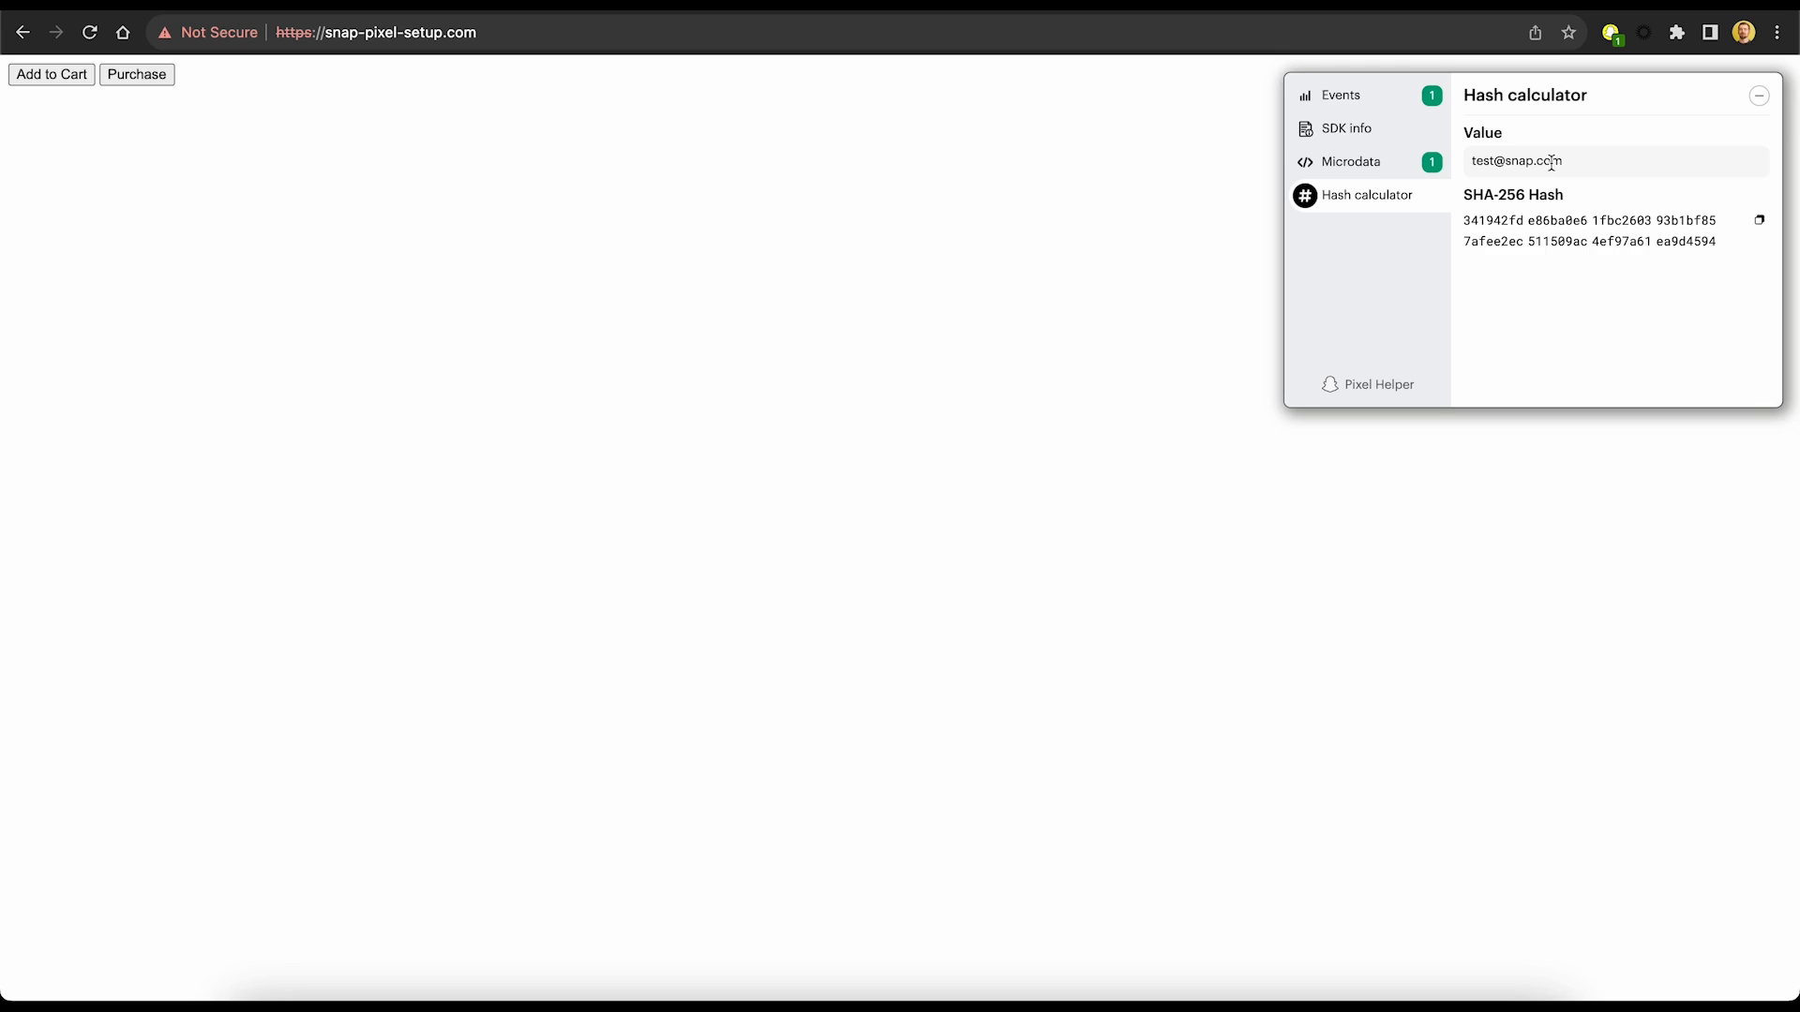
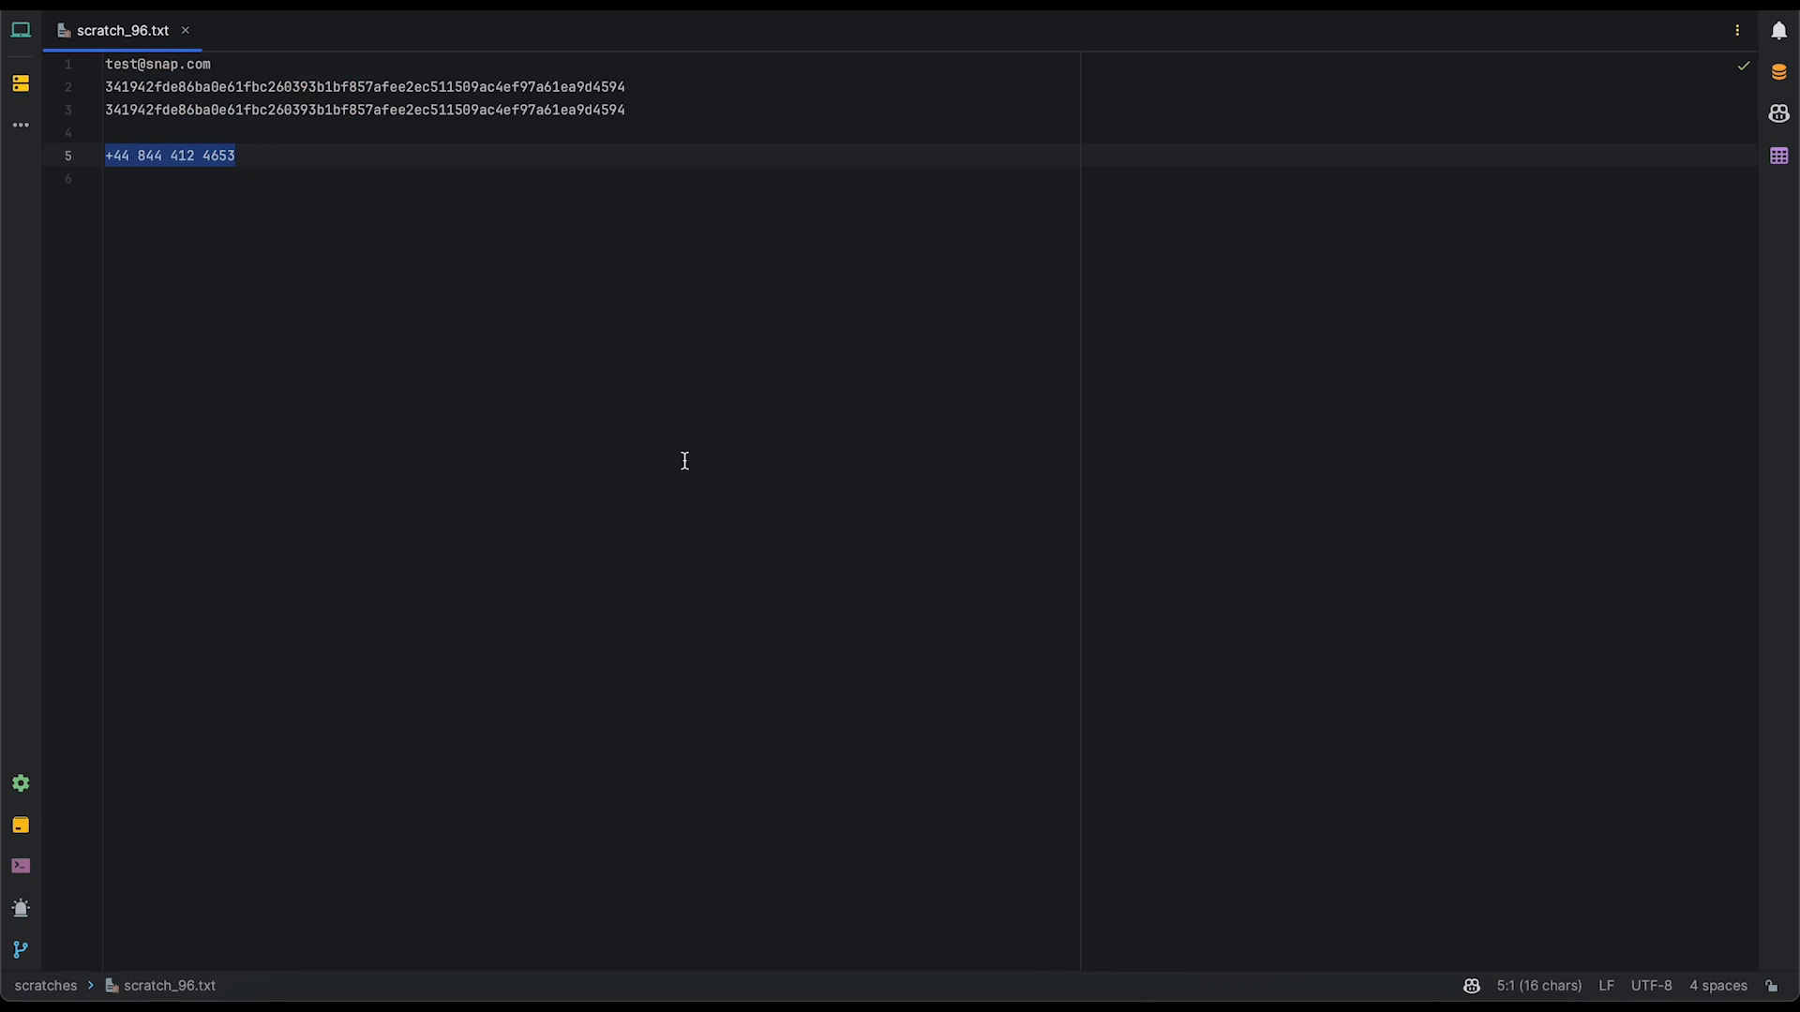
text(dc008fda46e2e64002cf2f82a4906236282d431c4f75e5b60bfe79fc48546383)
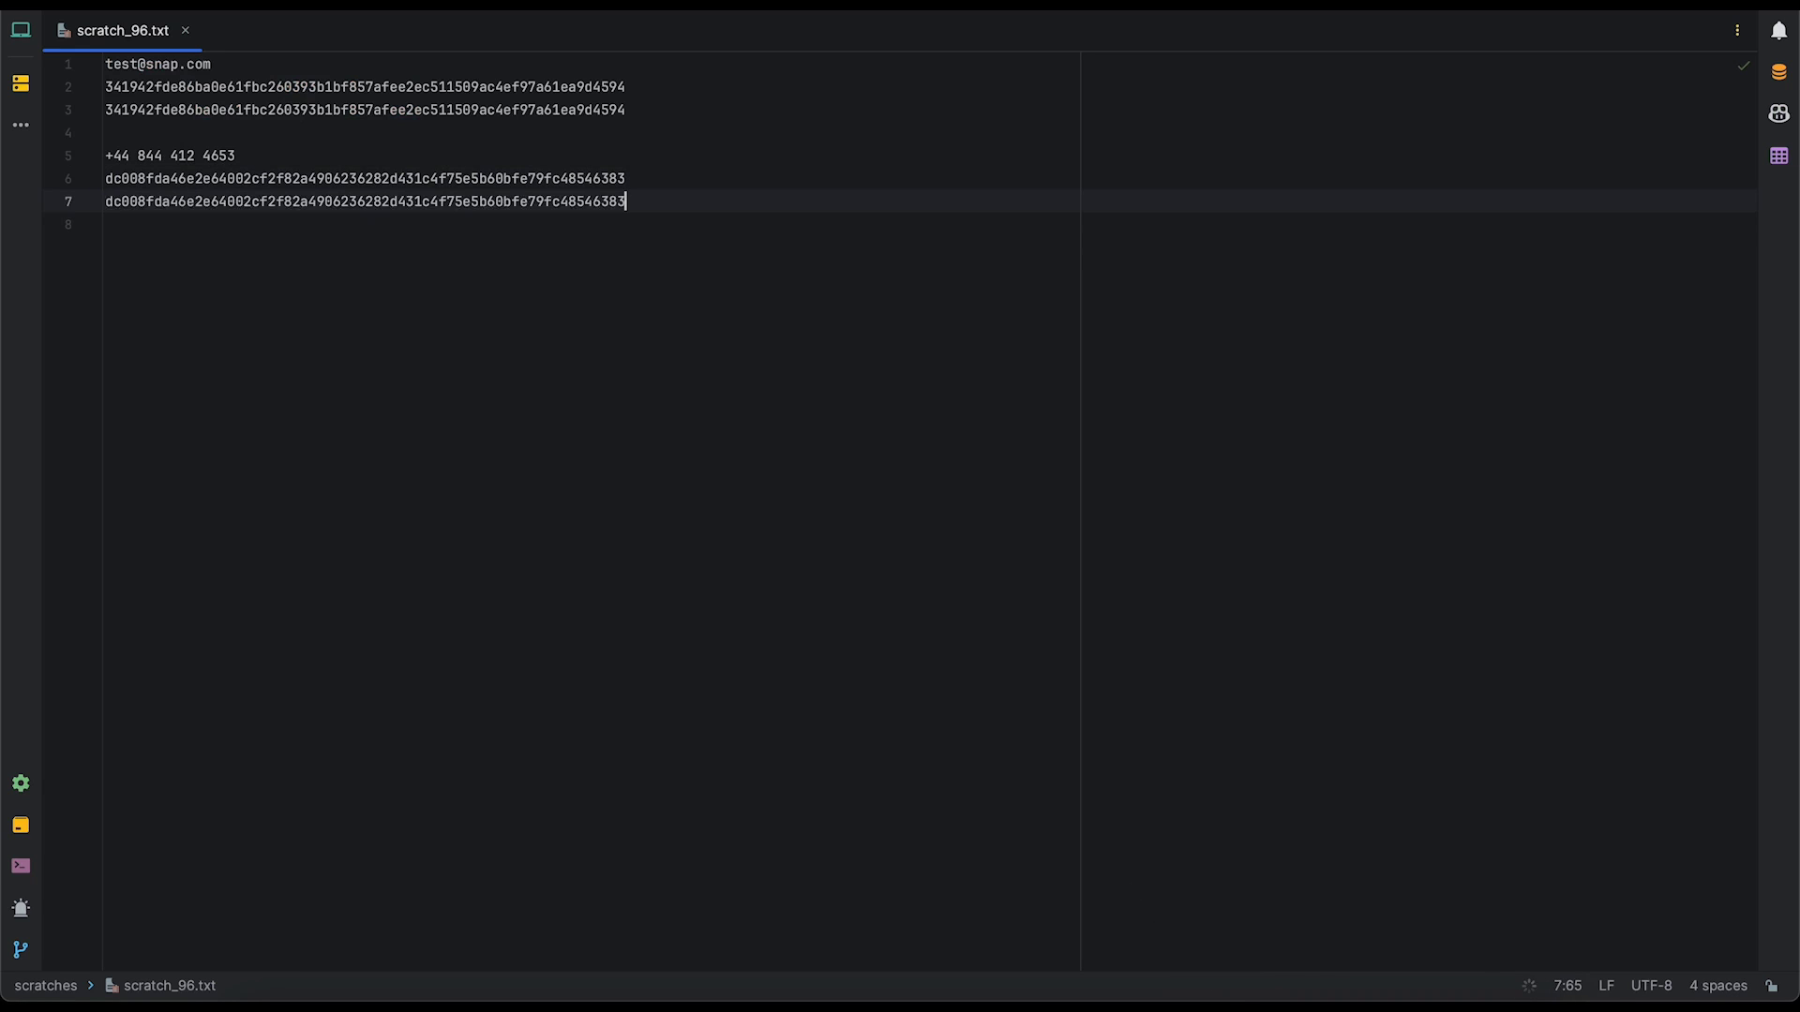
mouse_move(368, 998)
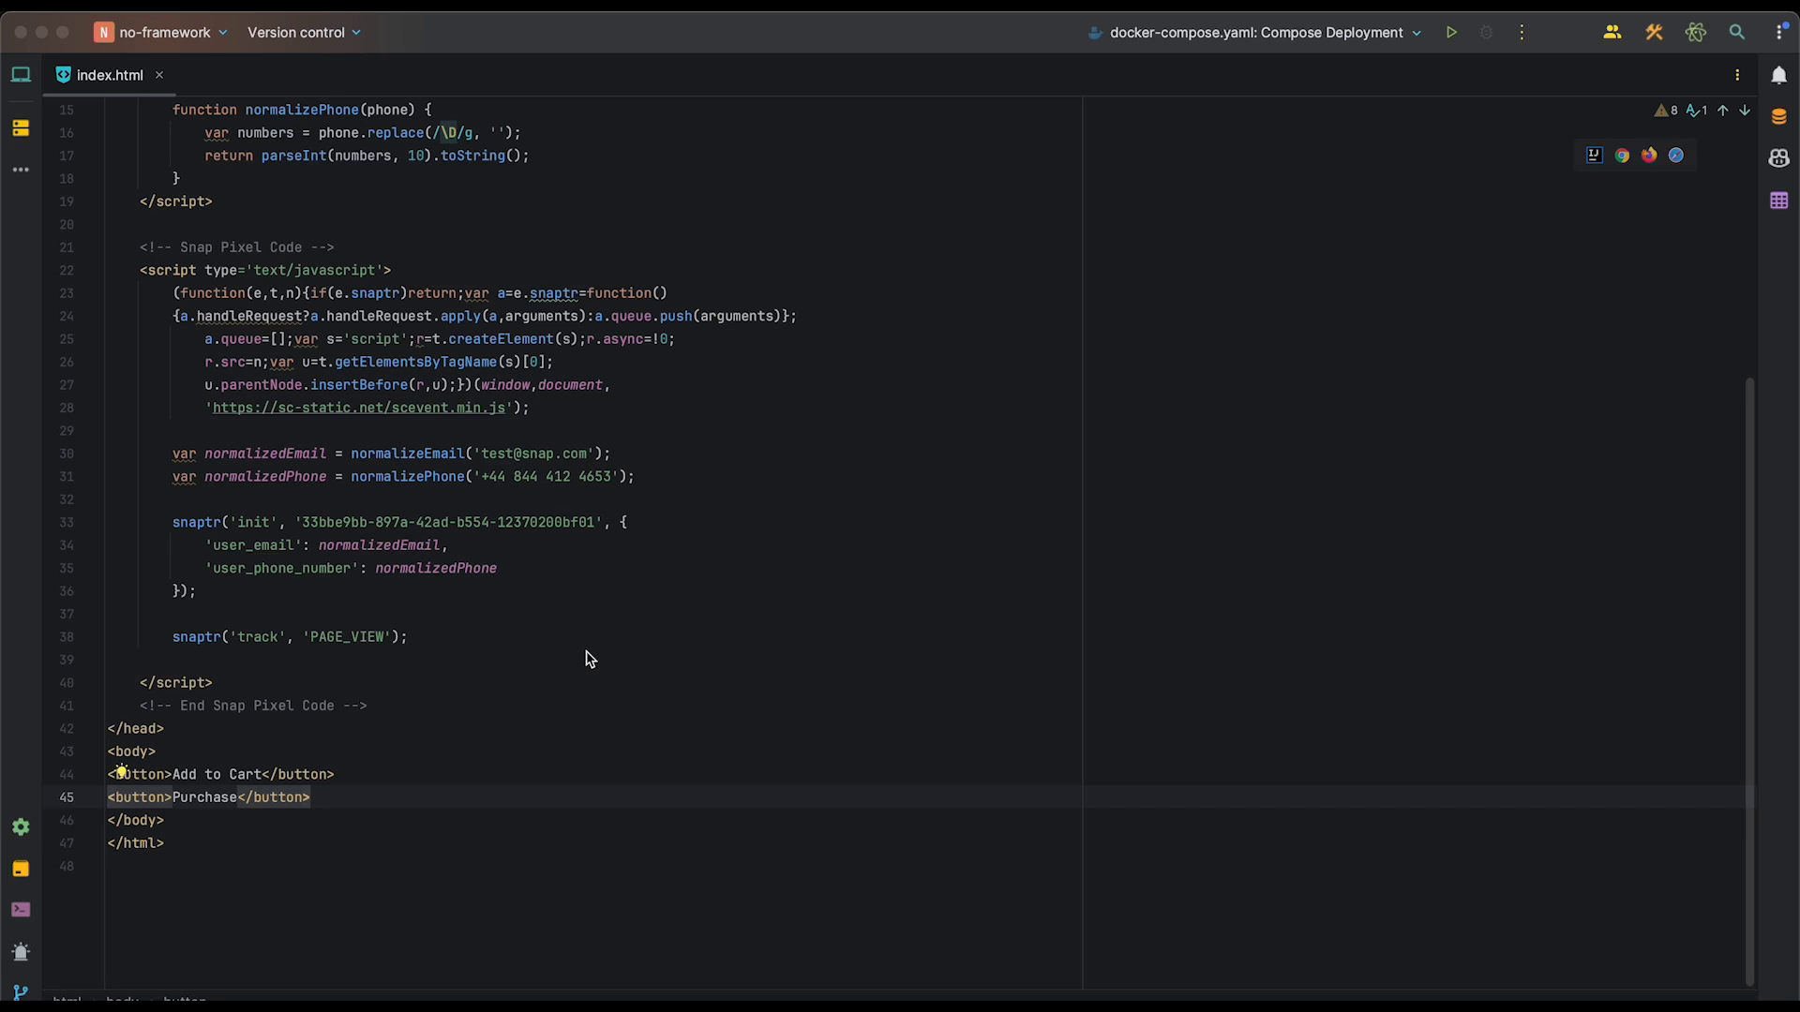
mouse_move(369, 784)
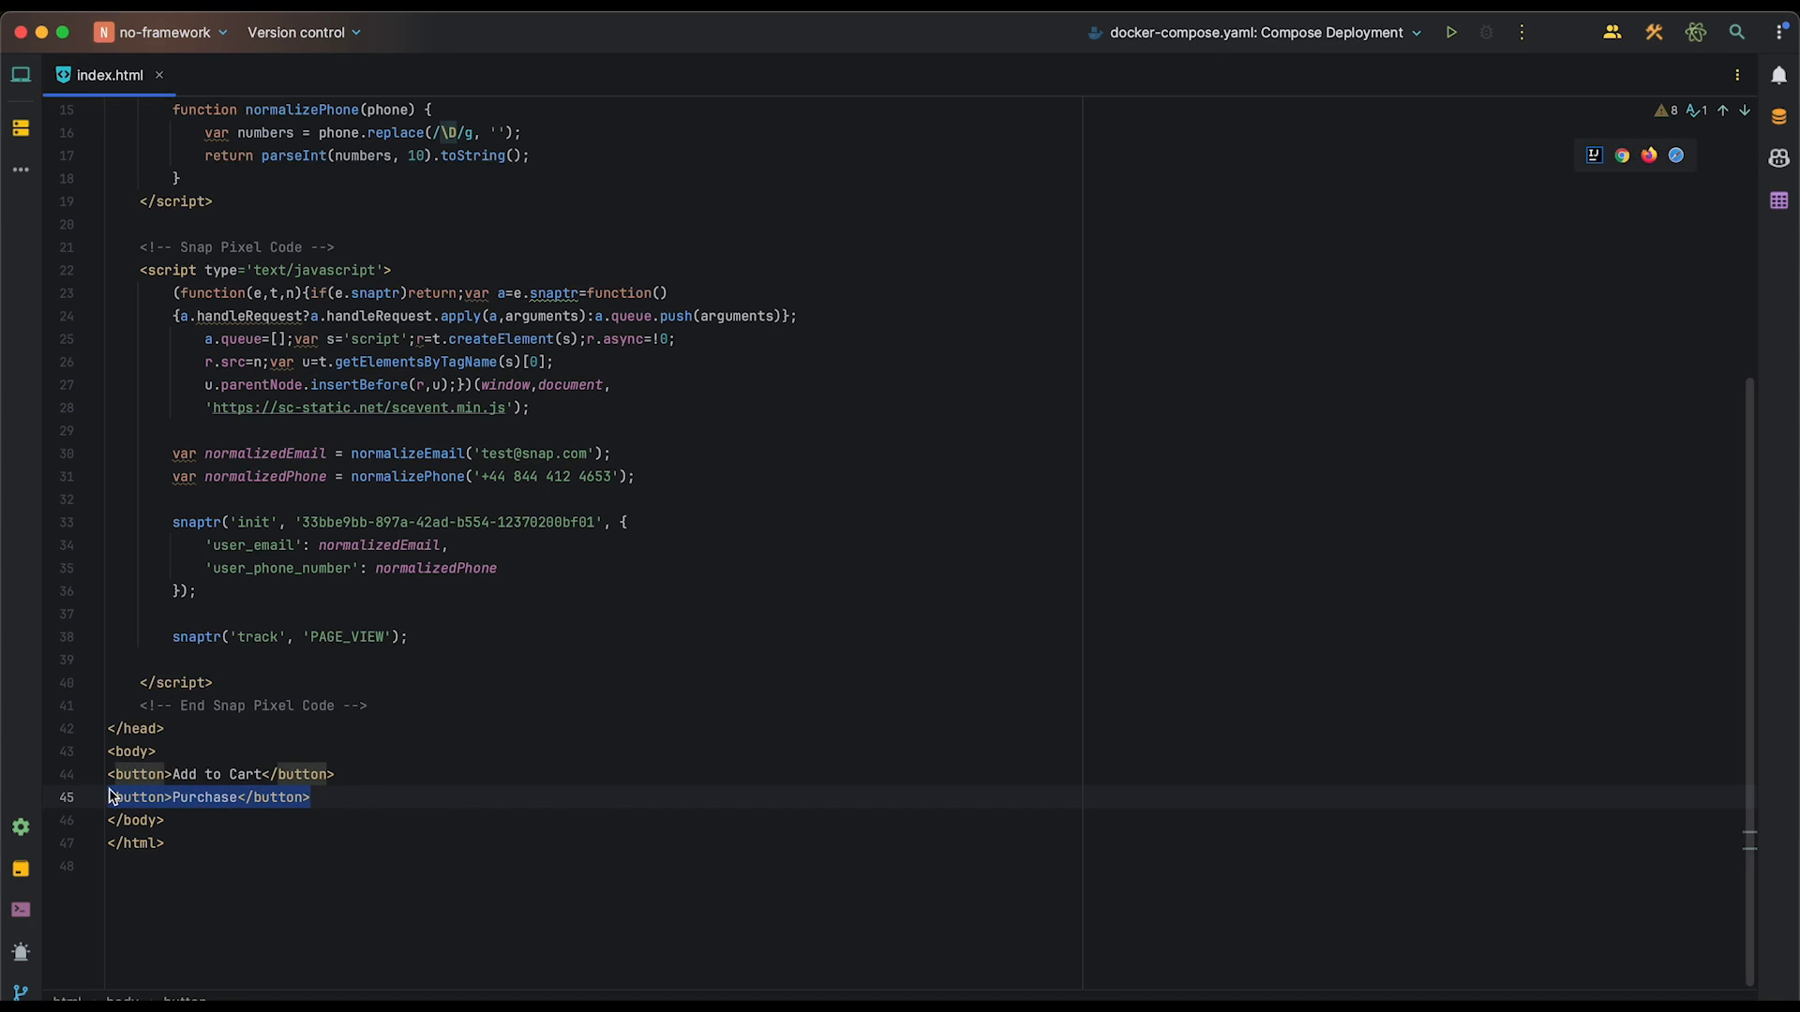
Track a PURCHASE event with transaction_id 45678 and item_ids 12345, wired to the Purchase button's onclick
text(onclick="snaptr('track', 'PURCHASE', {'transaction_id': '45678', 'item_ids': '12345', 'item_category': 'Apparel', 'number_items': '1', 'price': '9.99', 'currency': 'USD'})")
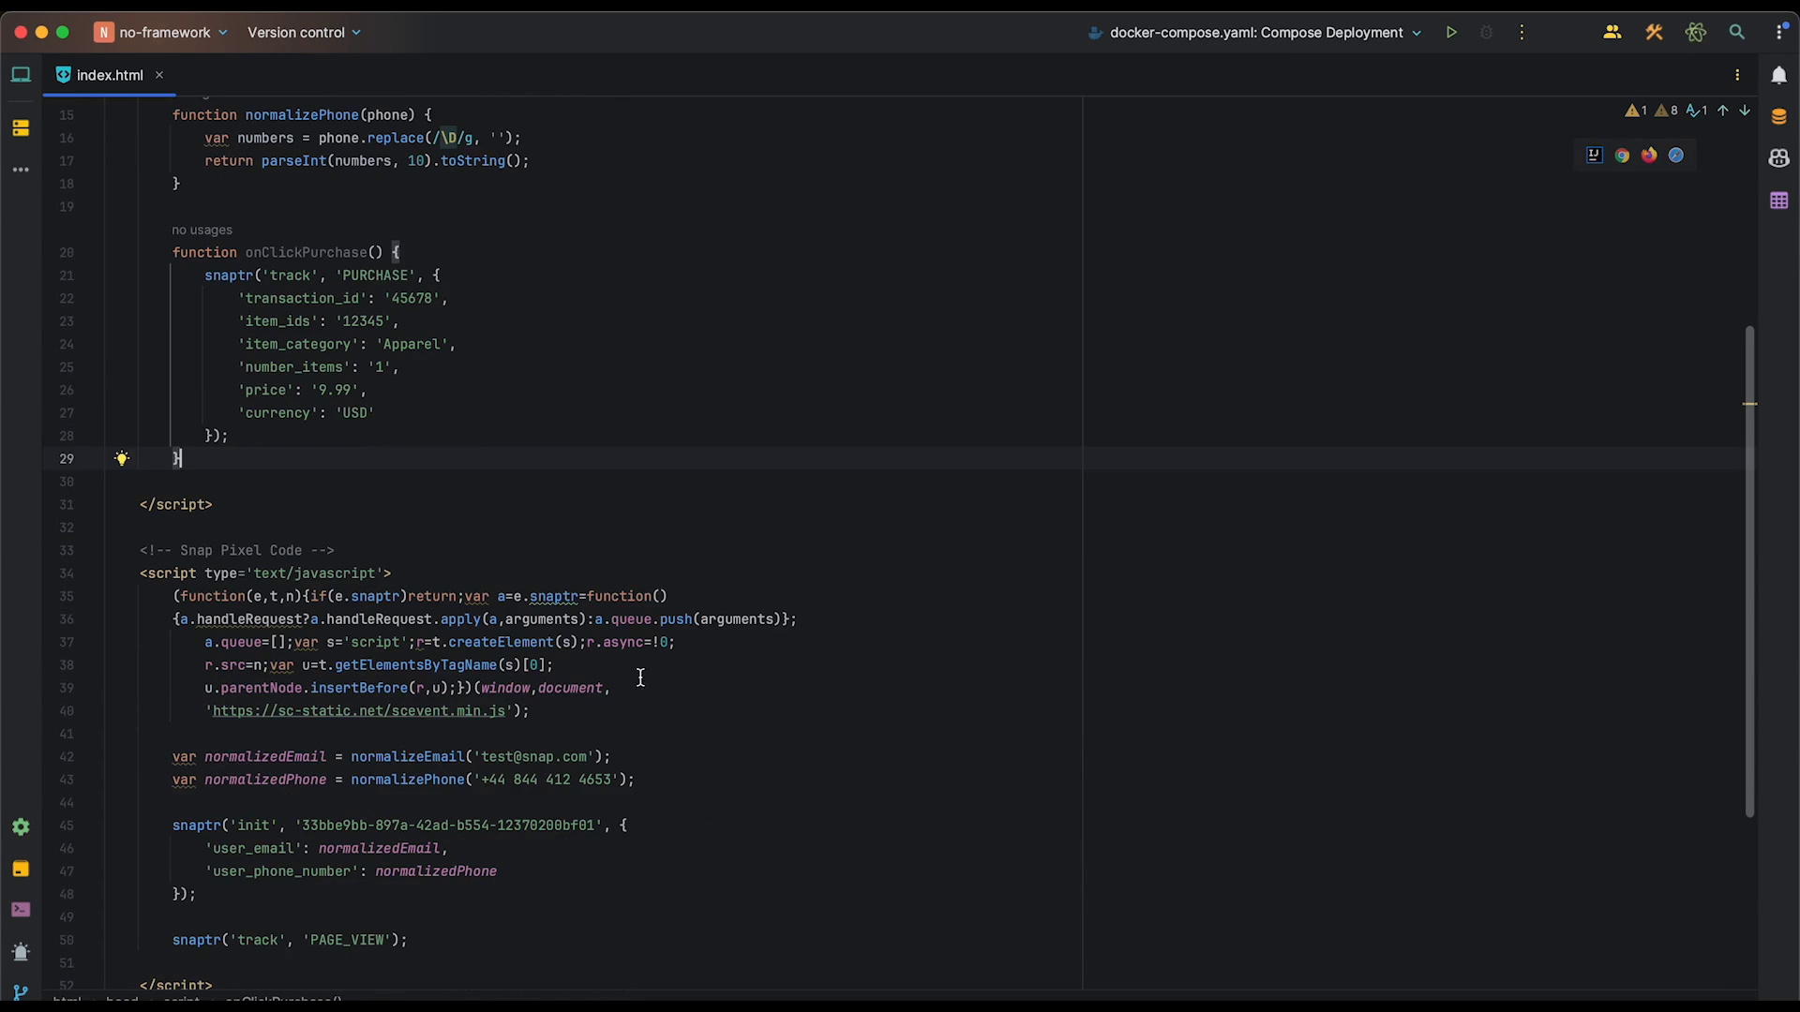
scroll(down, 3)
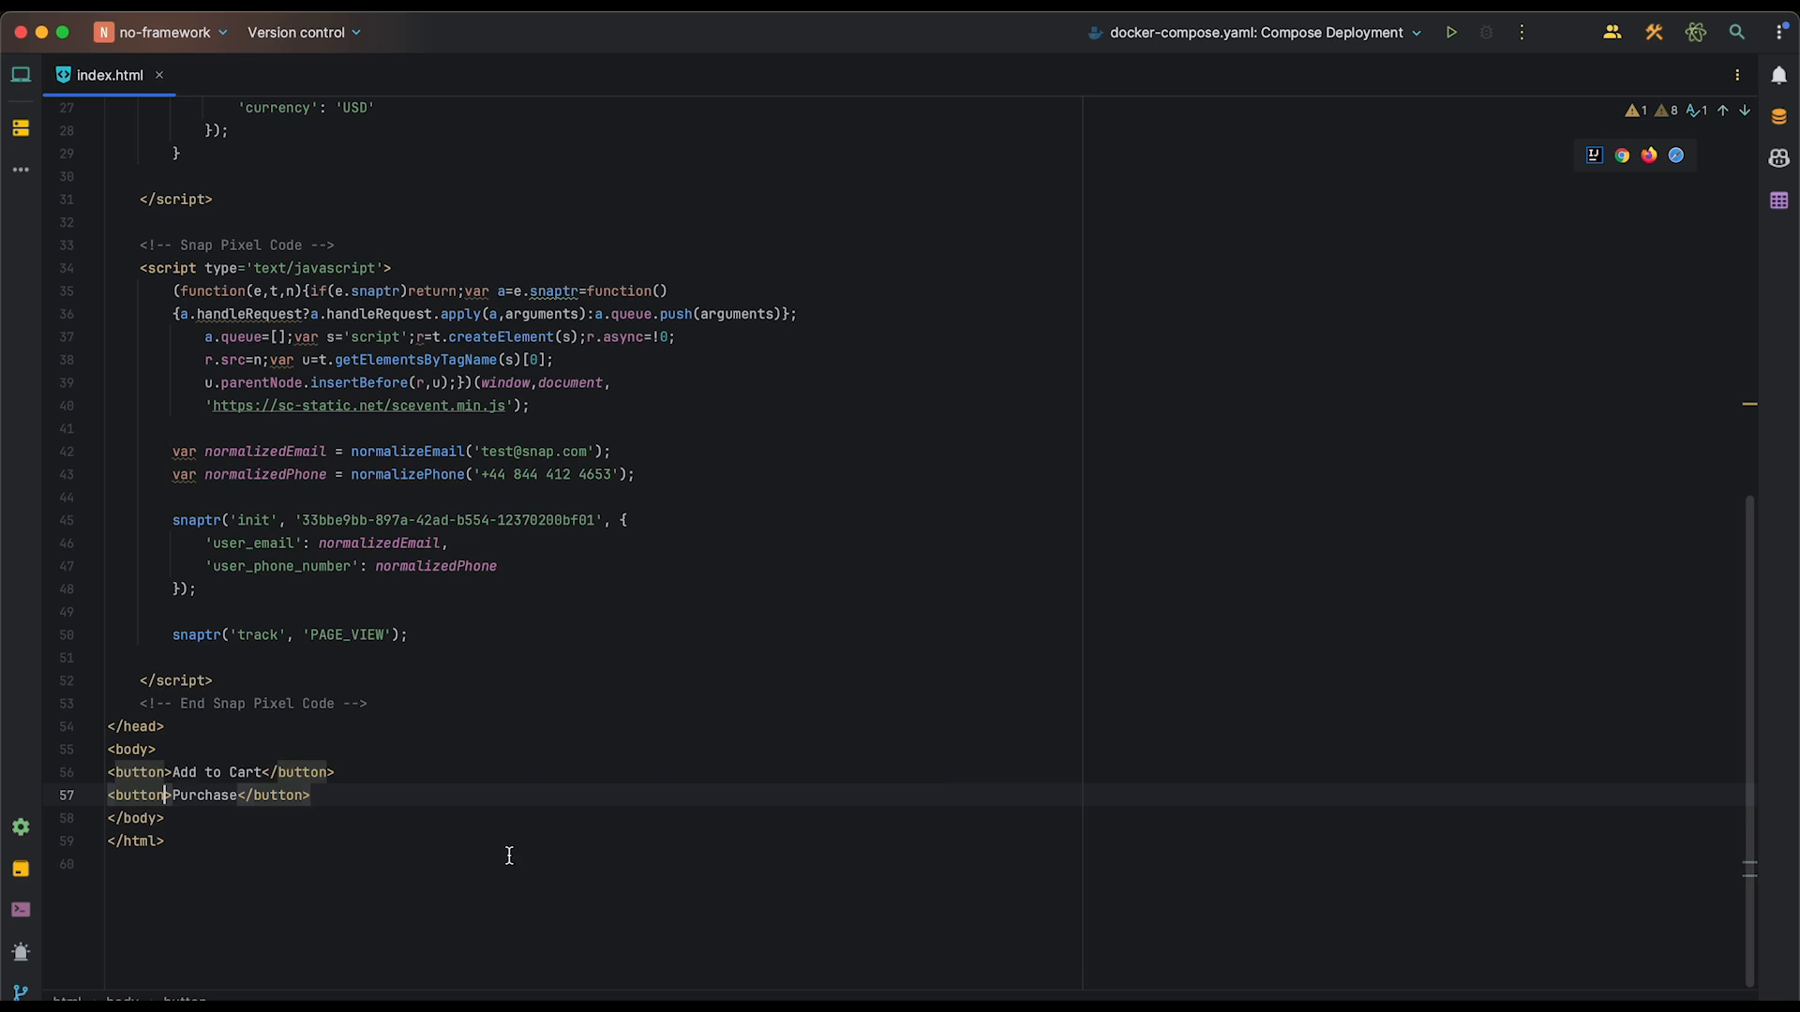
text(onClickAddToCart() {)
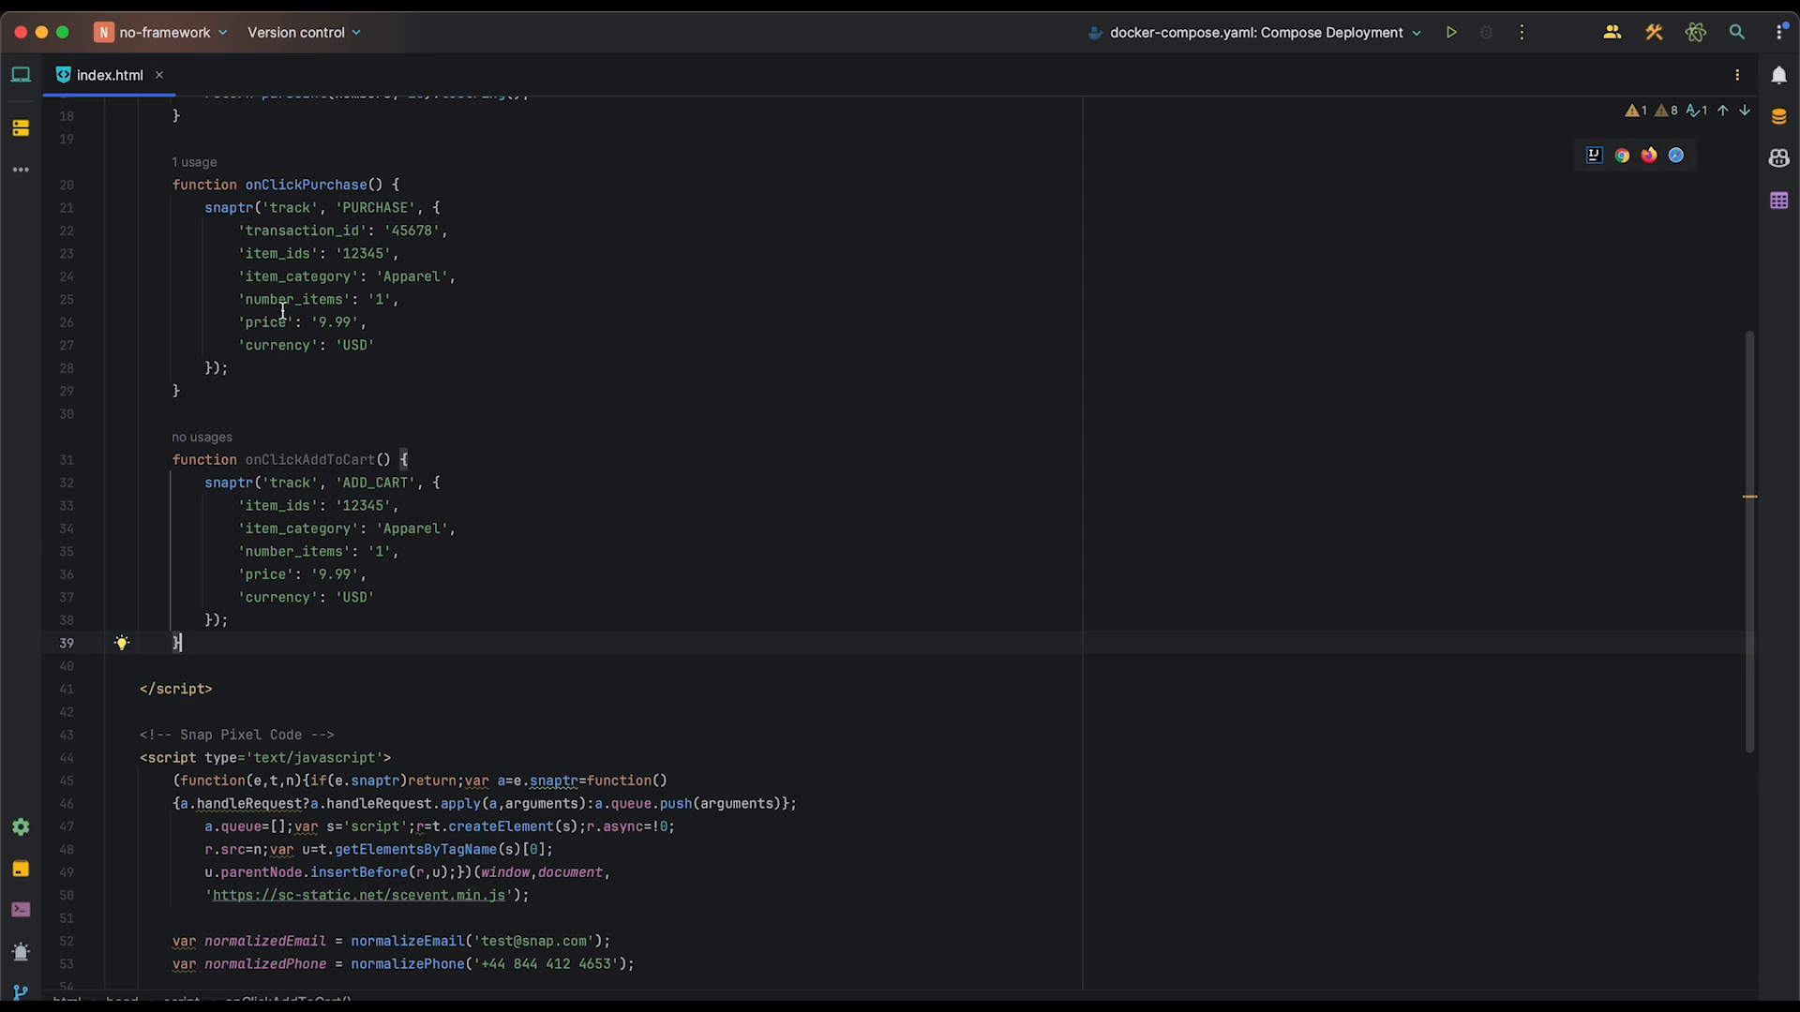
mouse_move(338, 534)
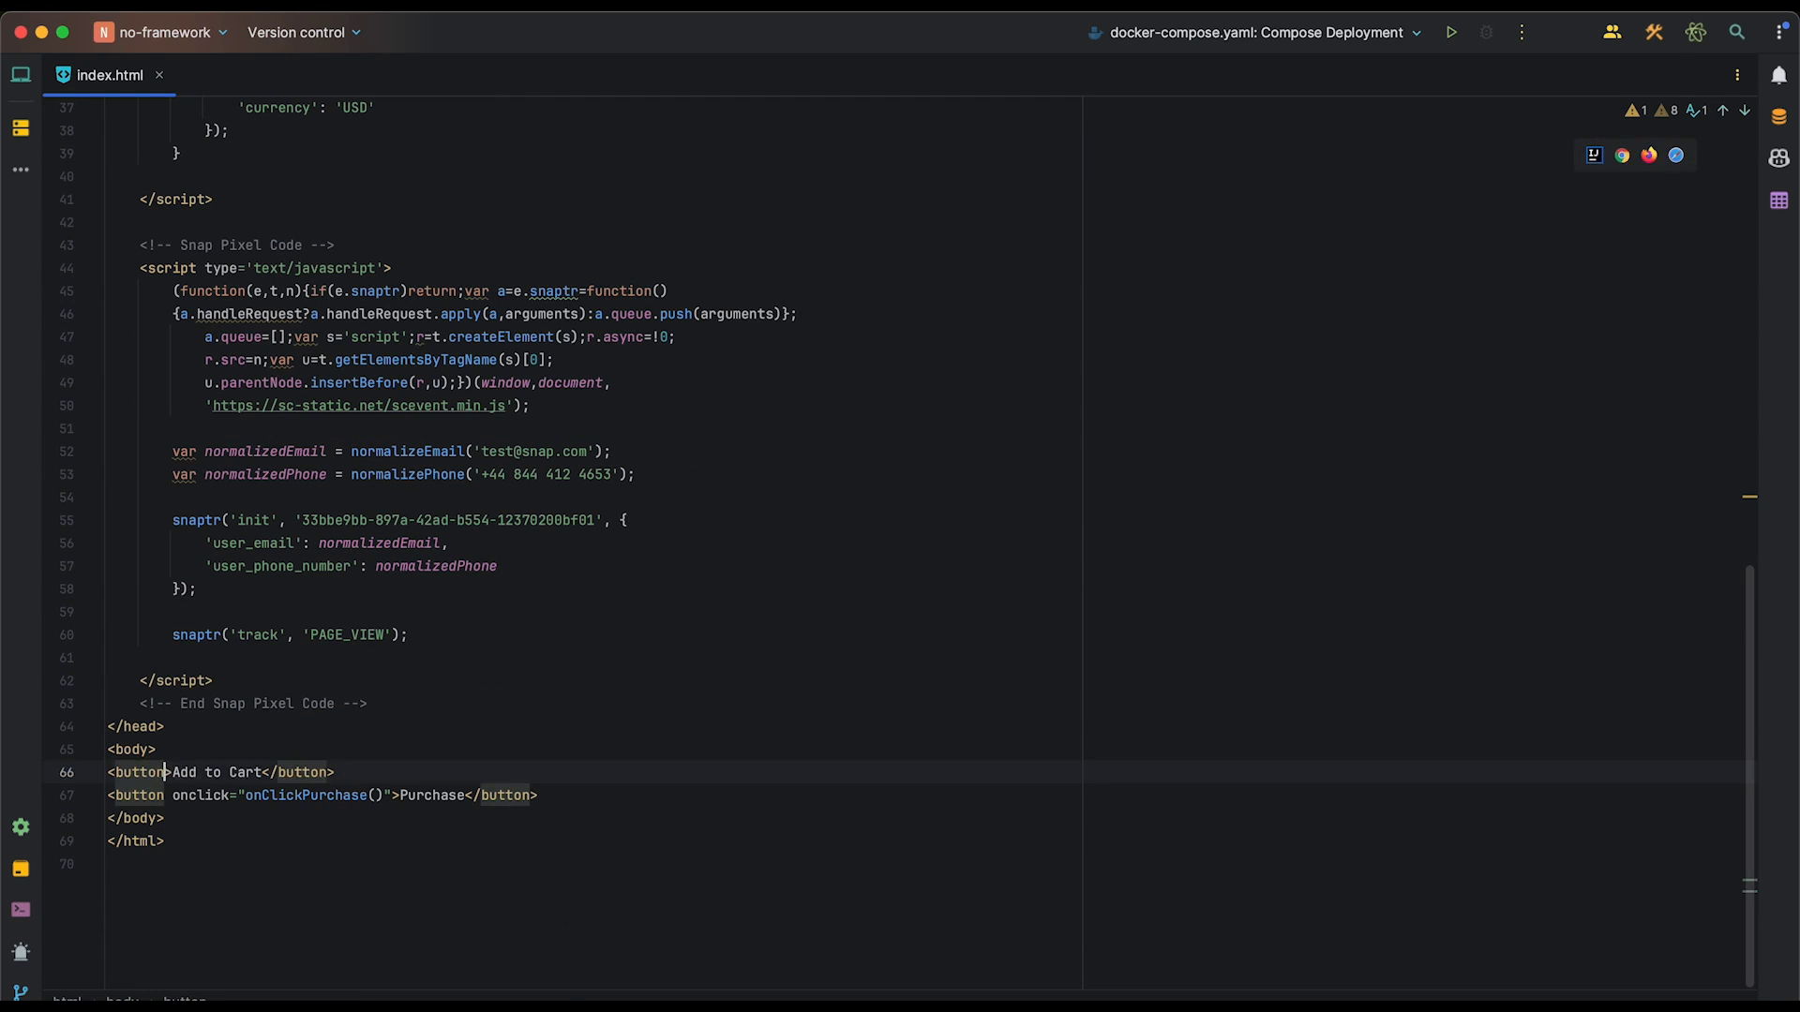
Add an onclick handler to the Add to Cart button for the ADD_CART tracking function
text(onclick=")
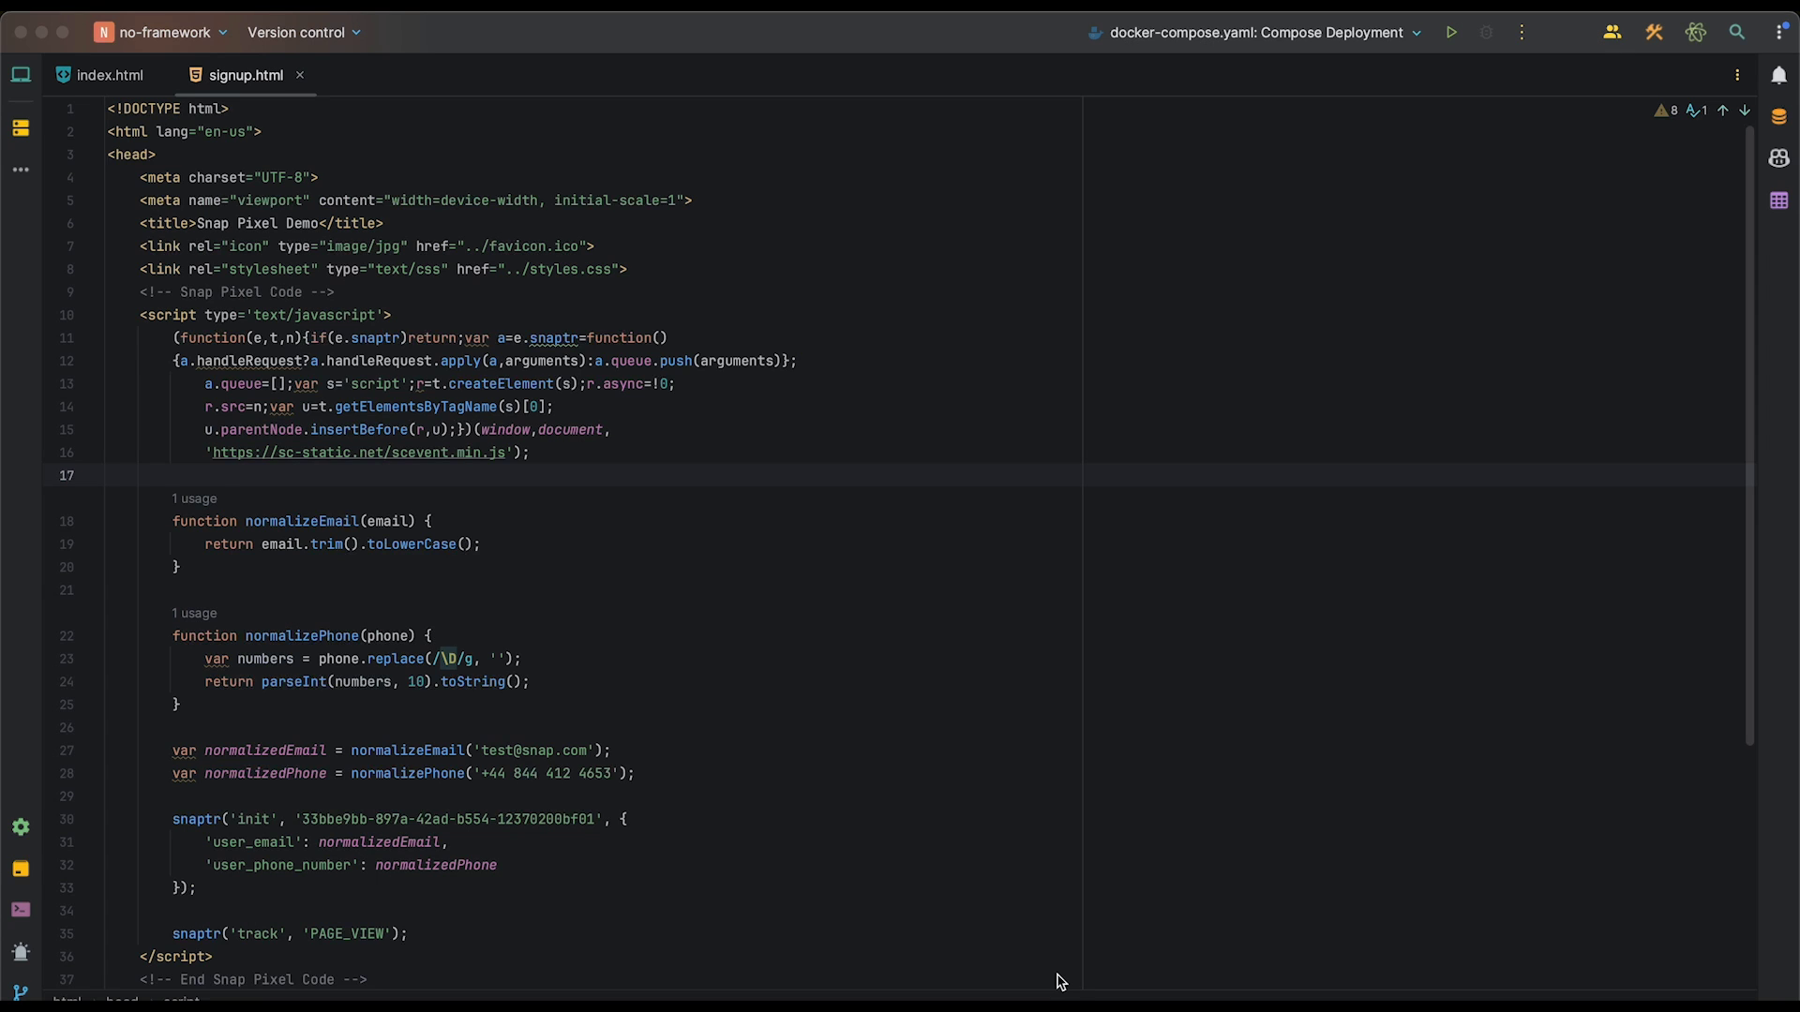
Scroll through signup.html's script to the submitSignUp SIGN_UP tracking code
scroll(down, 3)
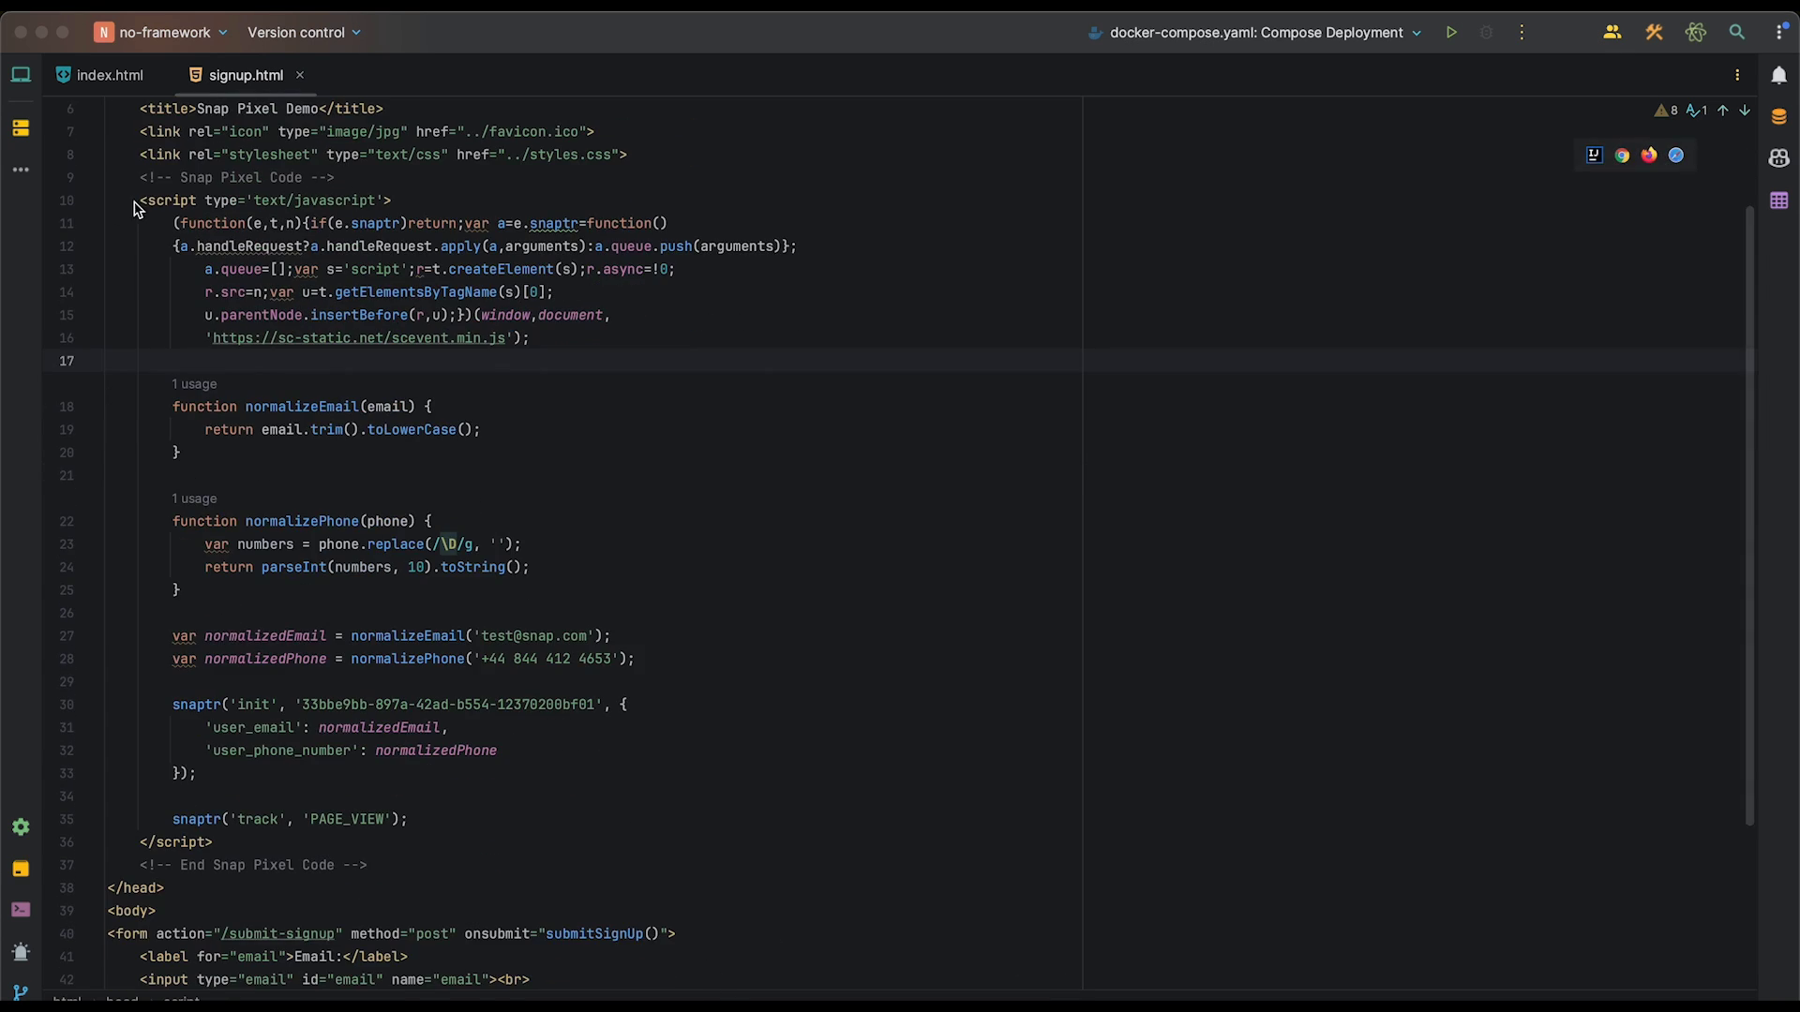
mouse_move(195, 844)
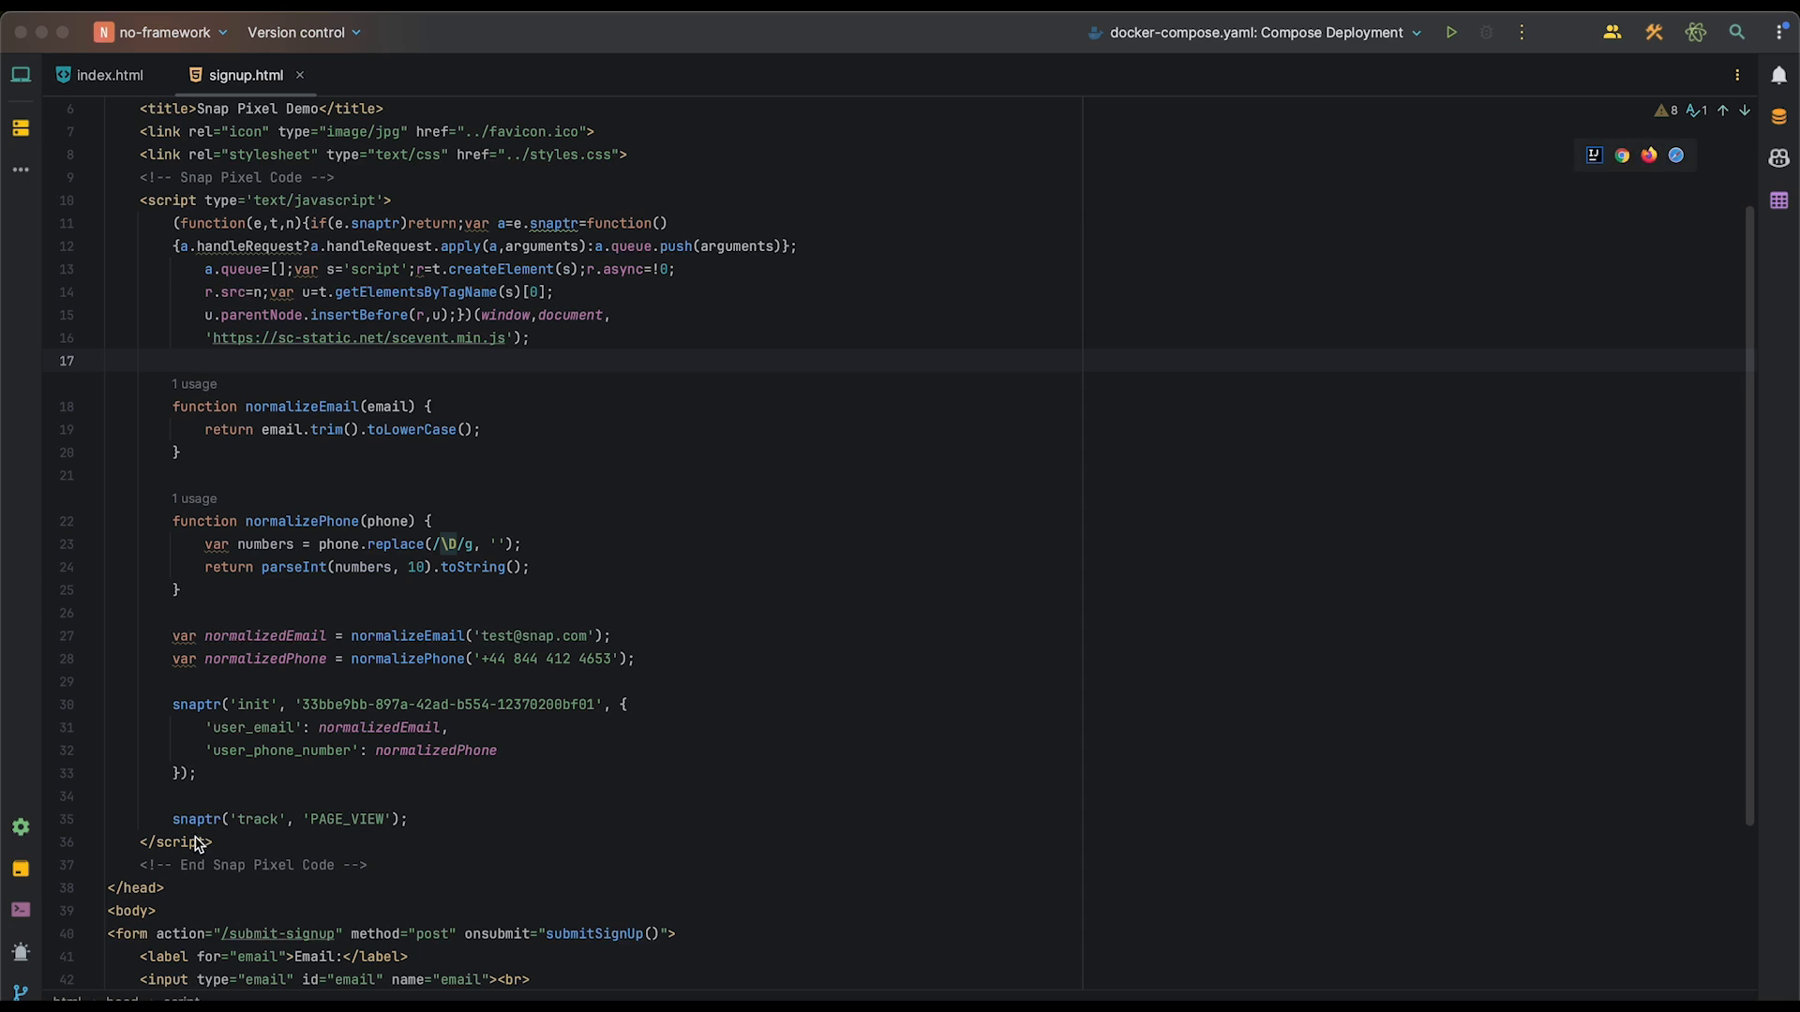
mouse_move(348, 846)
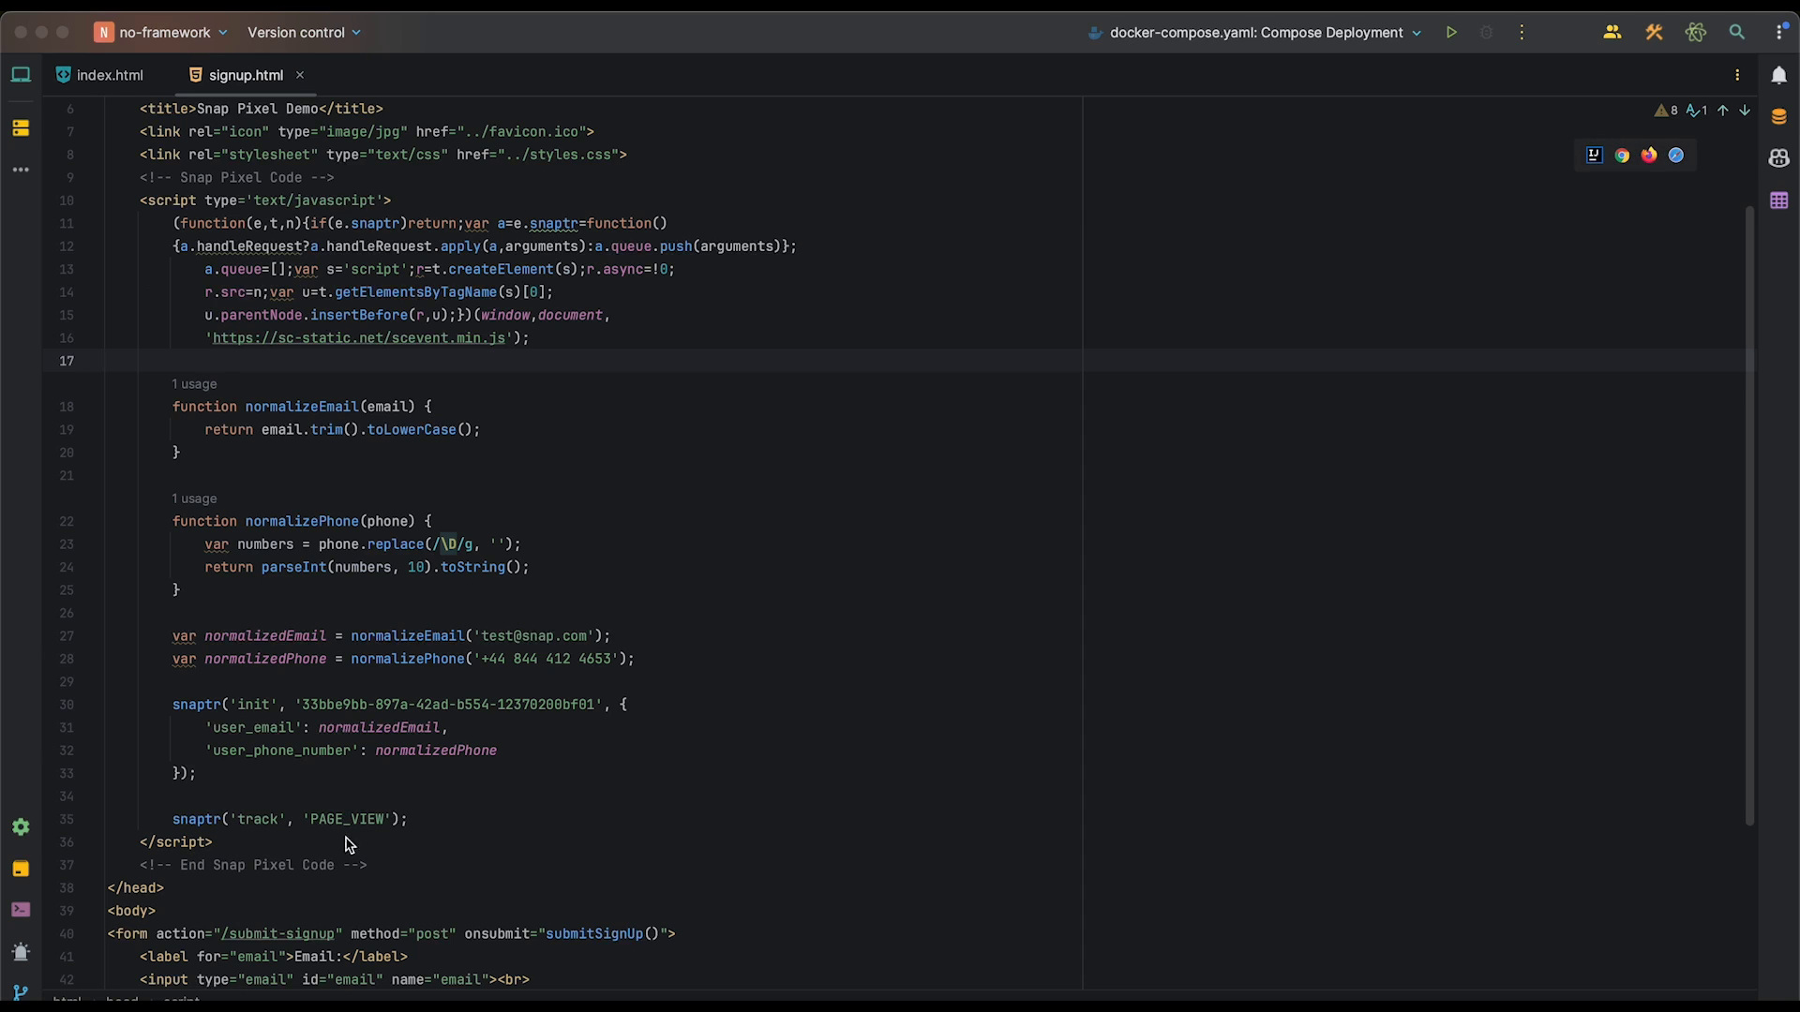
mouse_move(290, 761)
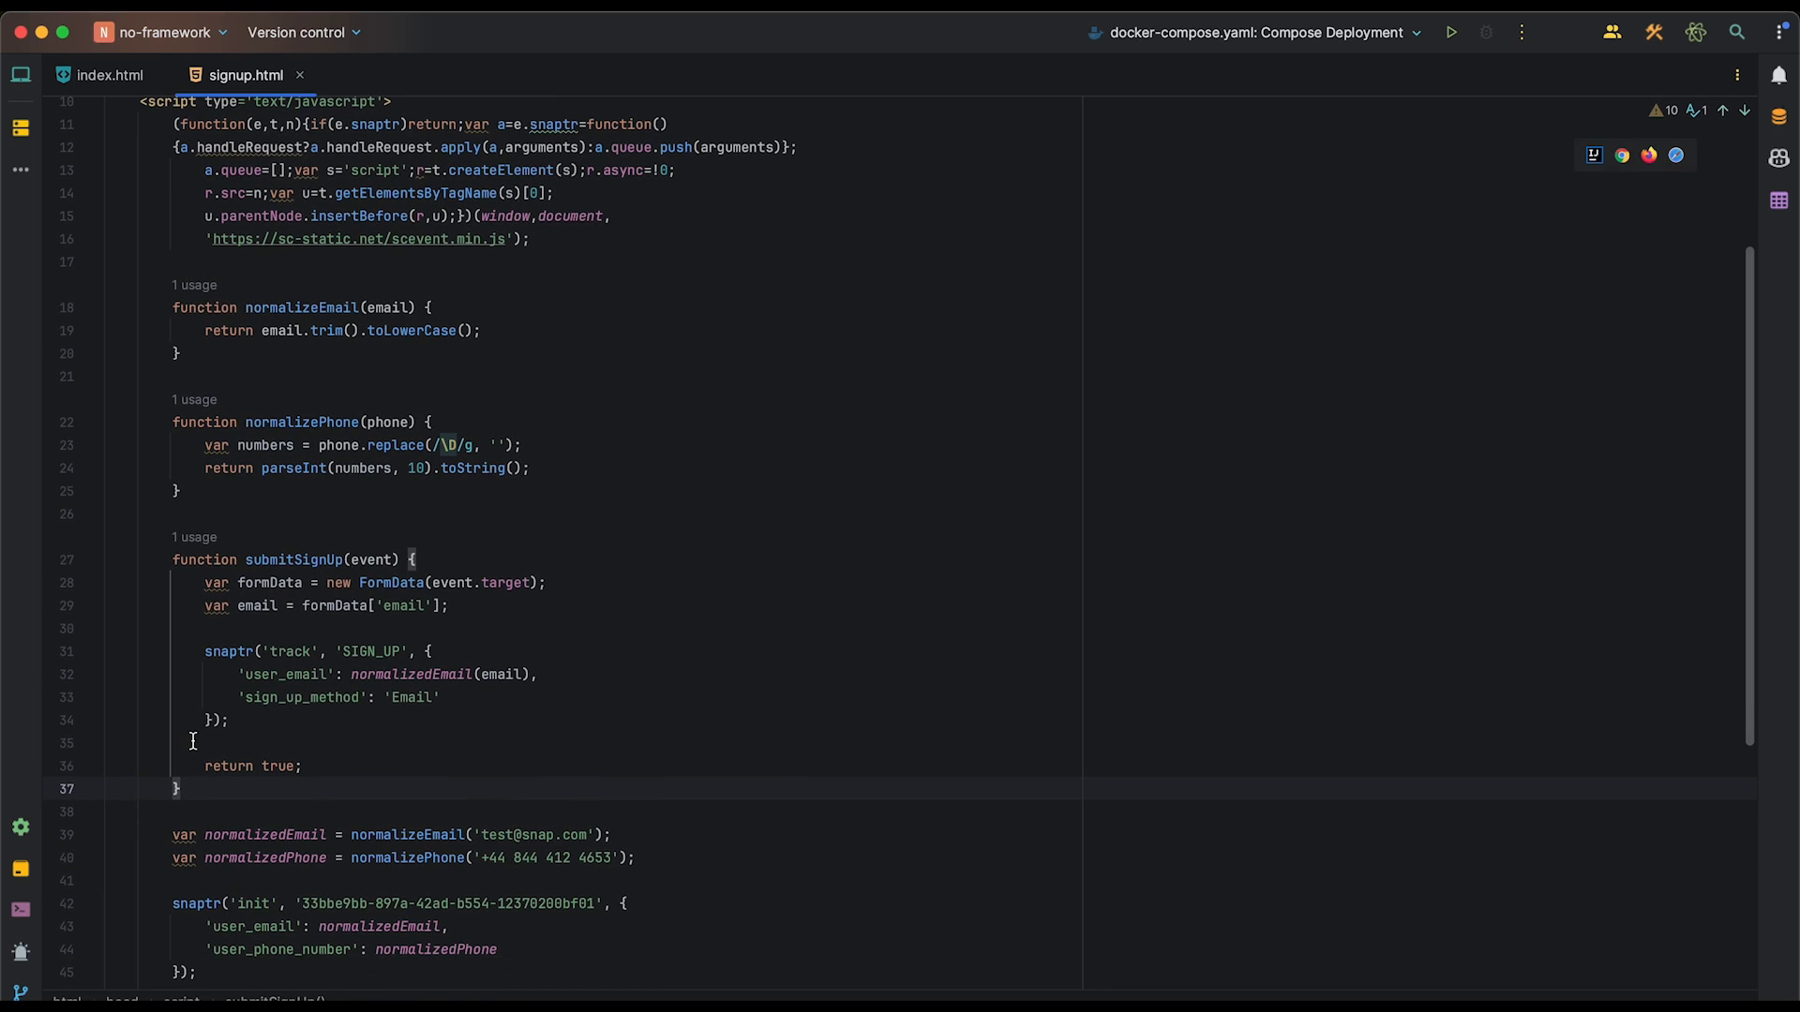
scroll(down, 3)
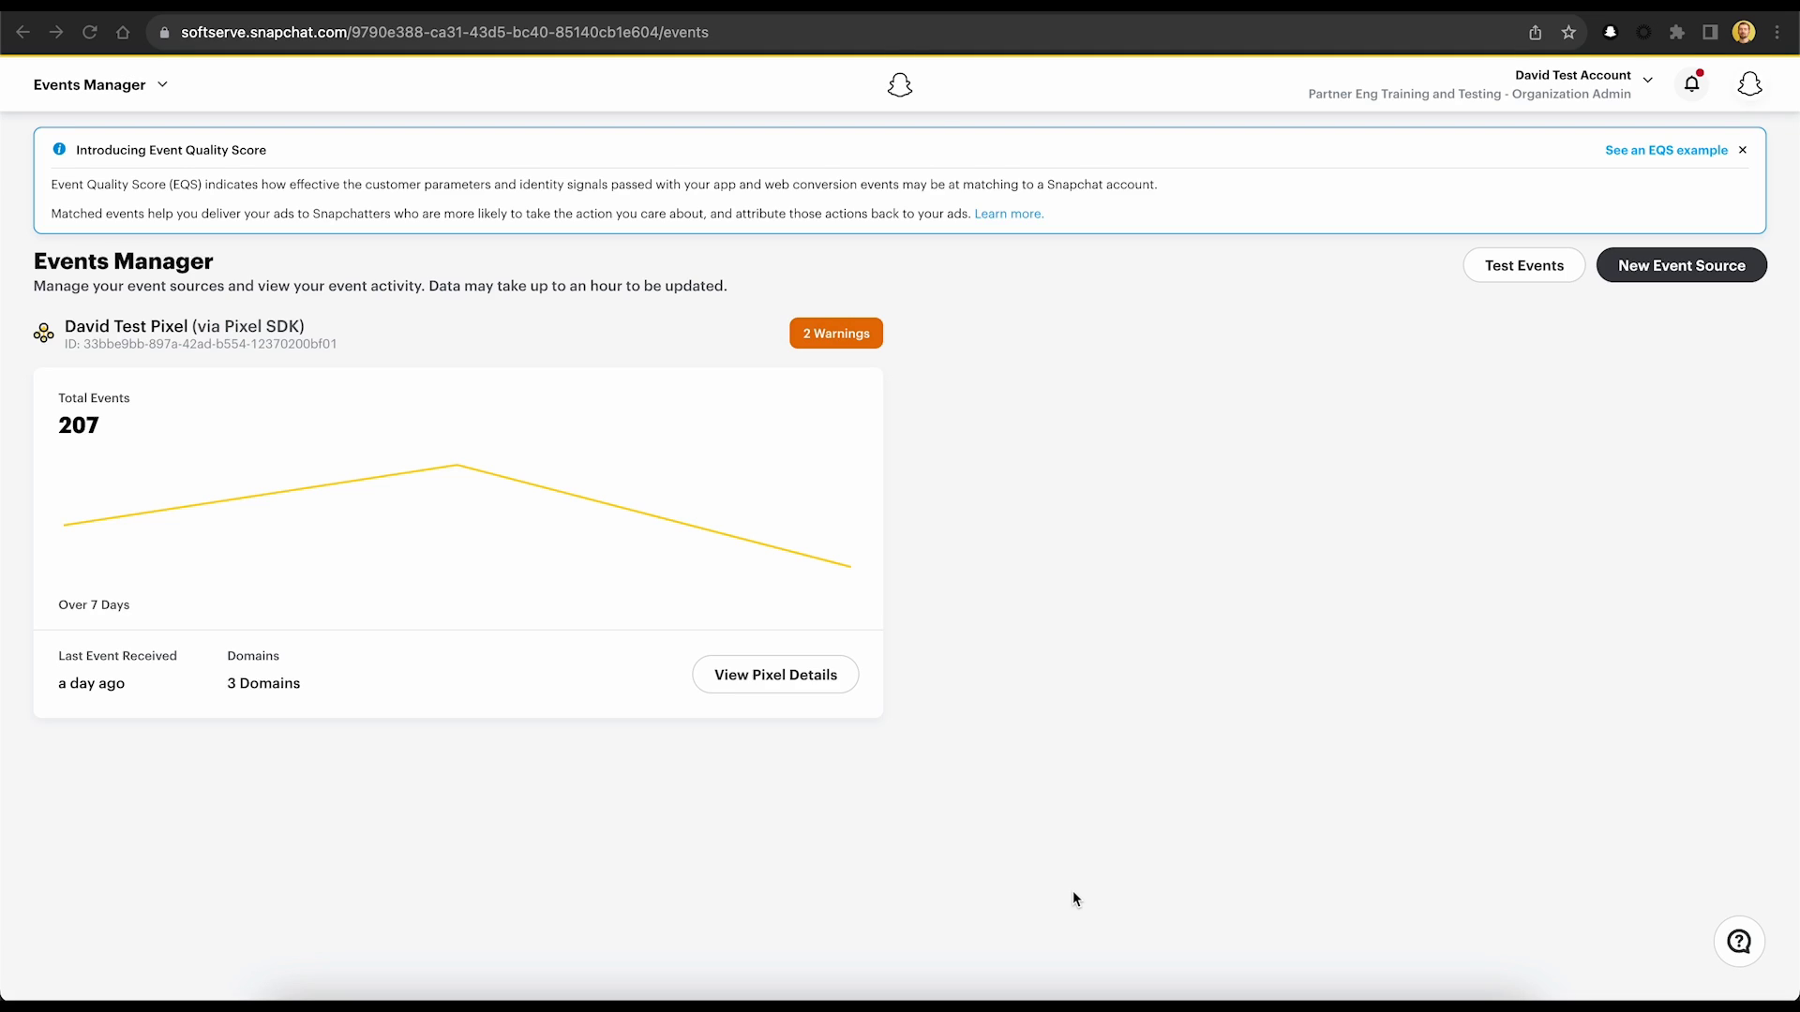
mouse_move(1191, 499)
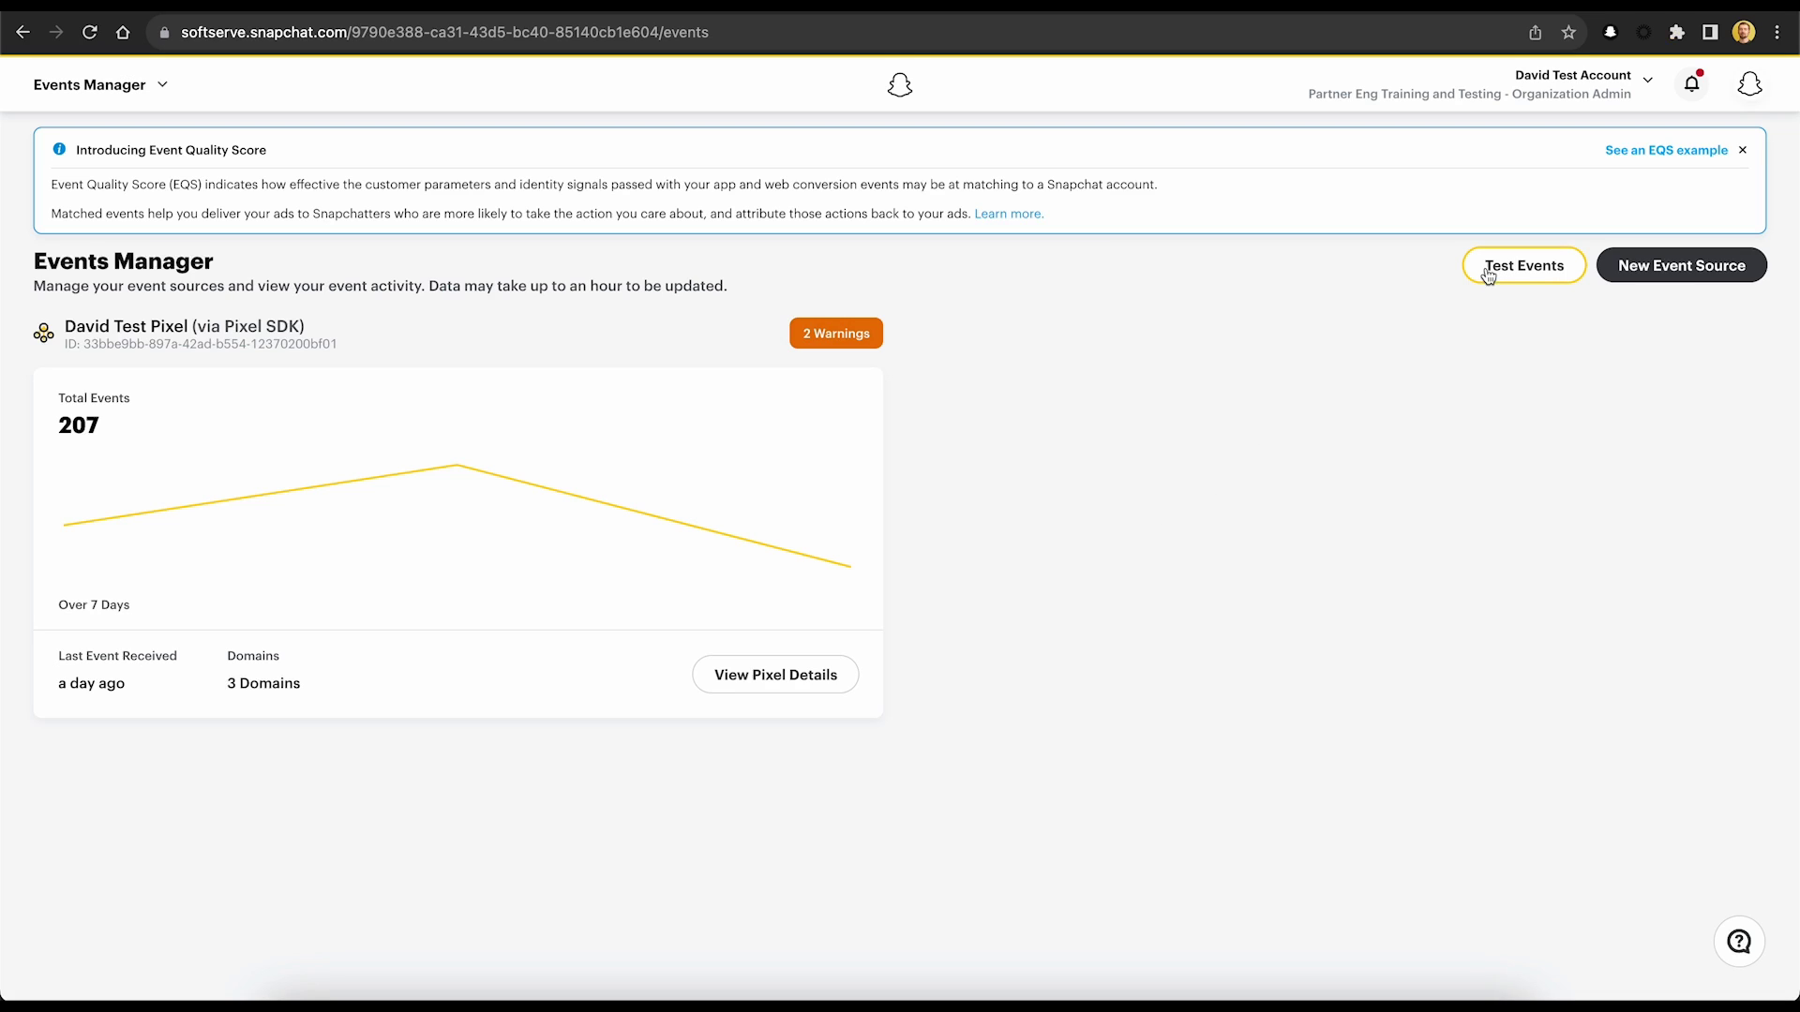
click(1523, 265)
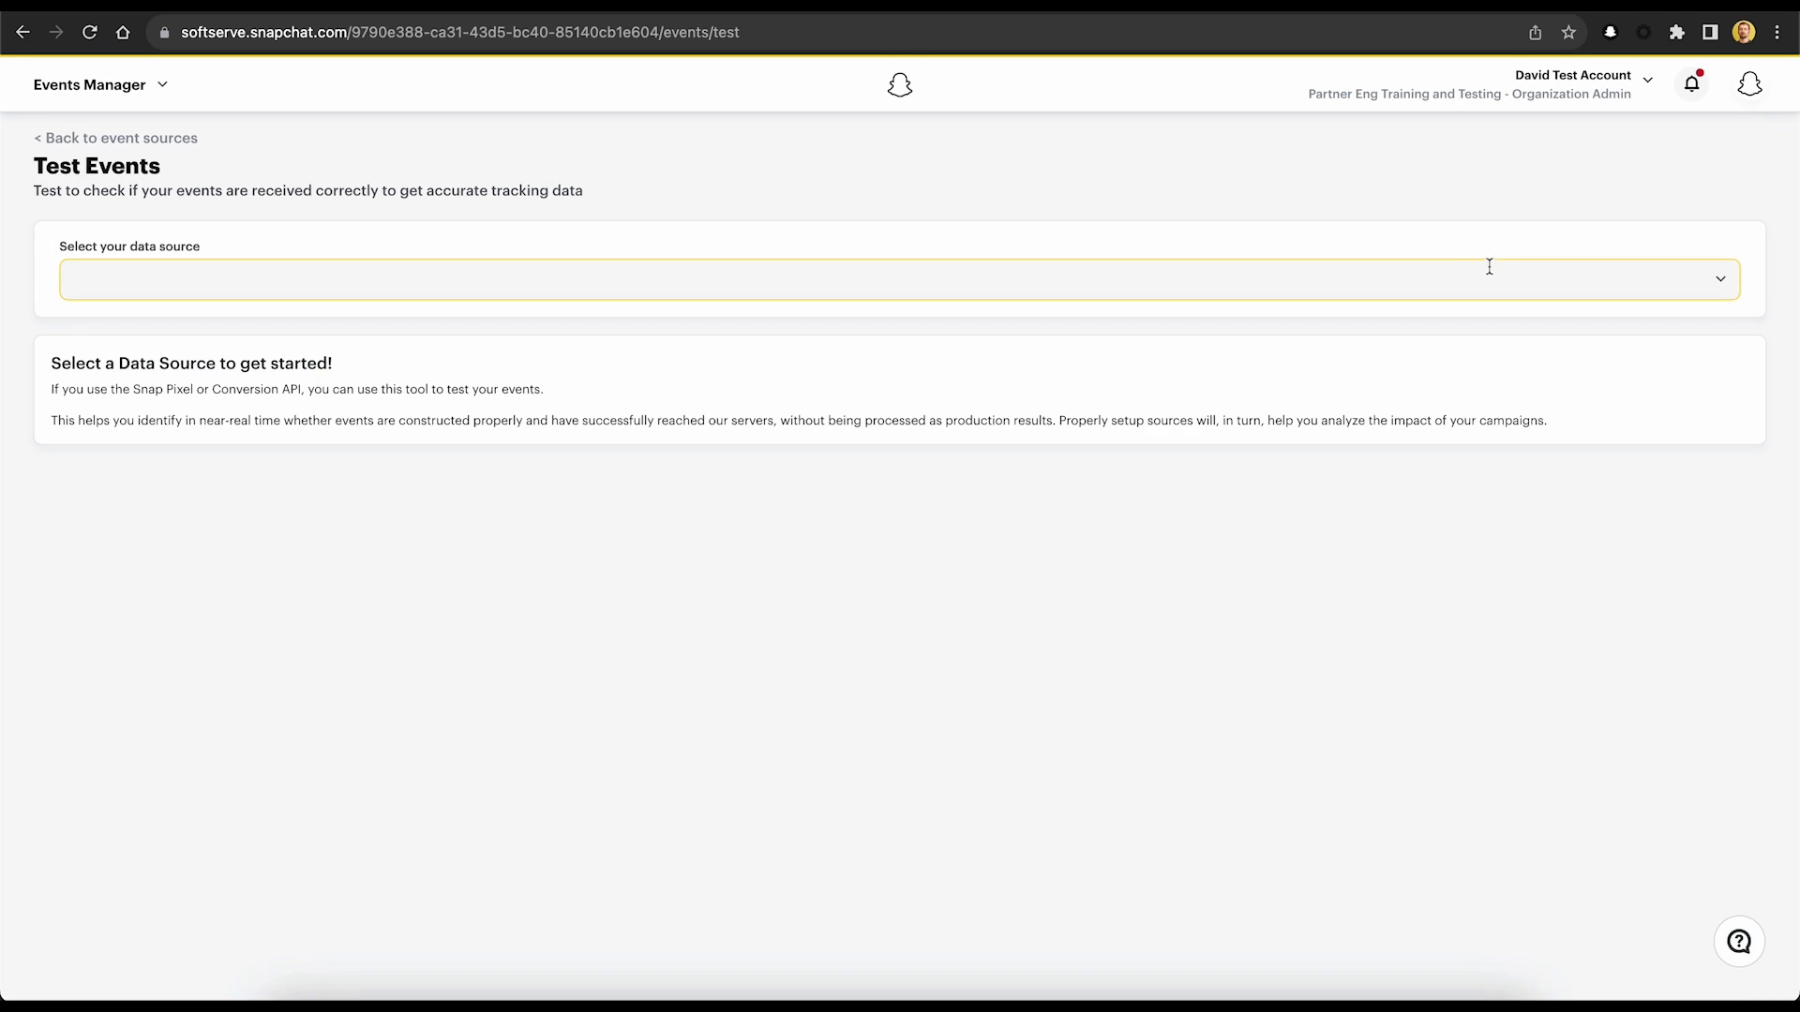
click(895, 279)
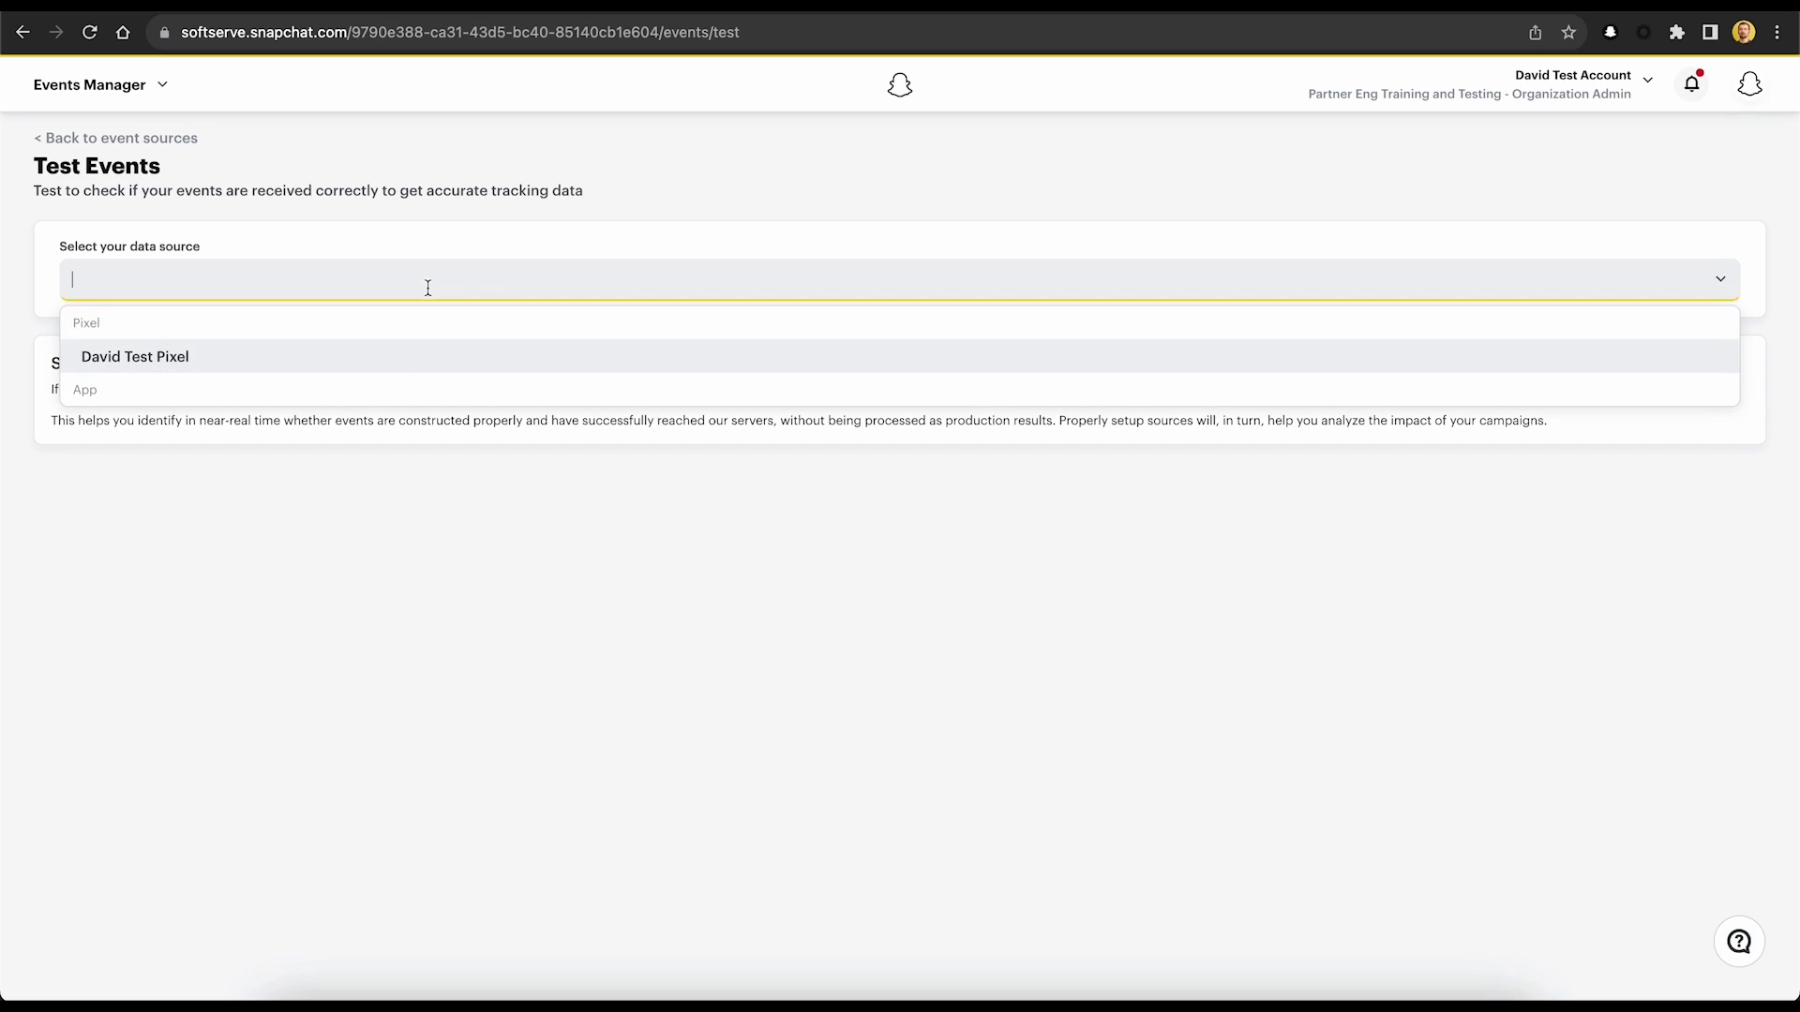
click(134, 356)
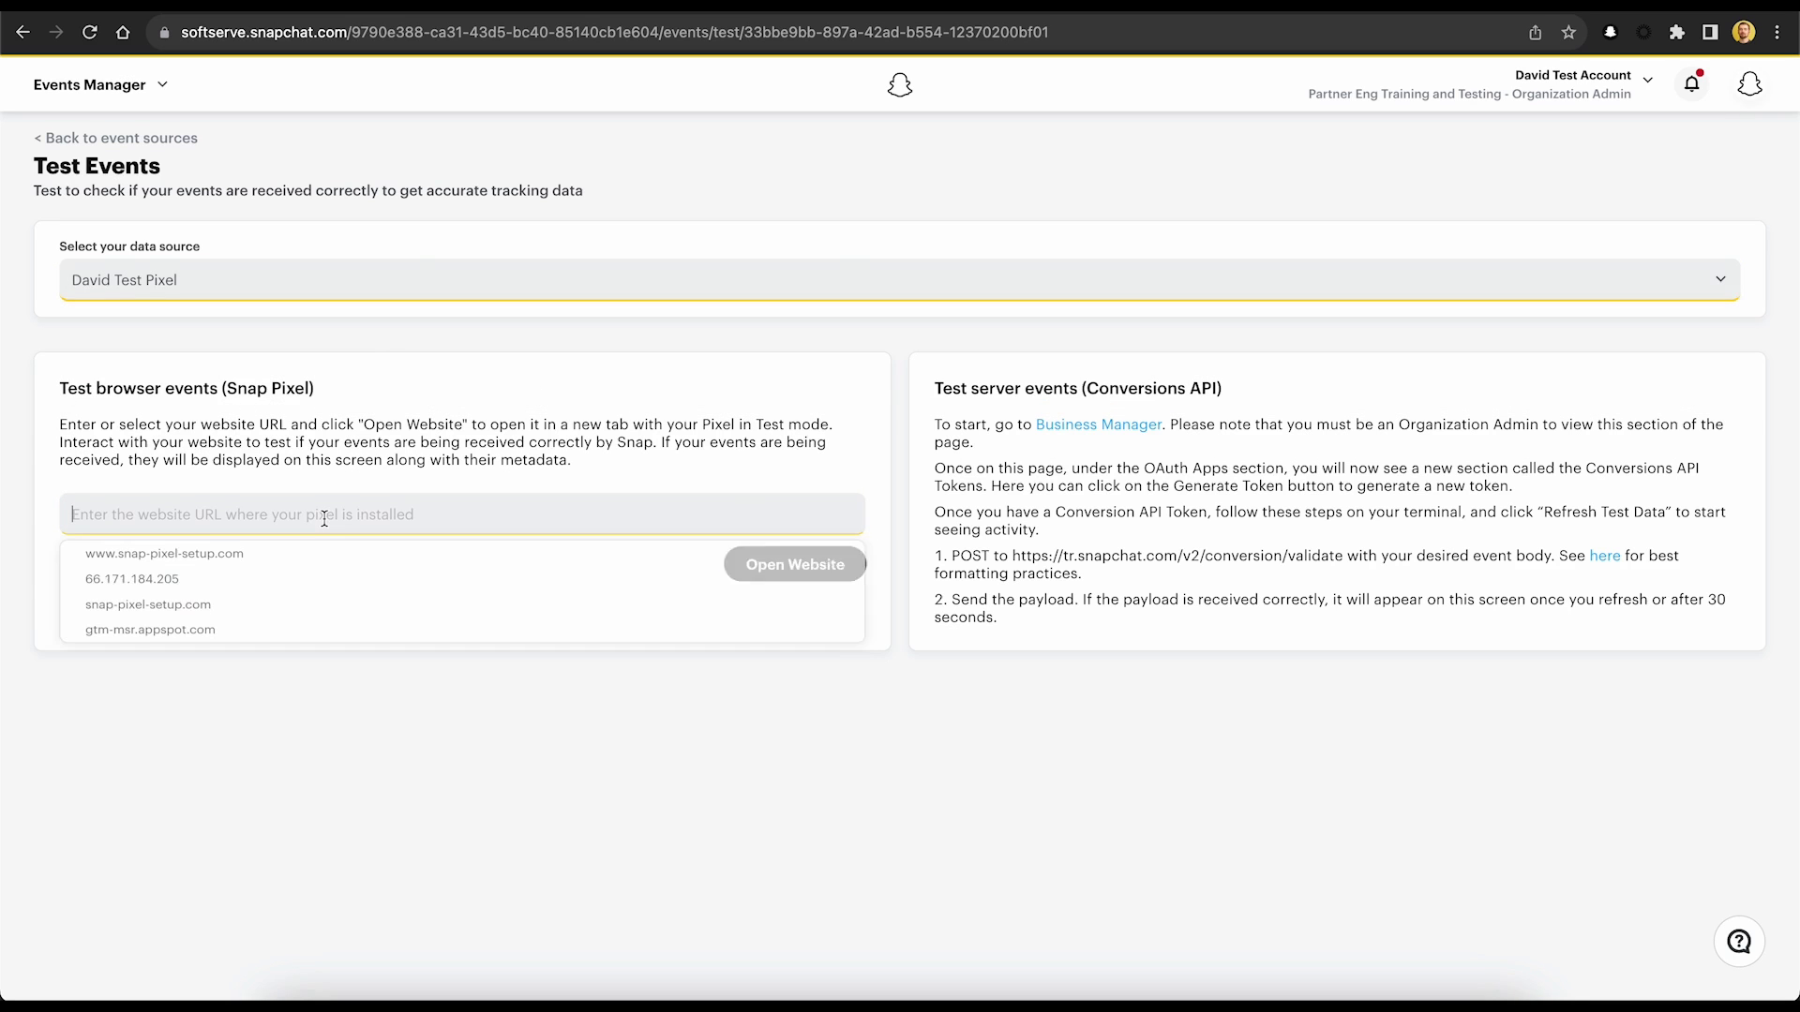
click(164, 554)
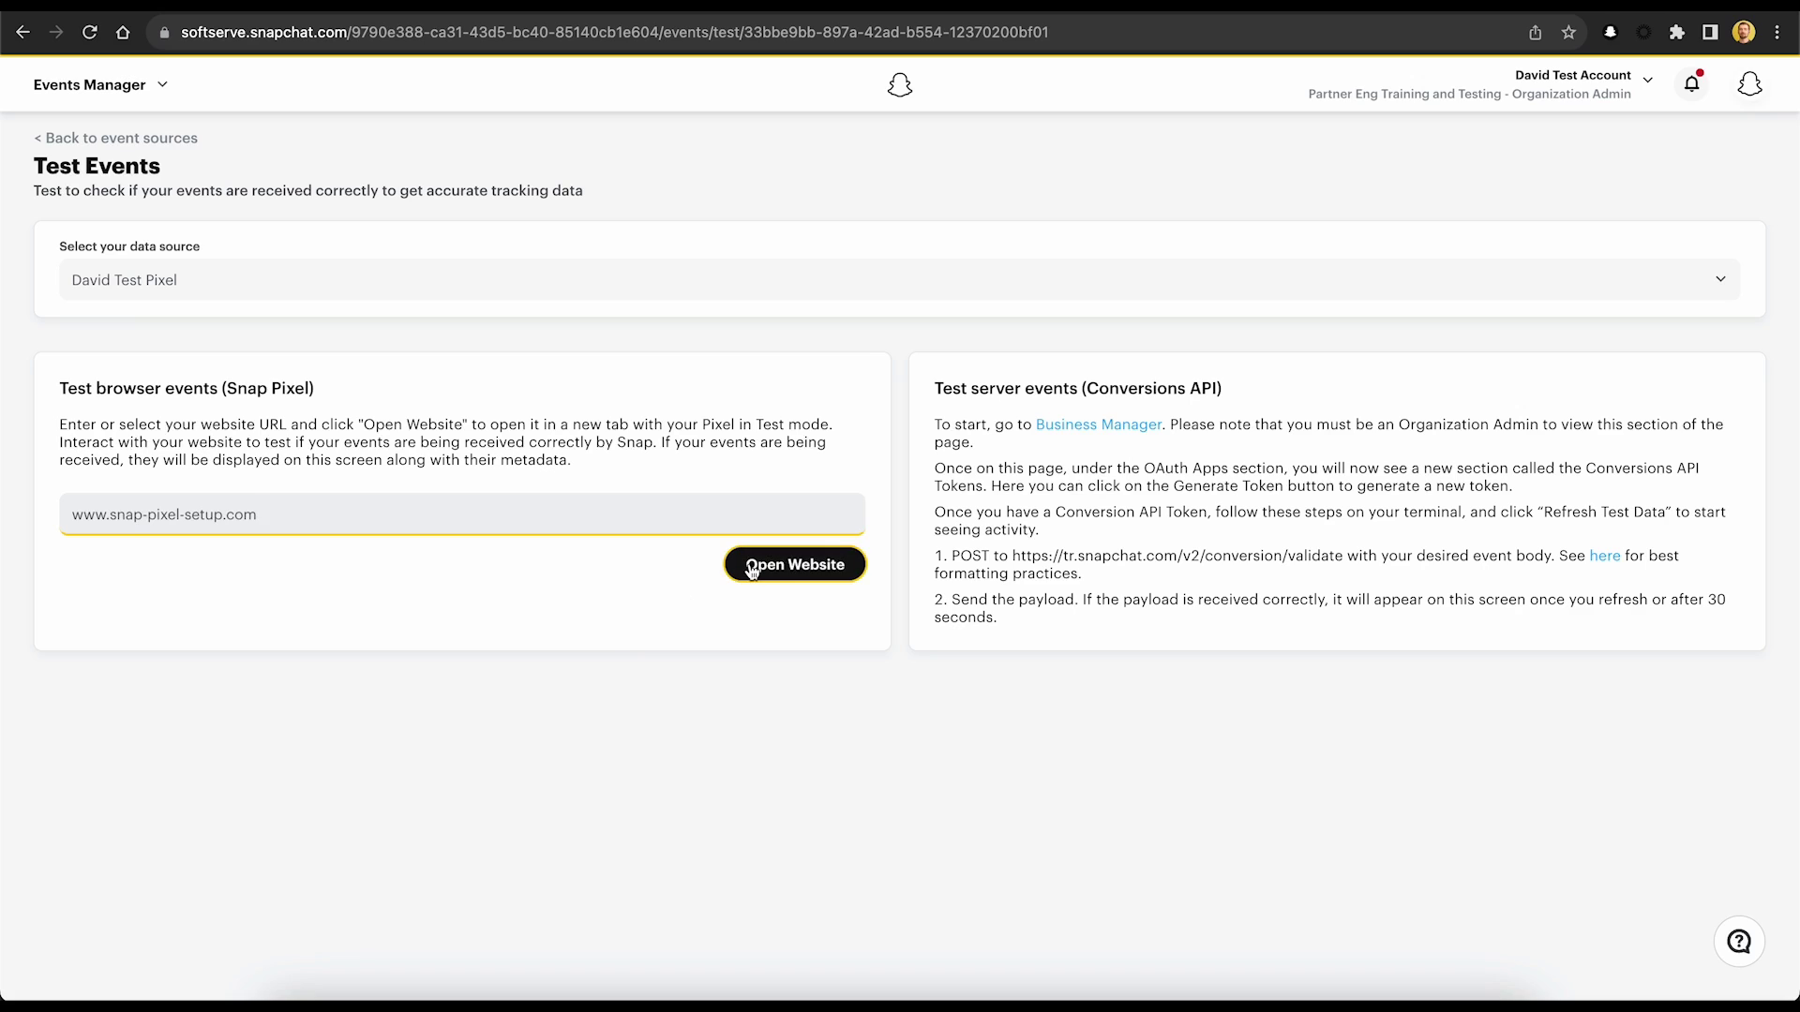
click(794, 564)
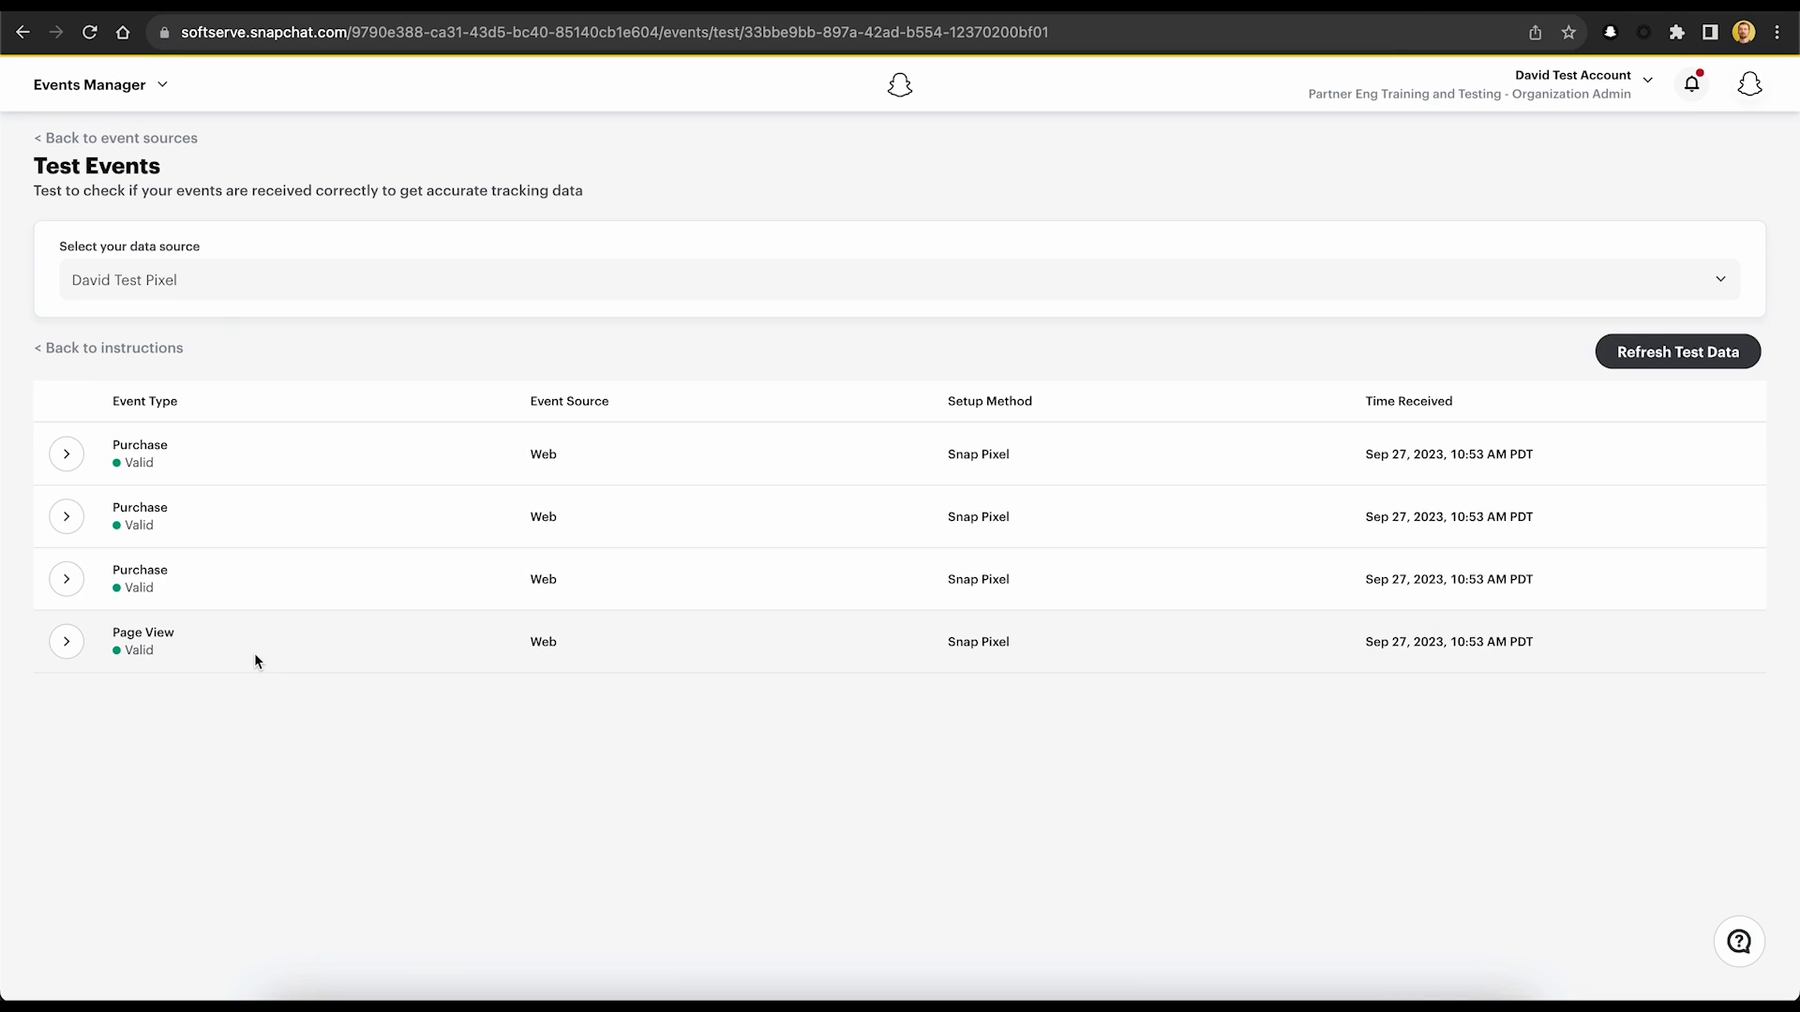
mouse_move(291, 574)
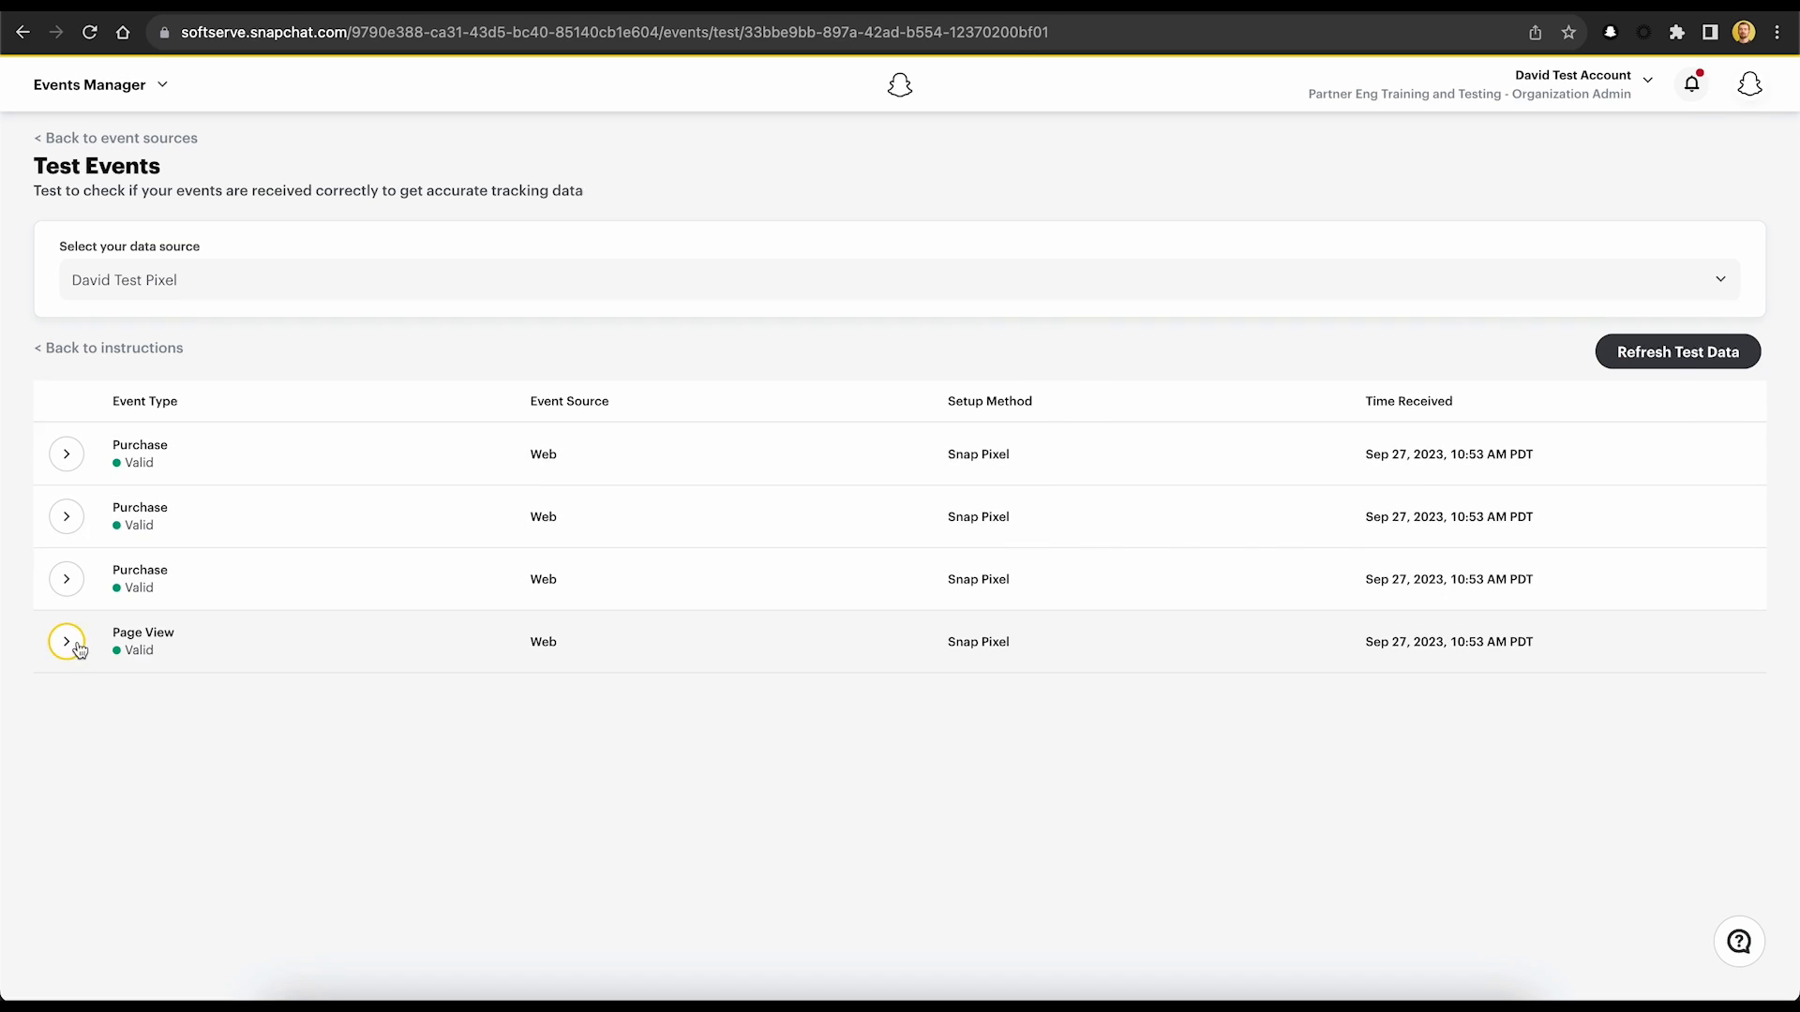
Expand the received Page View event to show its details
click(66, 641)
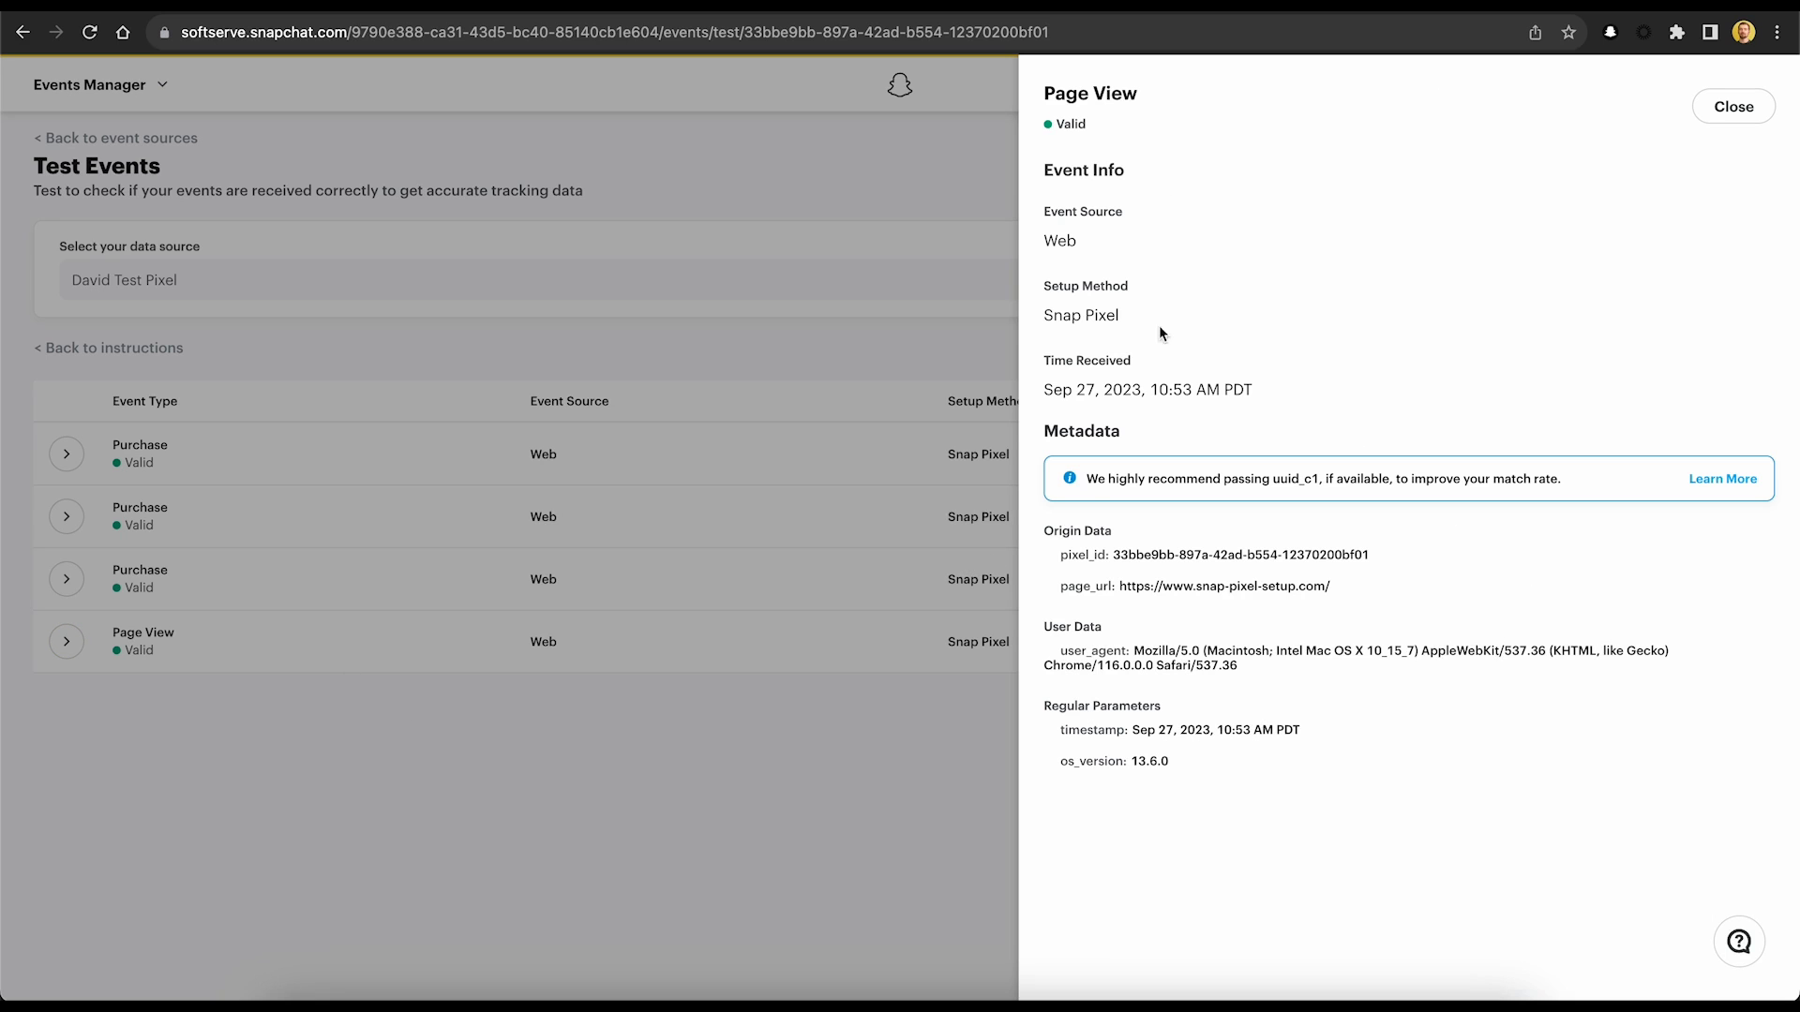
mouse_move(1193, 427)
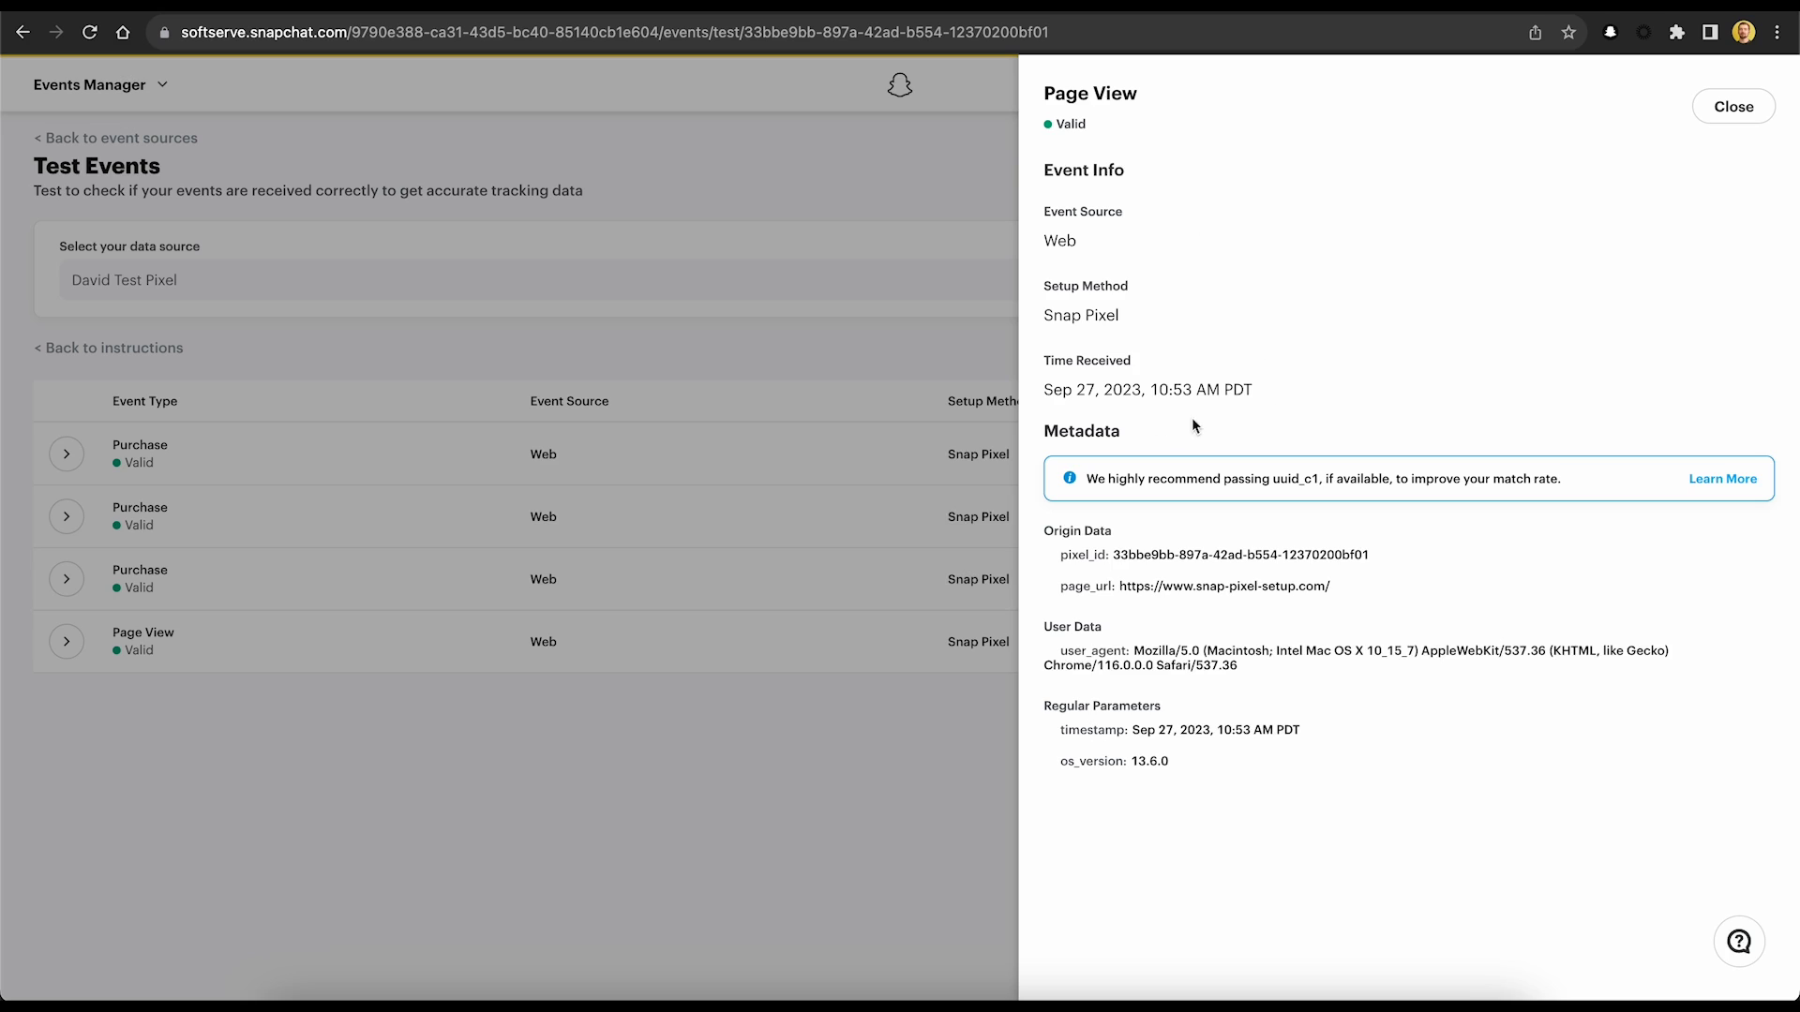